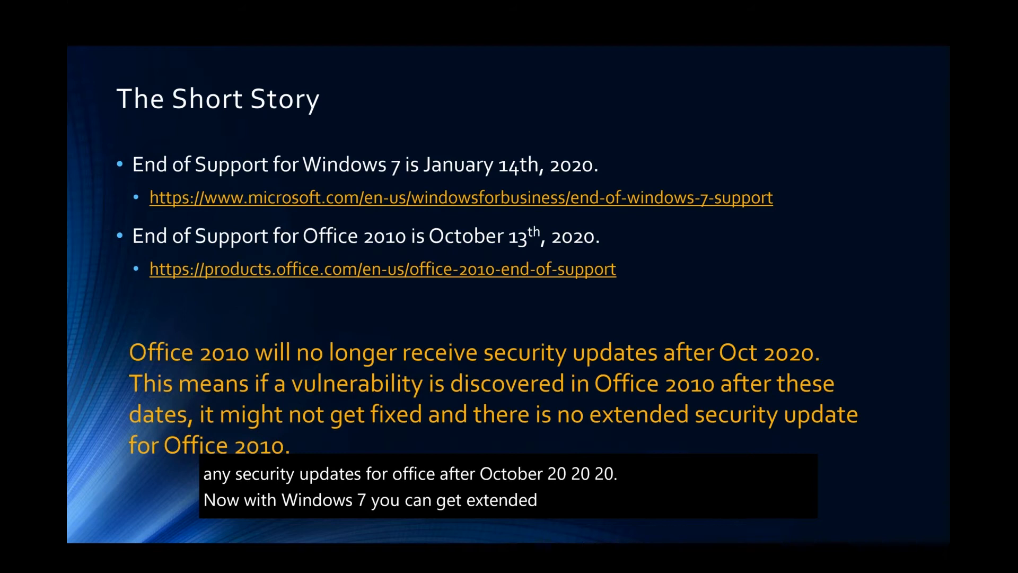
Photograph the printed product table and accept the cropped photo for conversion
text(support package)
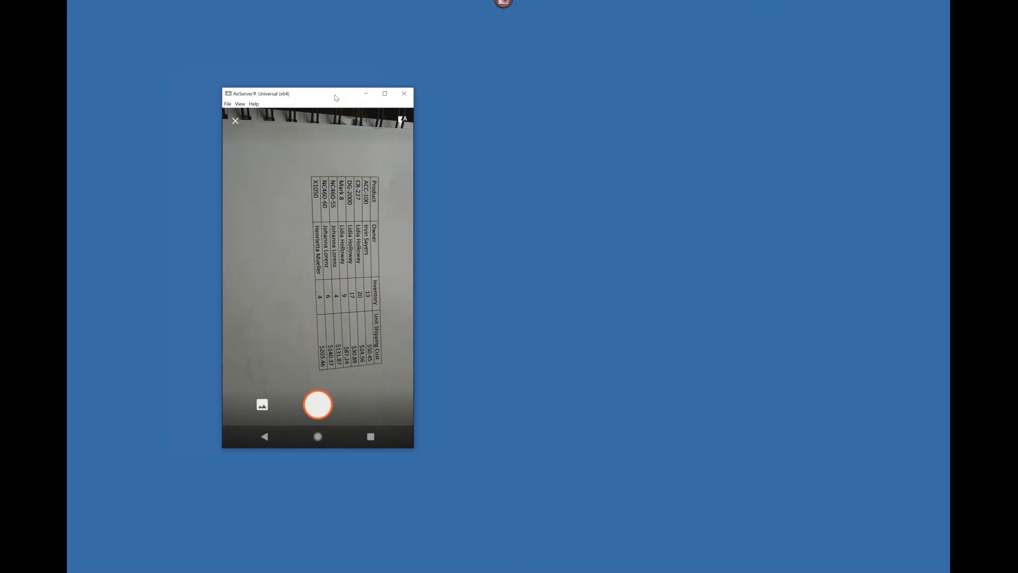
click(317, 404)
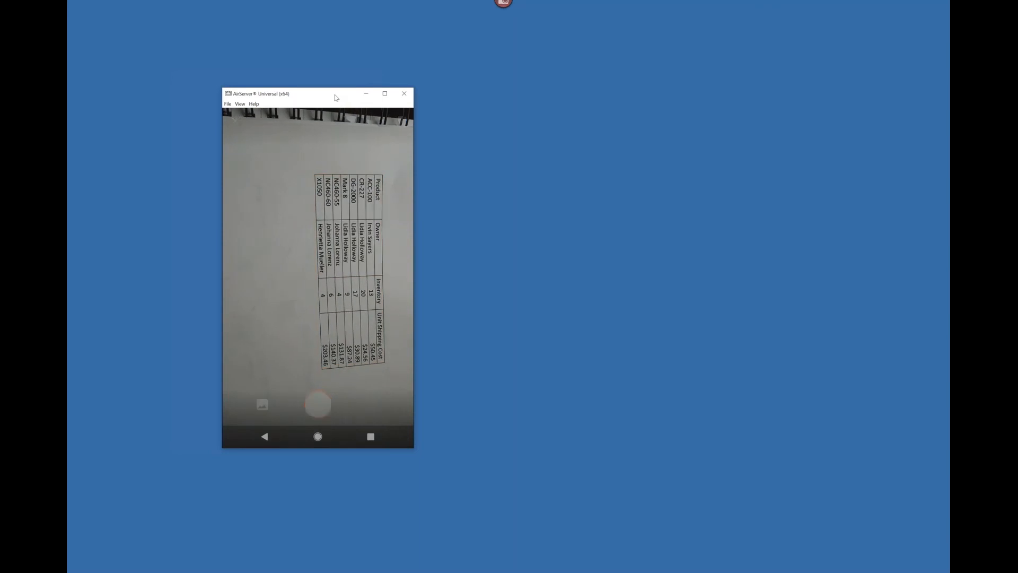
click(318, 404)
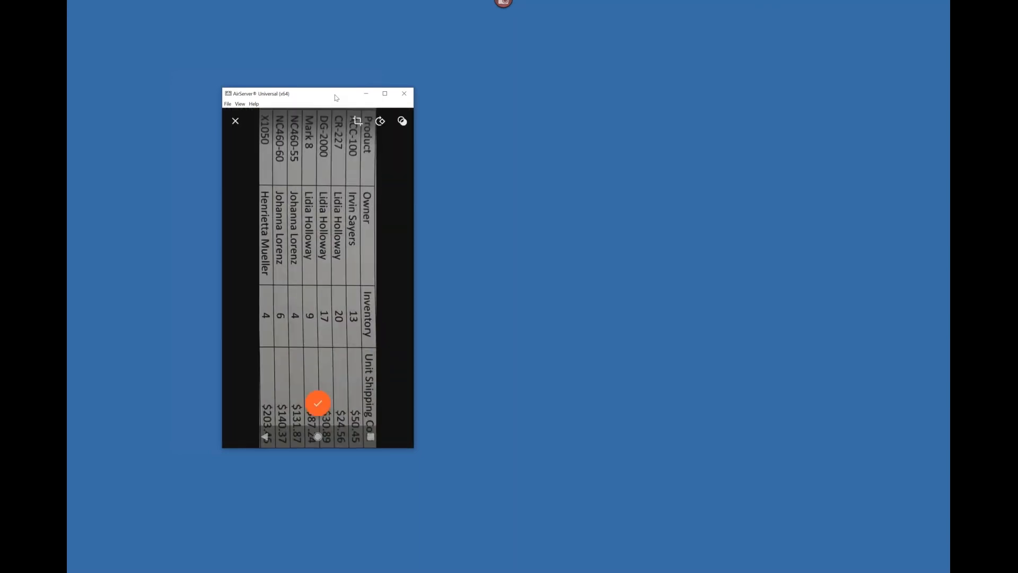
click(317, 403)
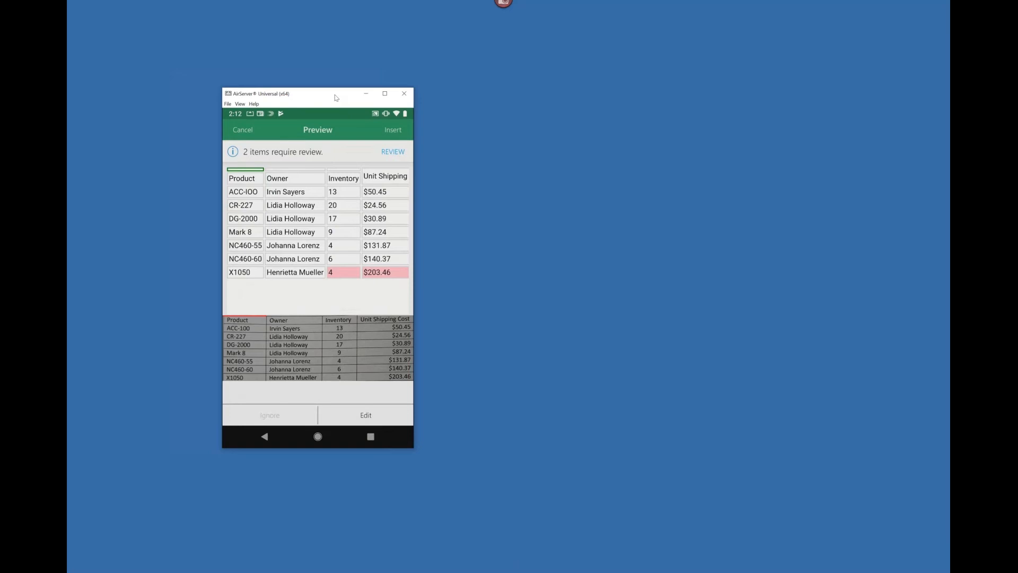
Insert the recognised product, owner, inventory and shipping-cost table into the worksheet cells
click(392, 129)
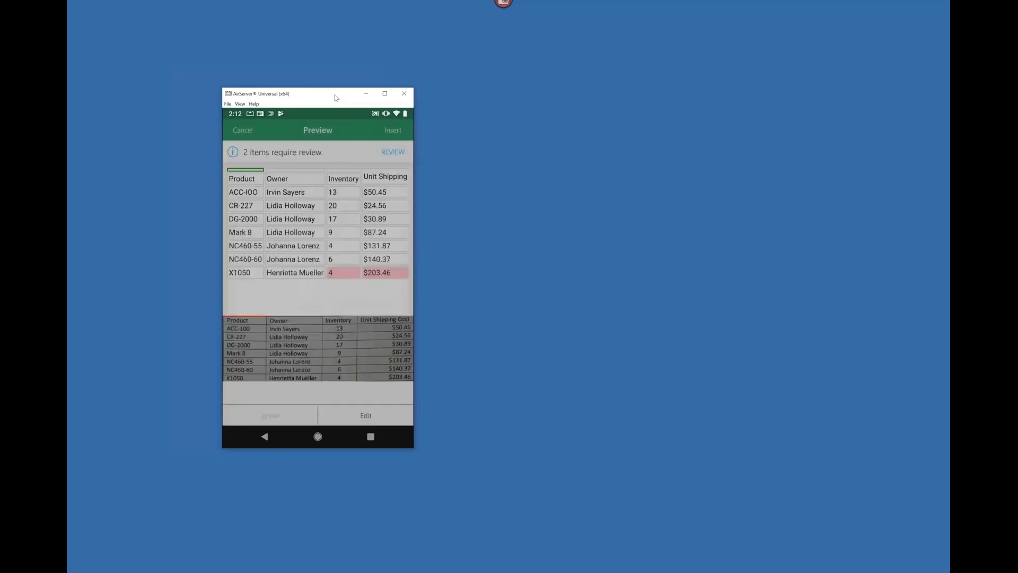
click(392, 130)
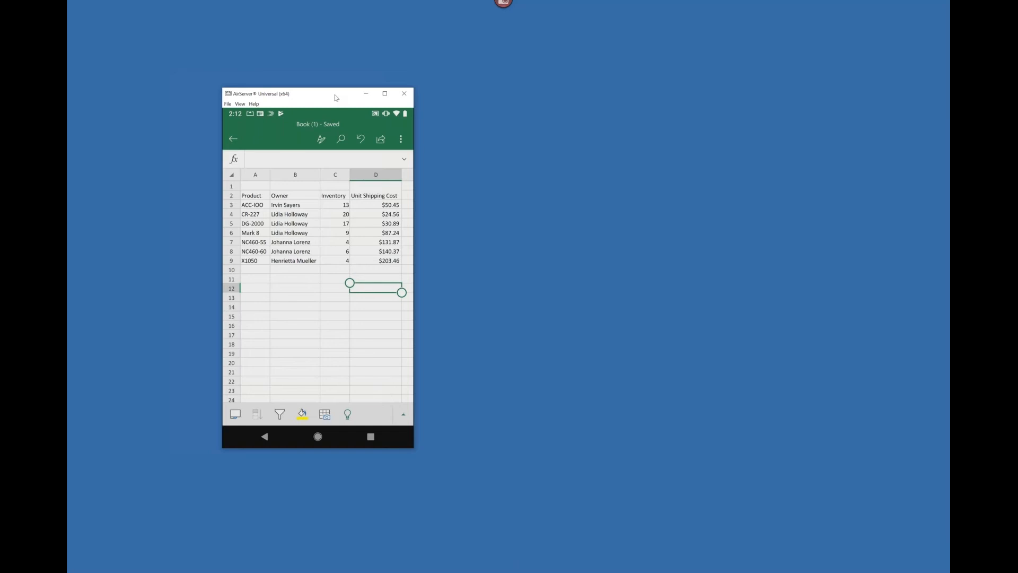
mouse_move(320, 97)
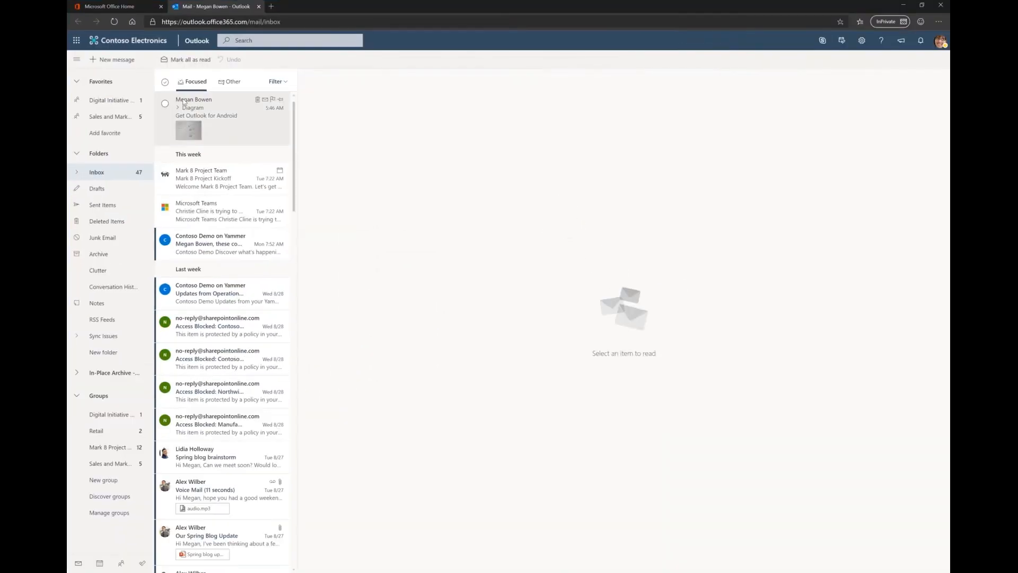
Read Megan Bowen's Diagram email and preview its hand-drawn sketch attachment full size
click(208, 110)
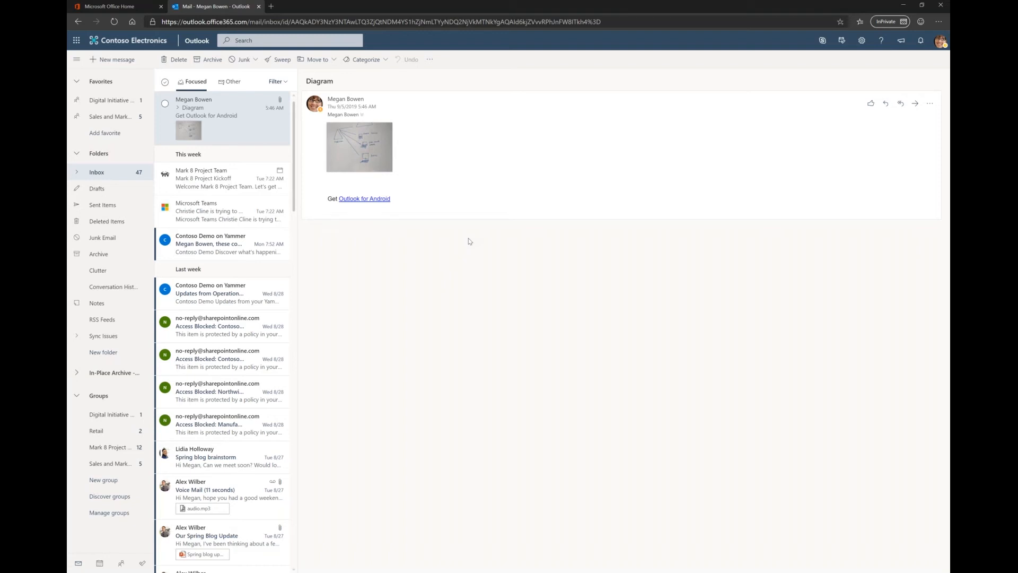
mouse_move(448, 305)
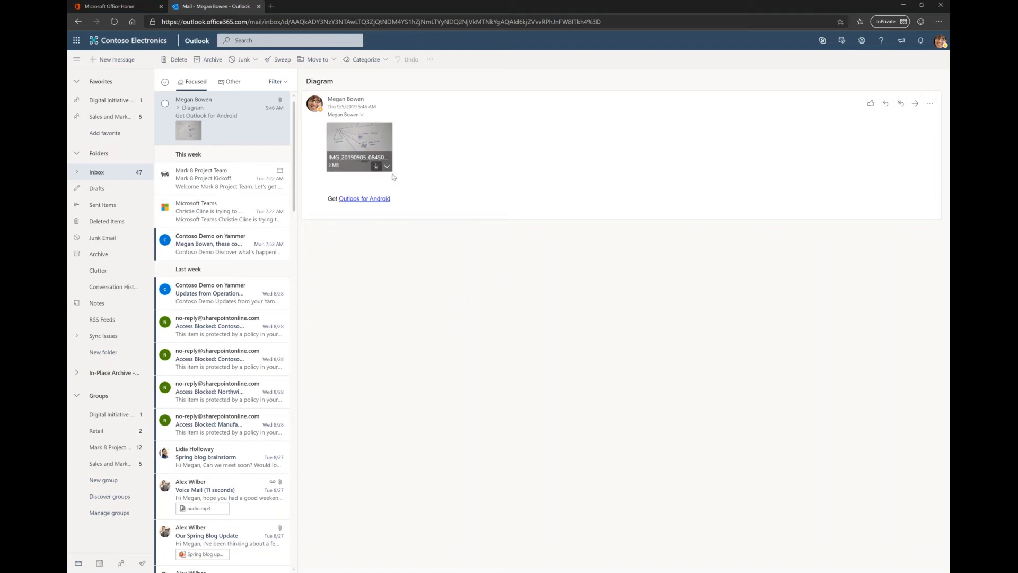
click(386, 166)
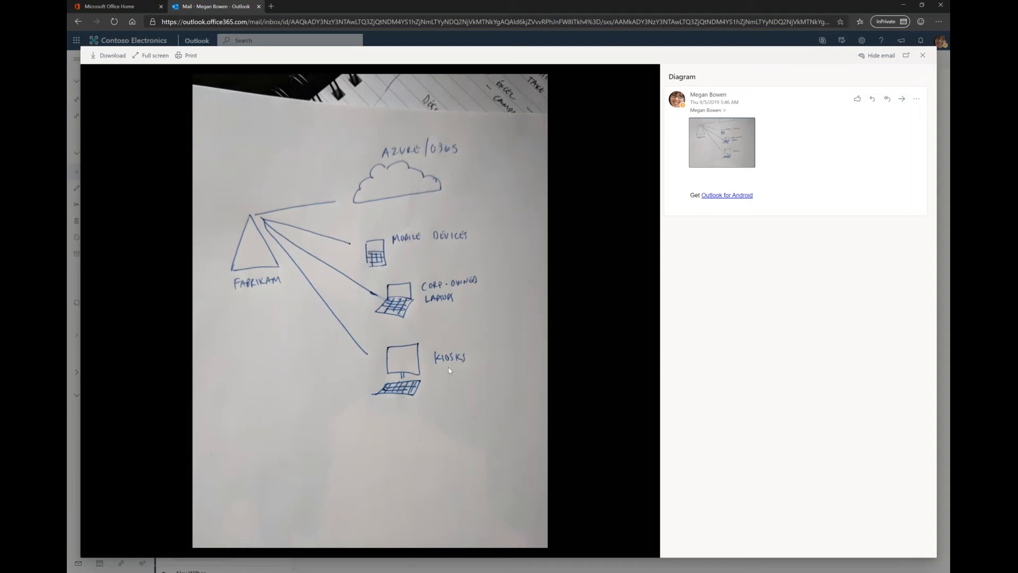
mouse_move(446, 332)
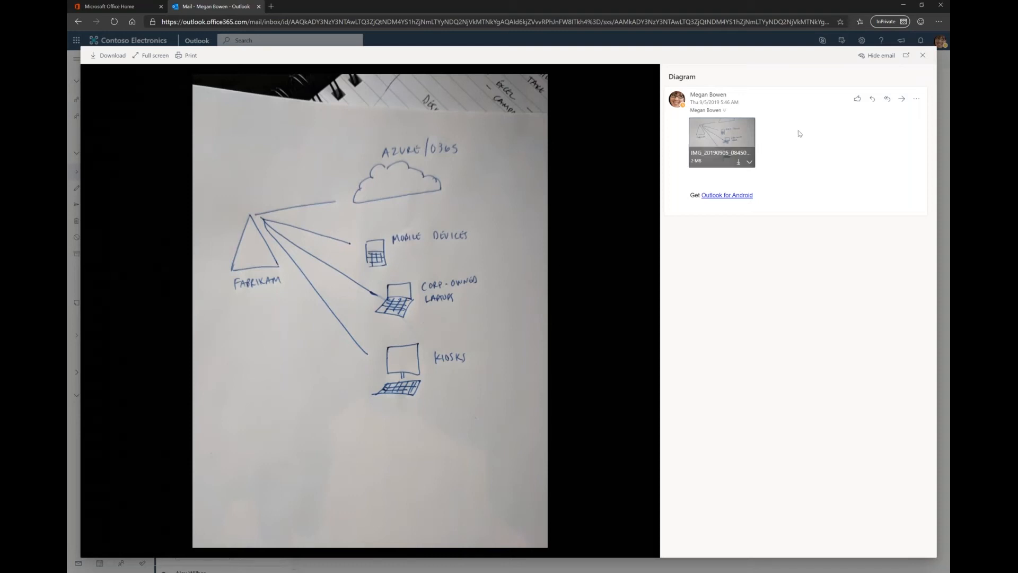
mouse_move(922, 55)
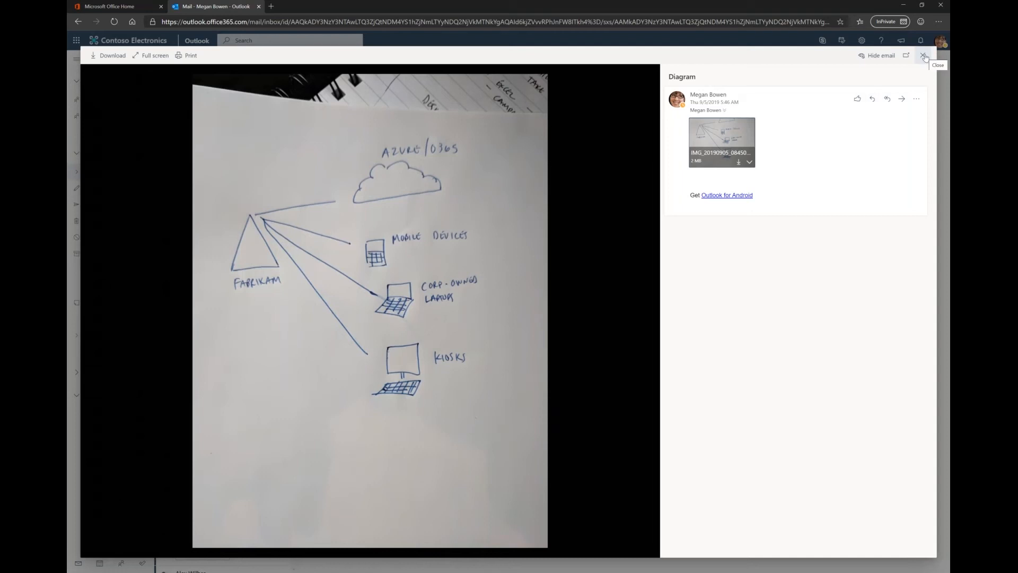
click(925, 56)
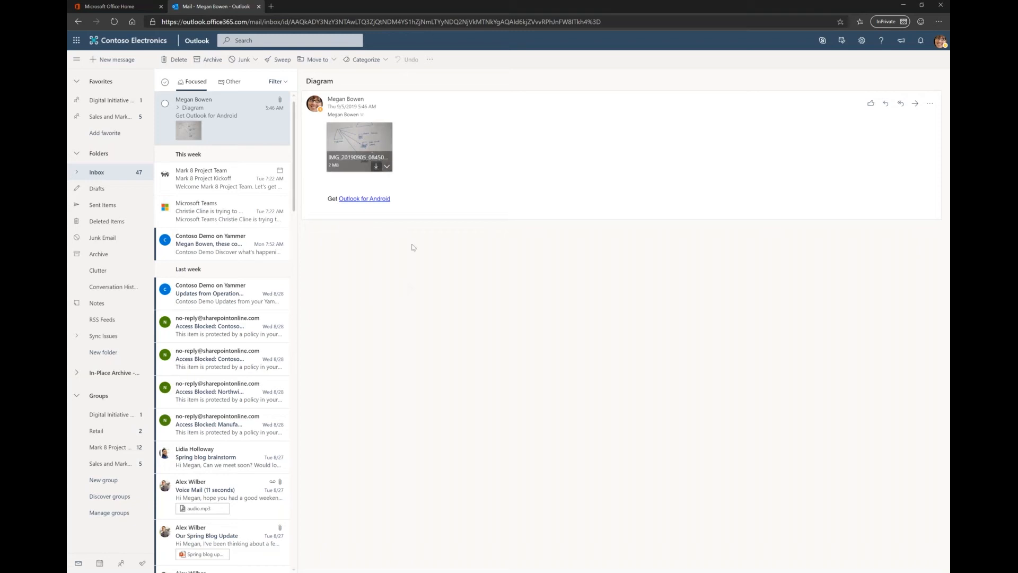
Download the Diagram email's photo attachment as a JPG file
click(375, 167)
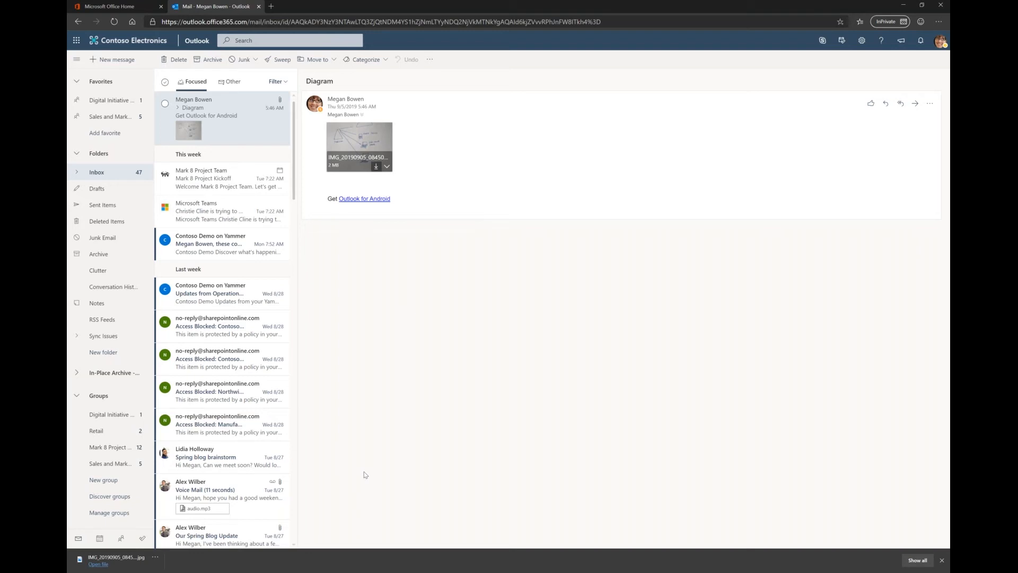
mouse_move(545, 479)
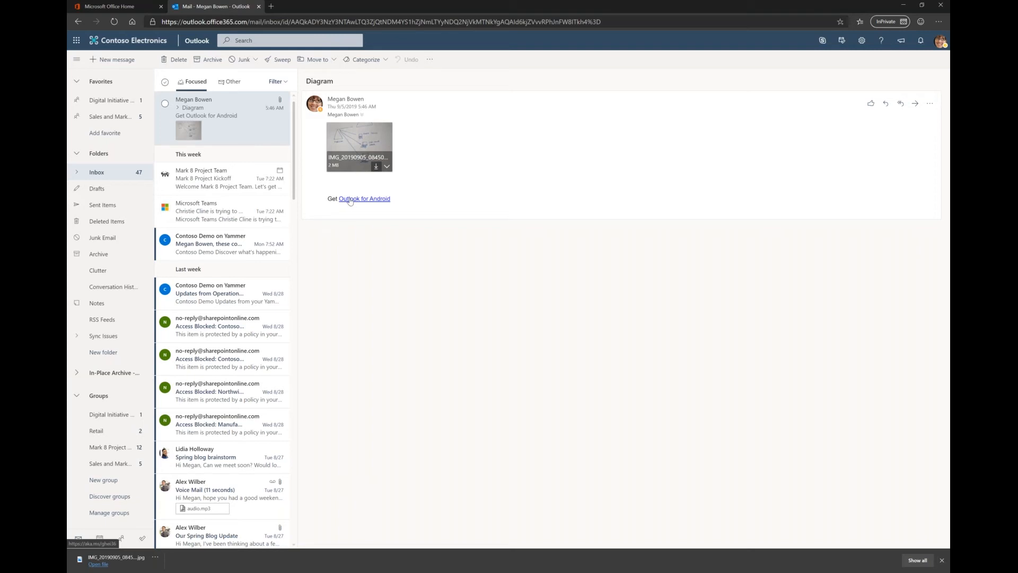
mouse_move(351, 201)
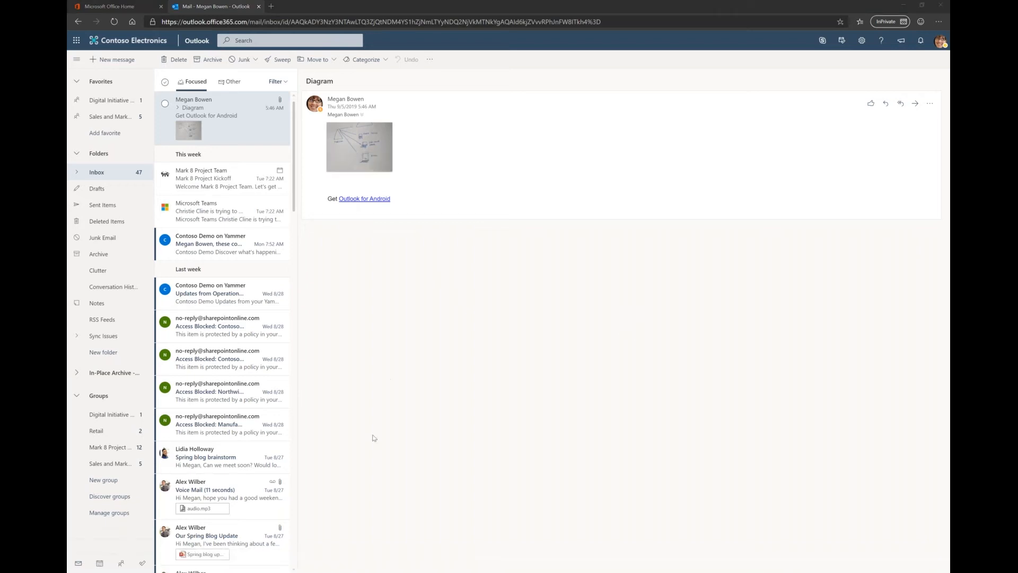
mouse_move(765, 327)
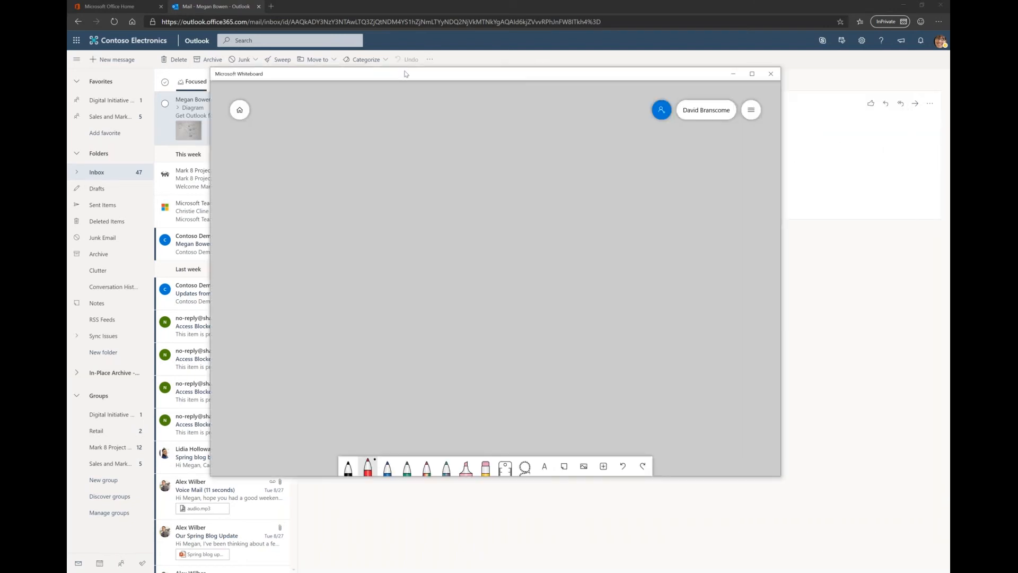
Add the downloaded IMG_20190905_084506.jpg diagram photo onto the whiteboard
drag(404, 74, 383, 56)
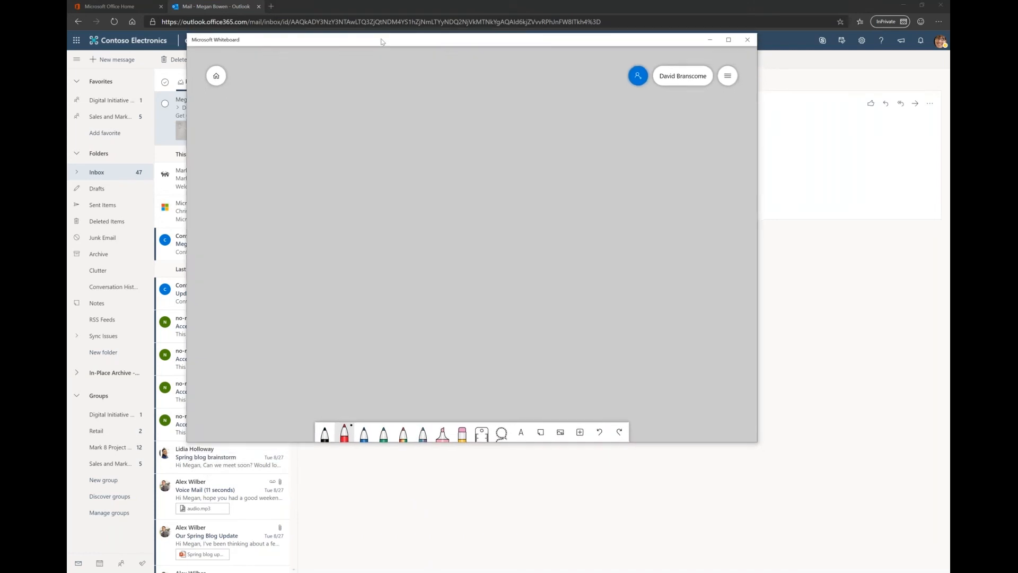
mouse_move(497, 324)
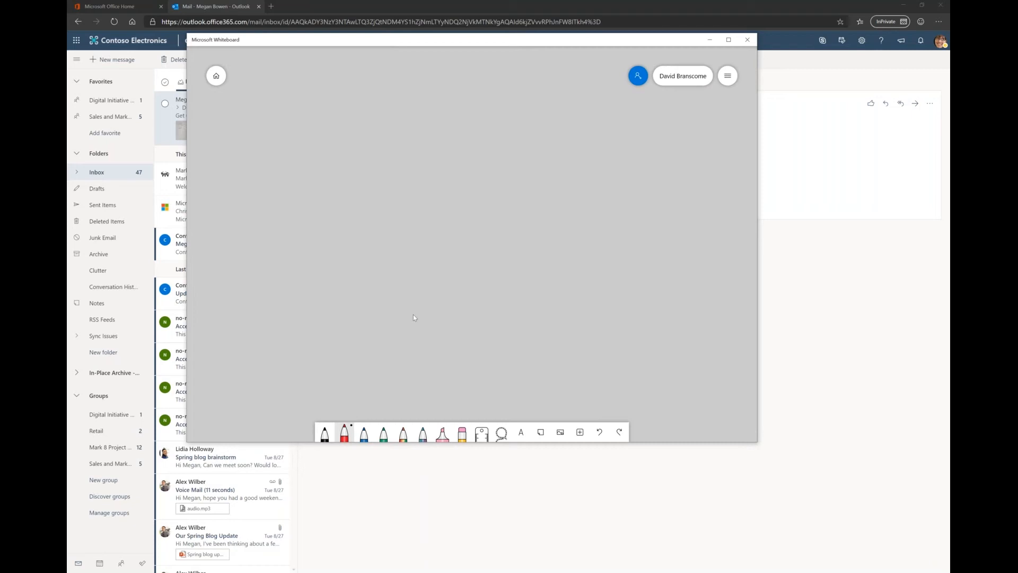
mouse_move(267, 363)
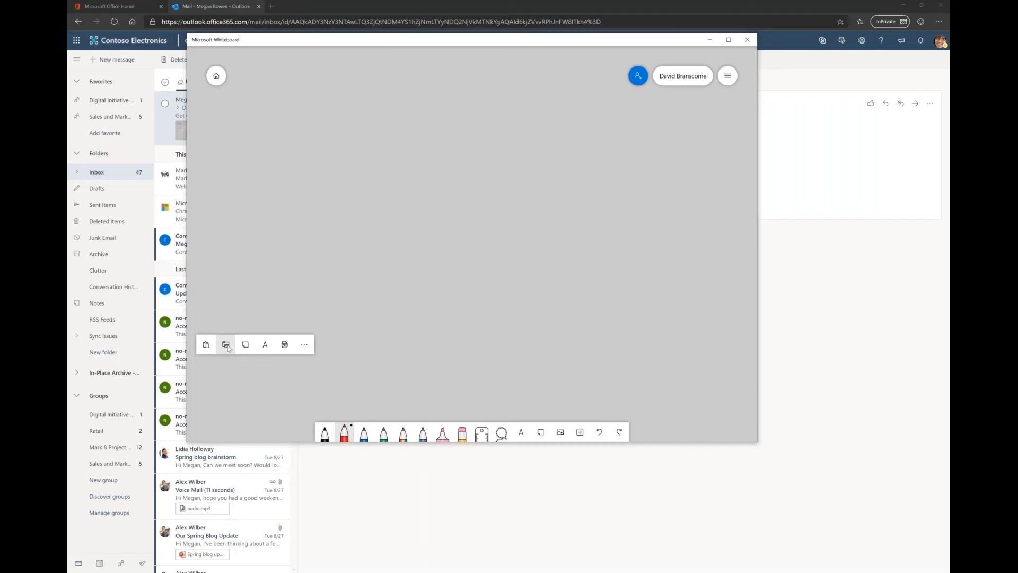
mouse_move(225, 344)
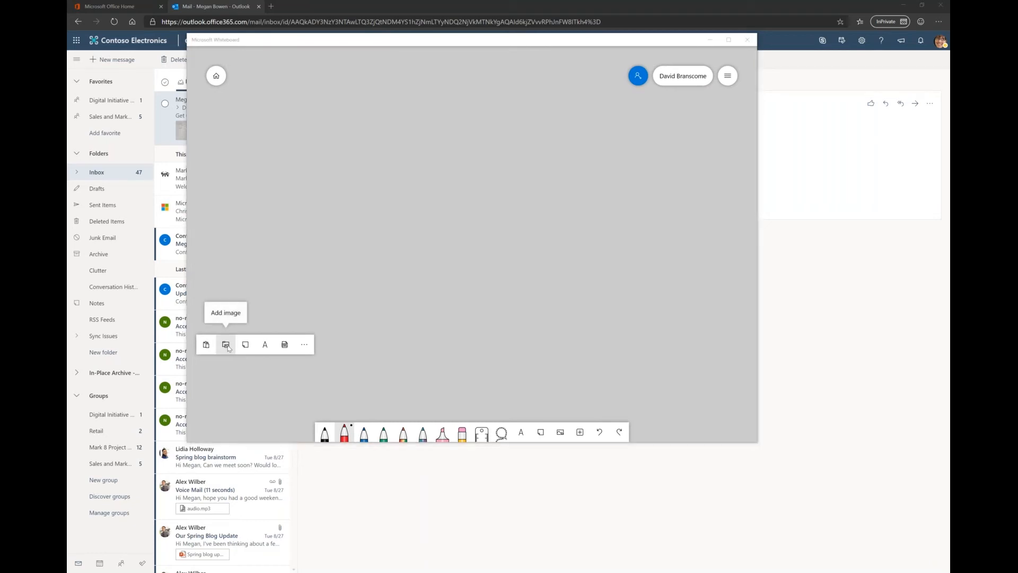
click(225, 343)
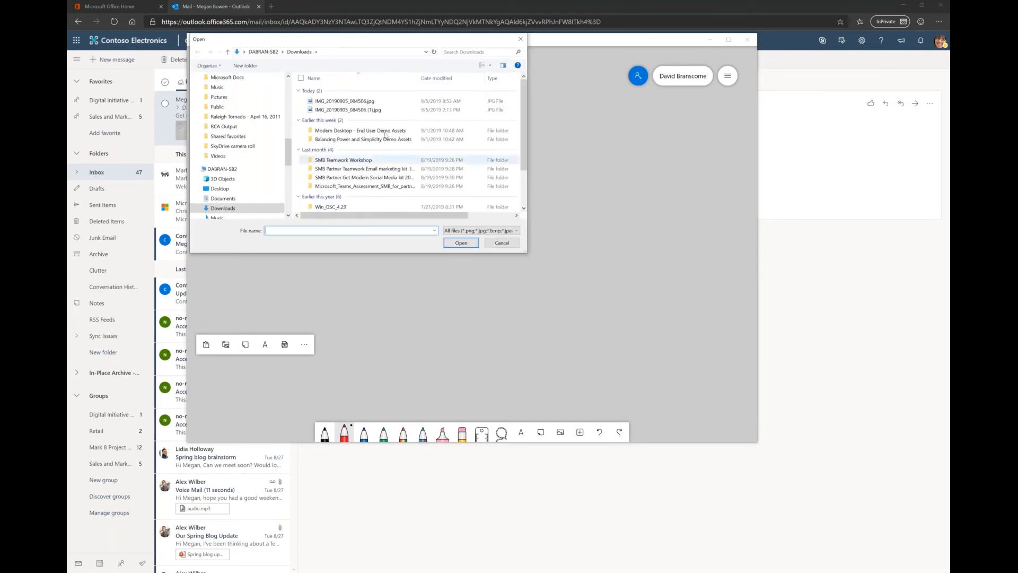
click(345, 100)
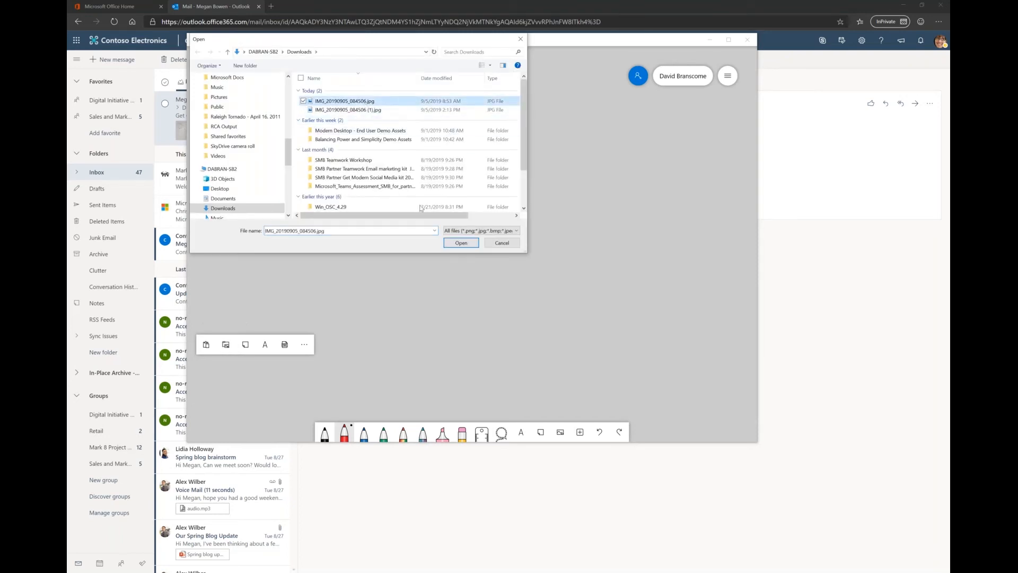
click(460, 242)
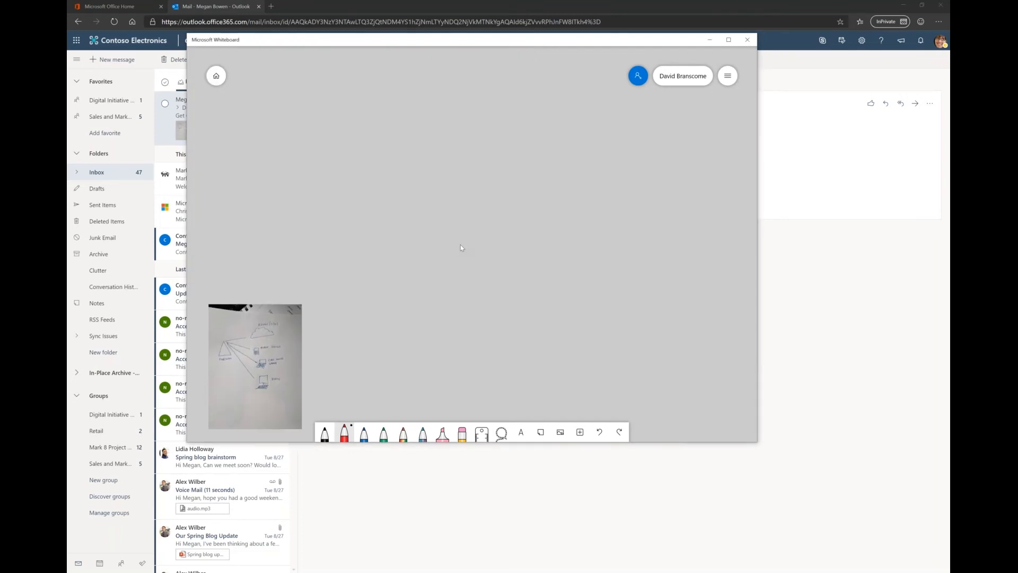
mouse_move(286, 342)
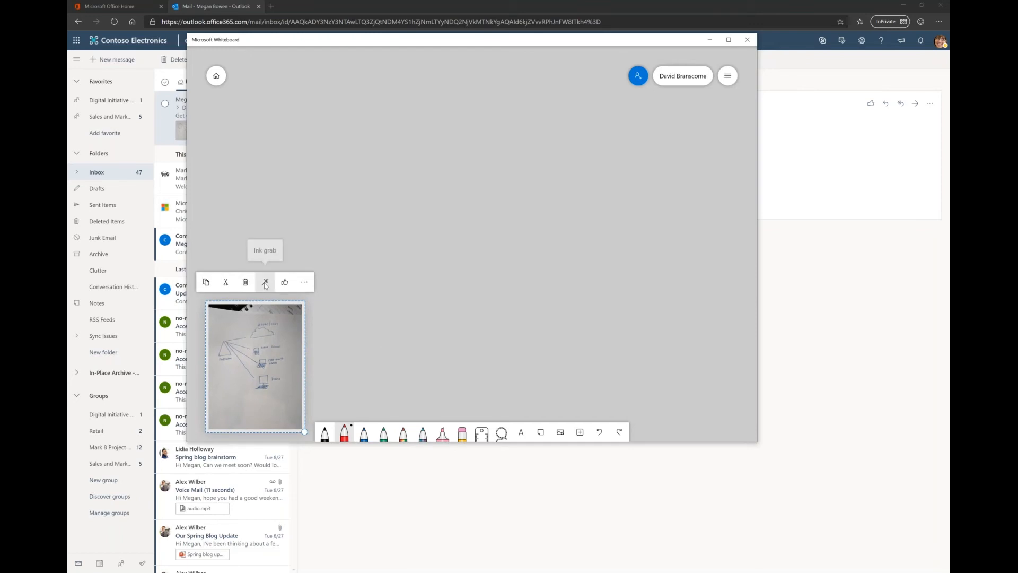
Convert the photographed Fabrikam-to-Azure/O365 diagram into editable ink strokes with Ink grab
click(265, 282)
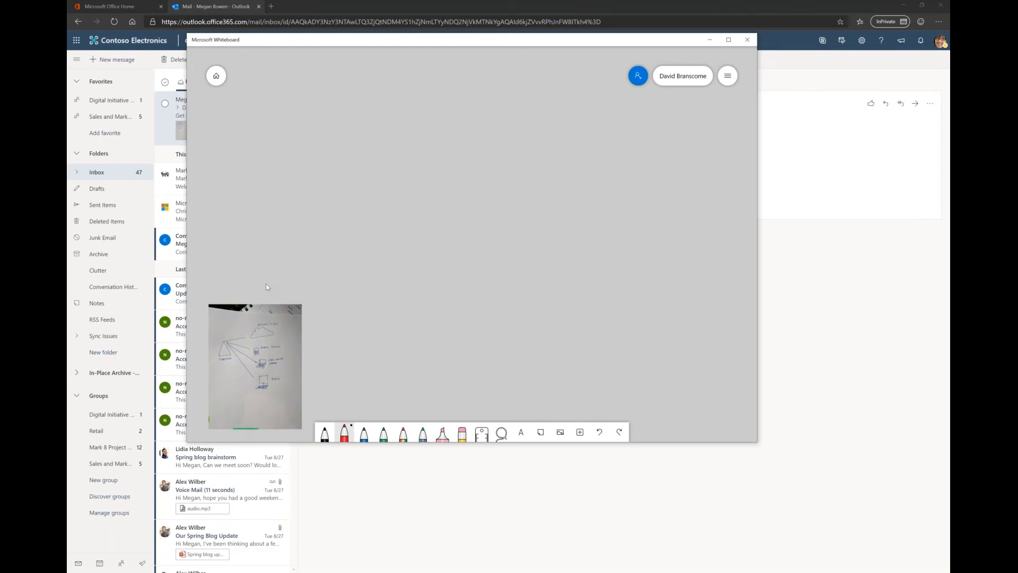
click(254, 365)
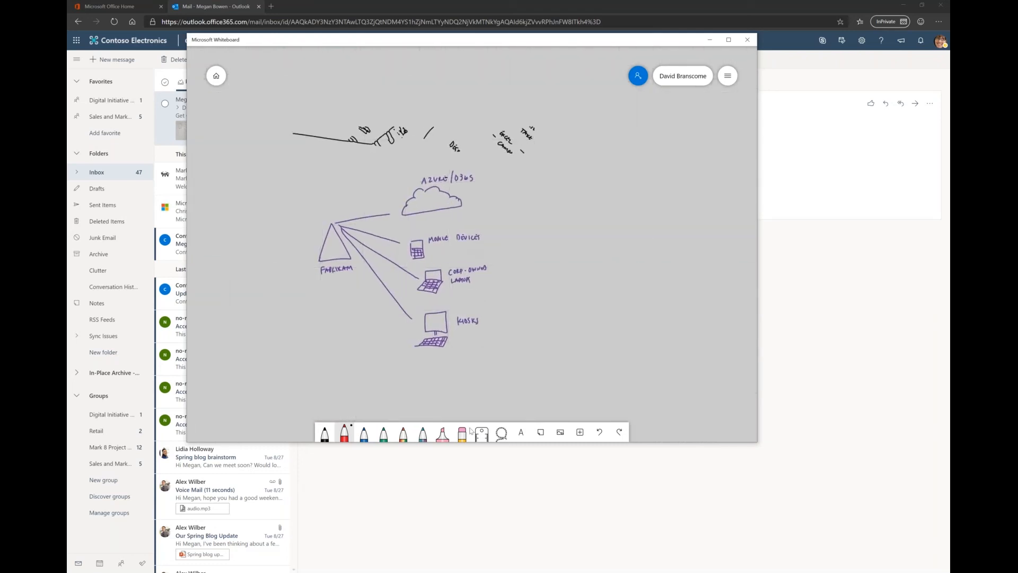
mouse_move(461, 431)
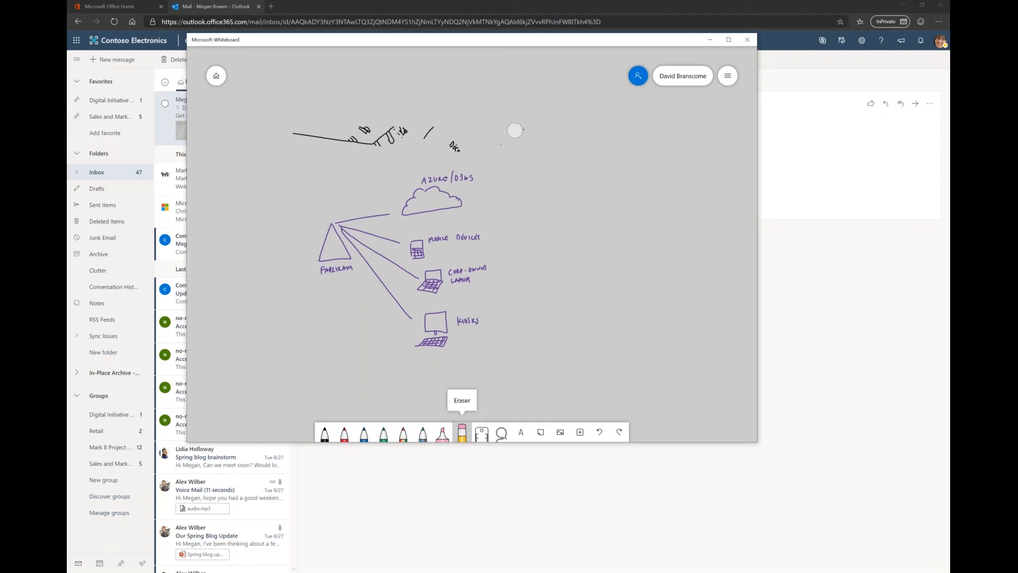
Erase the stray strokes at the top and circle the Kiosks device in red
drag(514, 129, 404, 120)
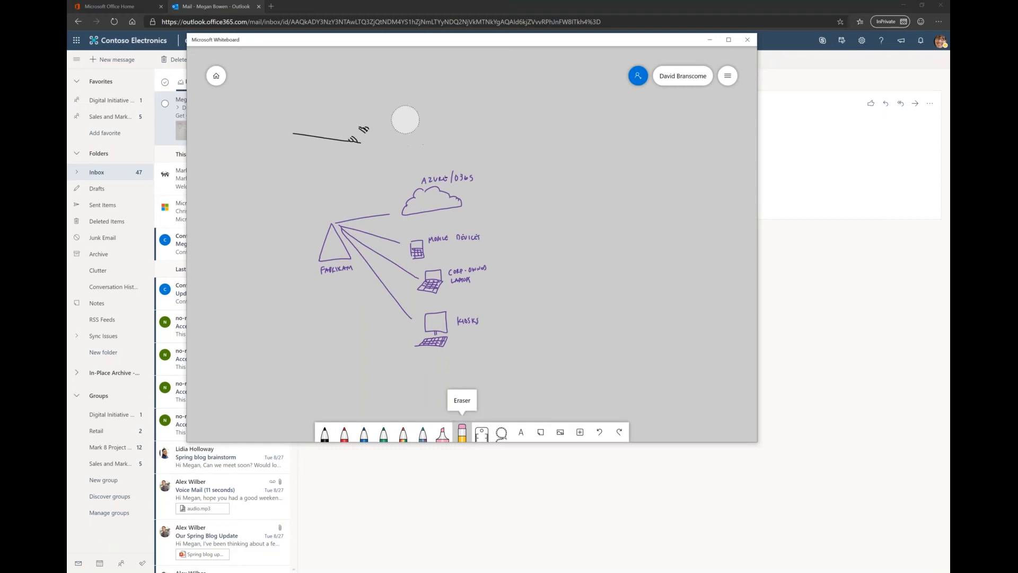
drag(364, 133, 405, 120)
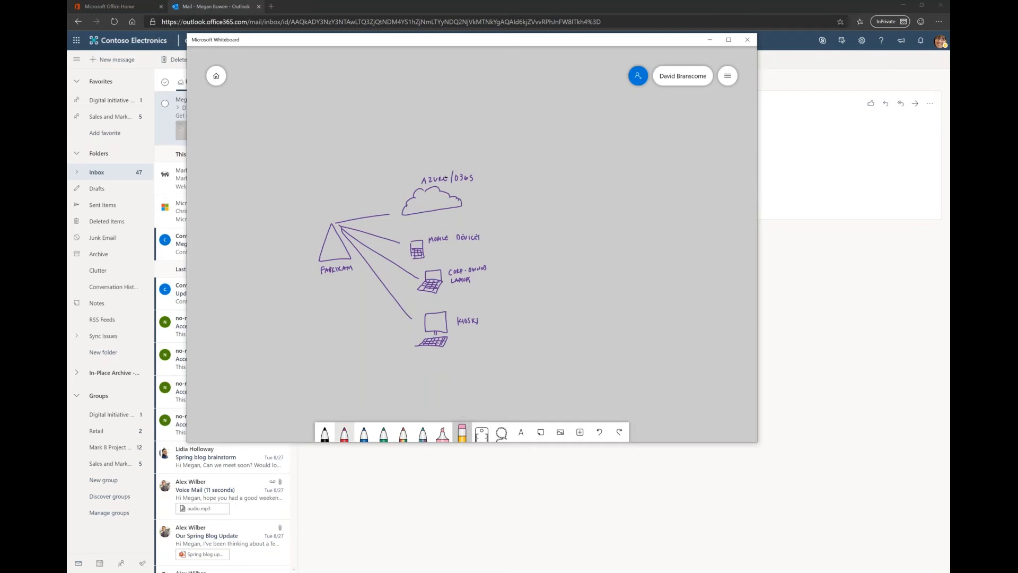
drag(401, 327, 491, 304)
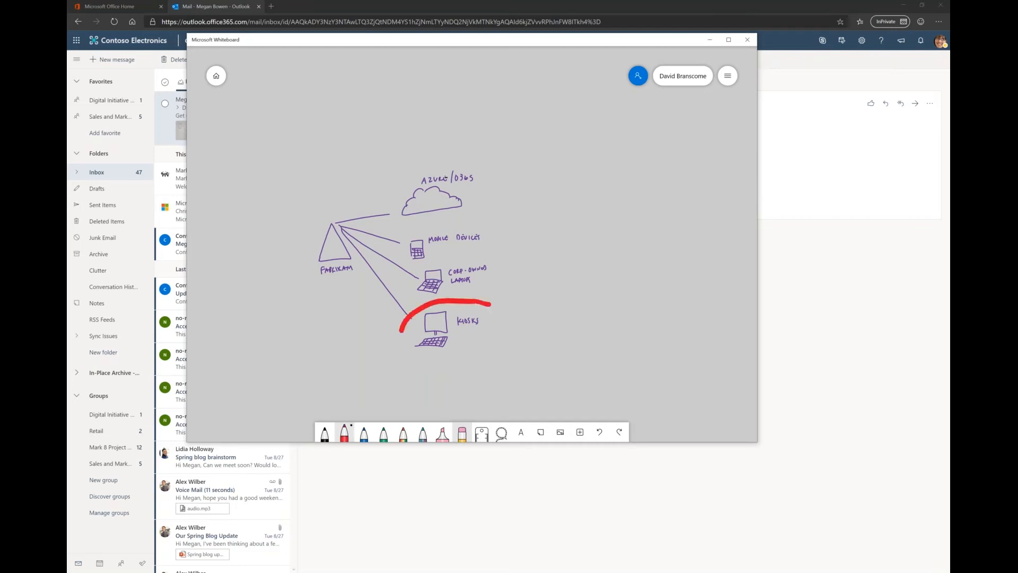
drag(403, 318, 455, 376)
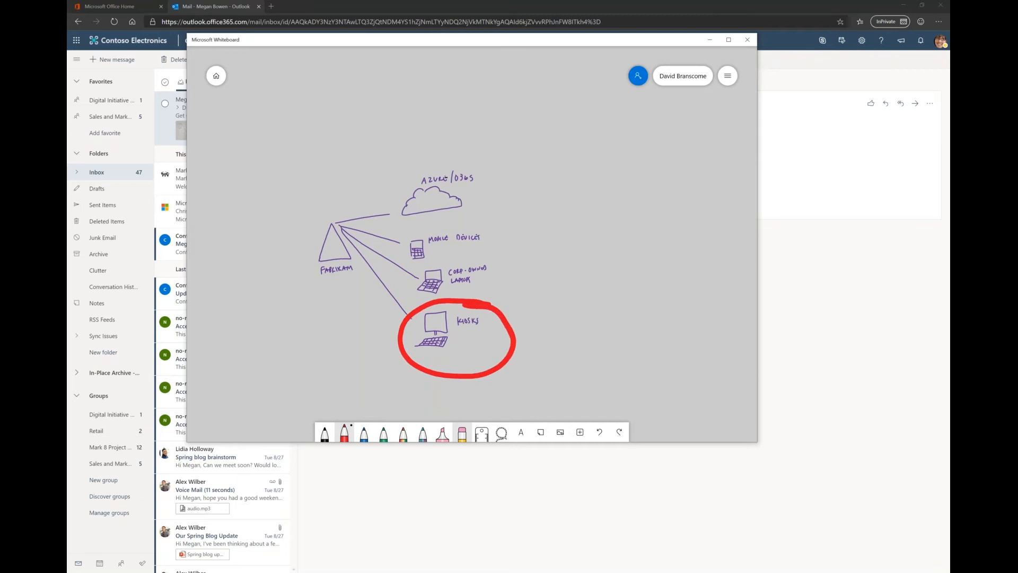
Handwrite green words above the diagram with the green pen
click(383, 433)
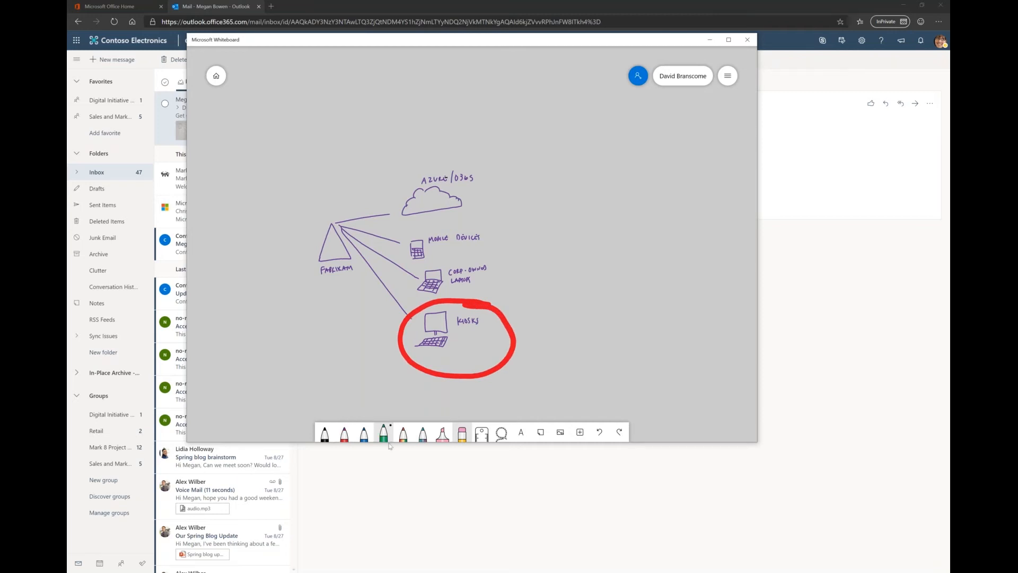
drag(312, 162, 400, 140)
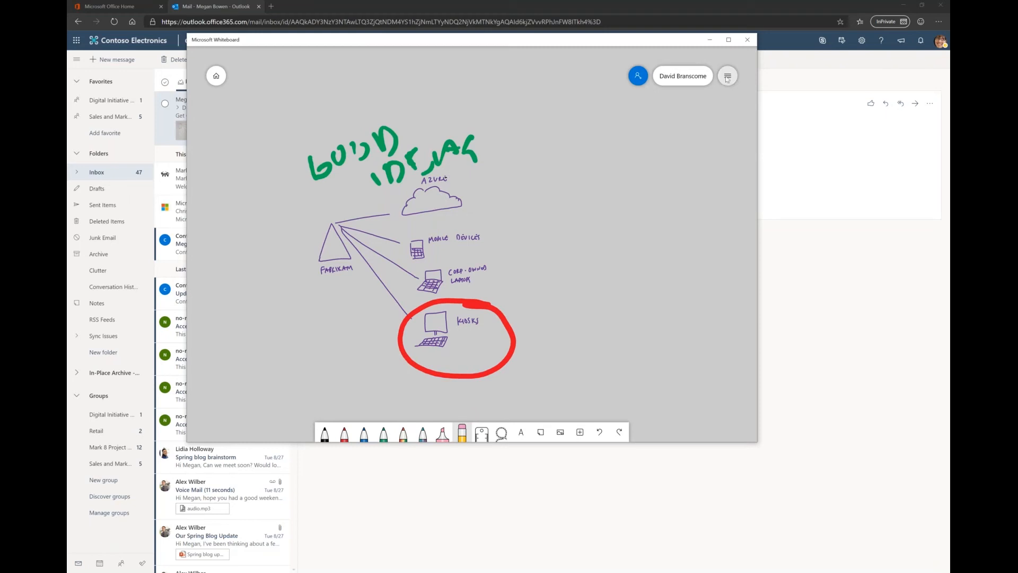
Show the whiteboard settings menu with its export and sharing options
click(727, 76)
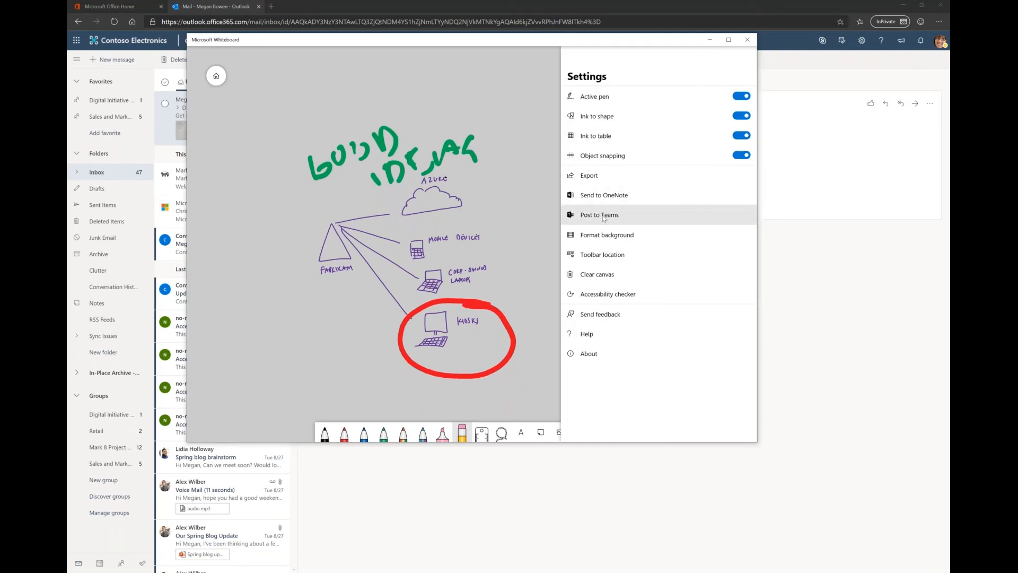
mouse_move(603, 217)
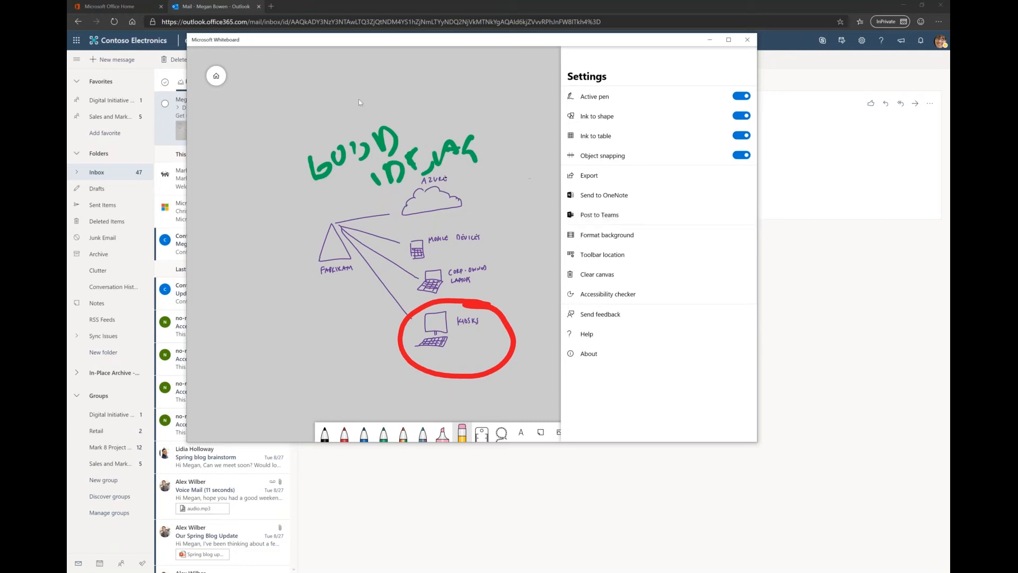
mouse_move(305, 351)
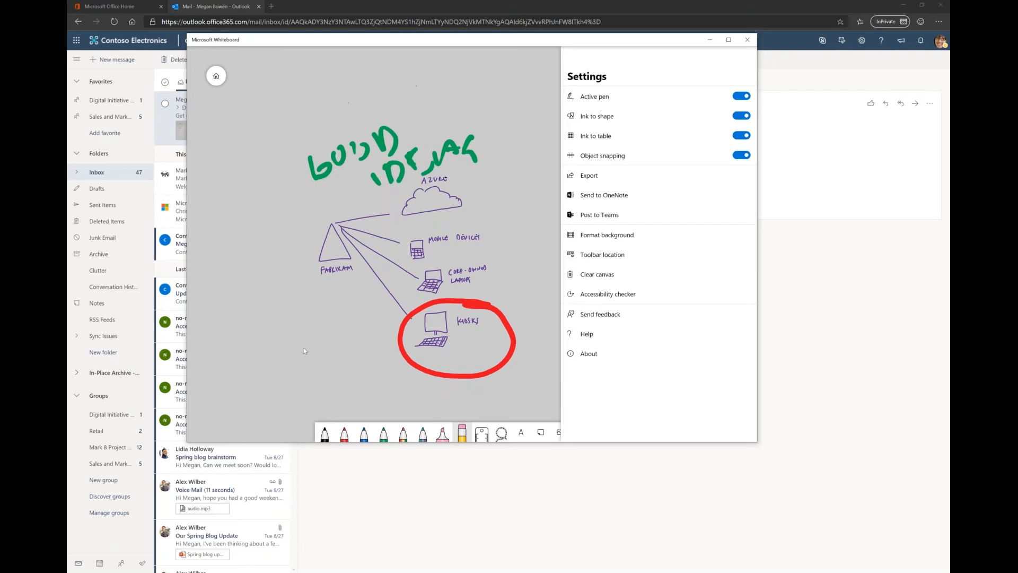
mouse_move(493, 130)
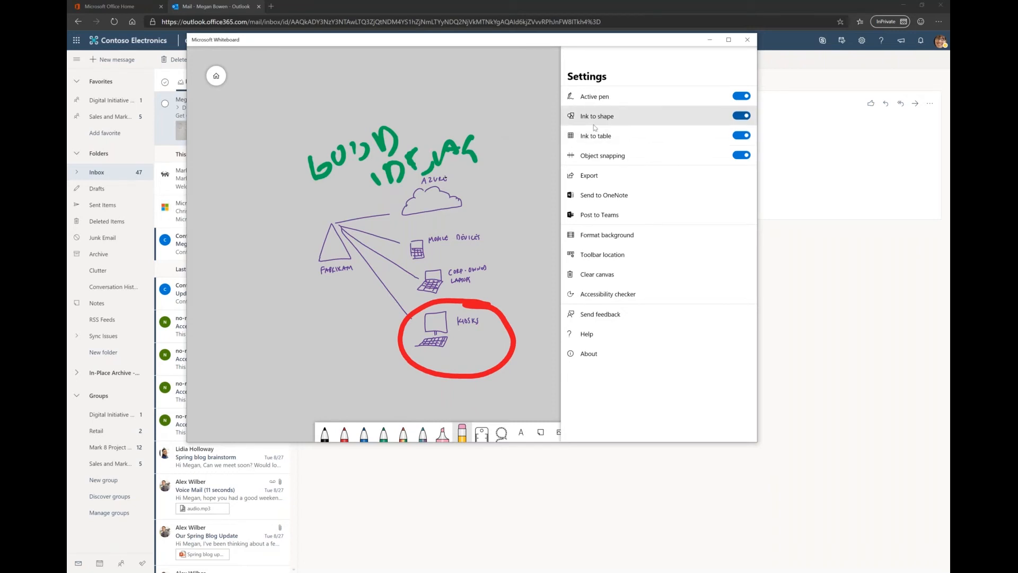
mouse_move(595, 136)
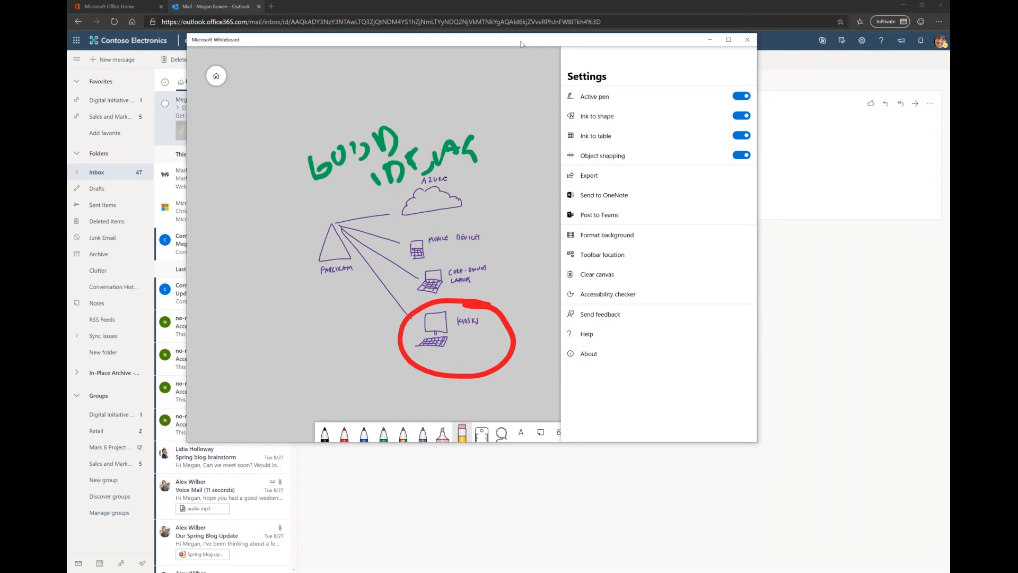
mouse_move(499, 86)
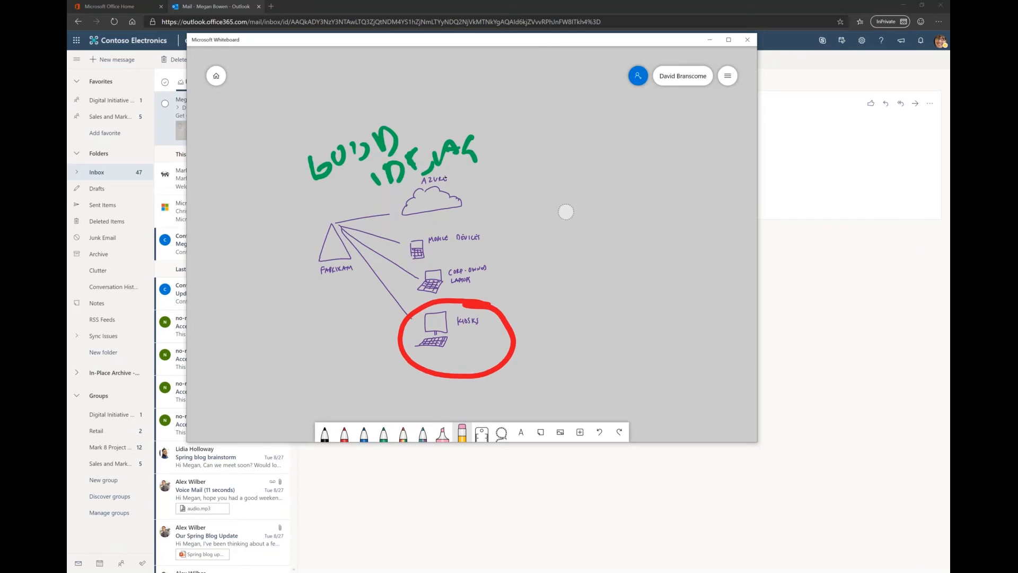
Draw blue shapes and a large divided box around the diagram, cleaned up by Ink to shape
click(364, 432)
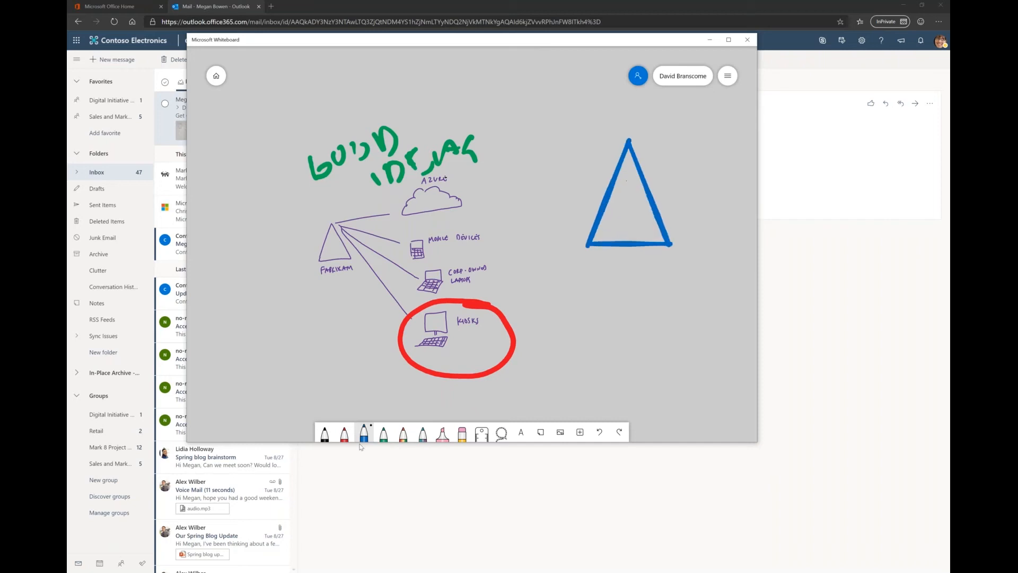
drag(591, 272, 661, 325)
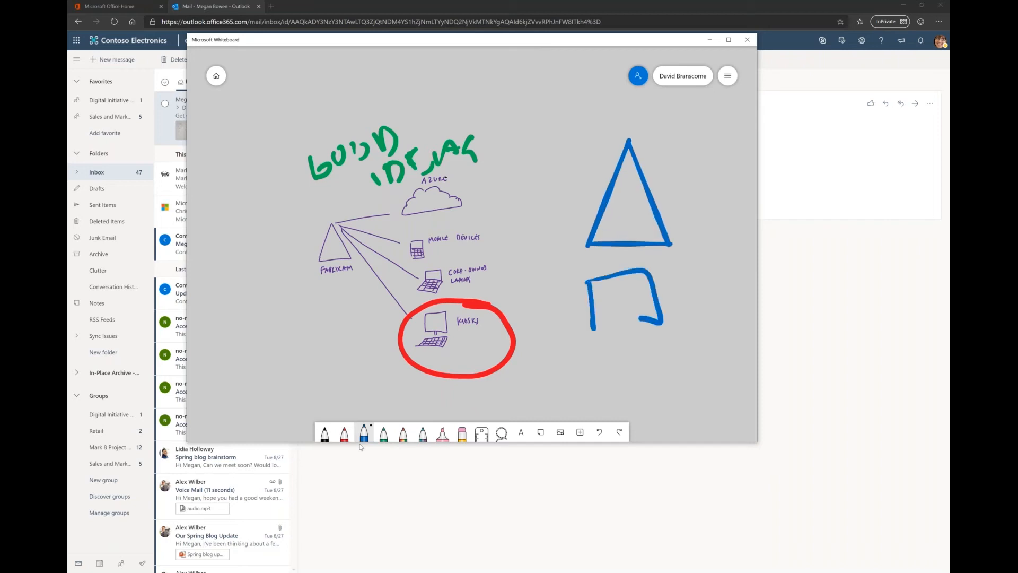
drag(590, 325, 661, 318)
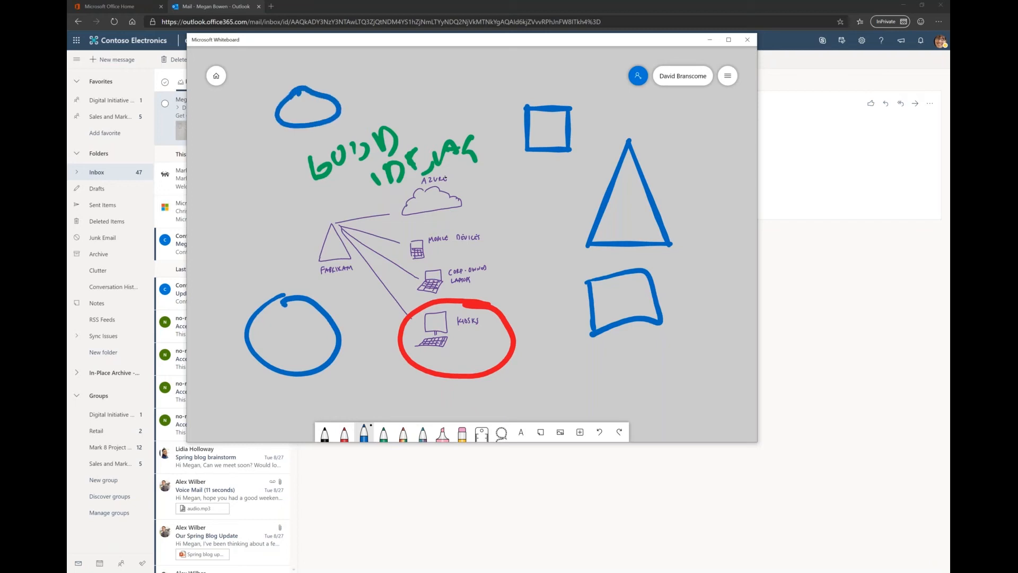
drag(625, 337, 620, 400)
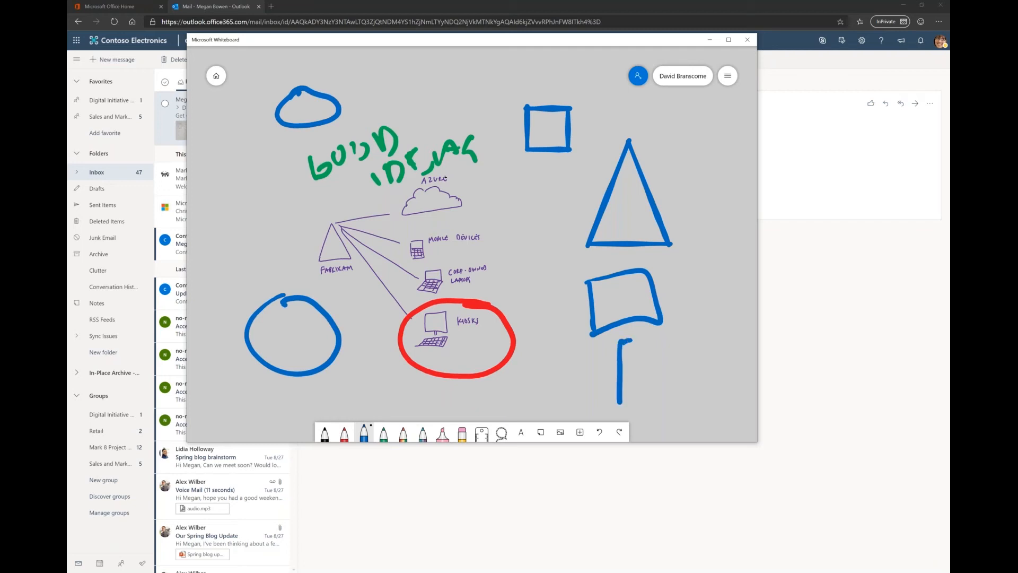
drag(627, 338, 724, 413)
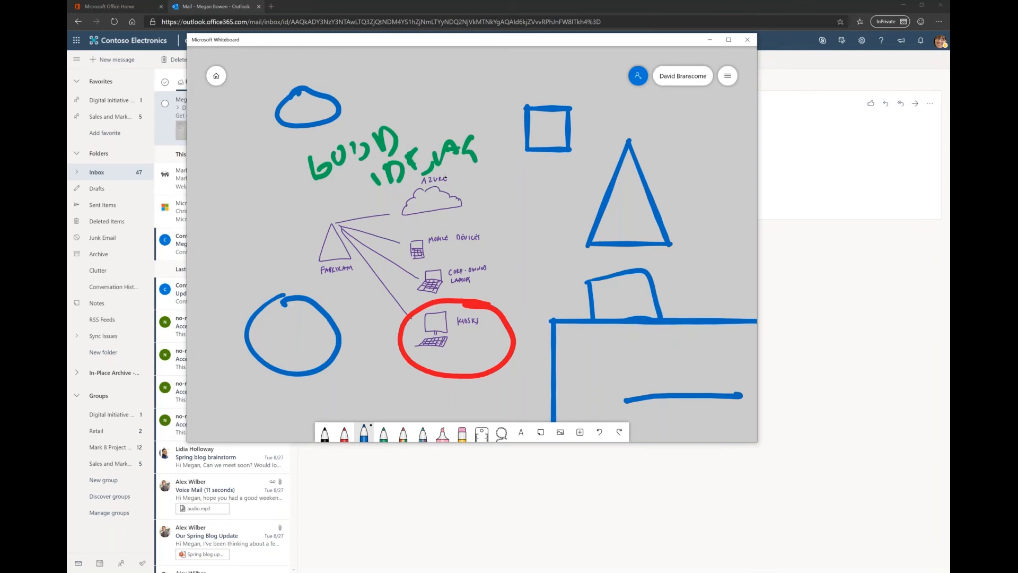
mouse_move(584, 163)
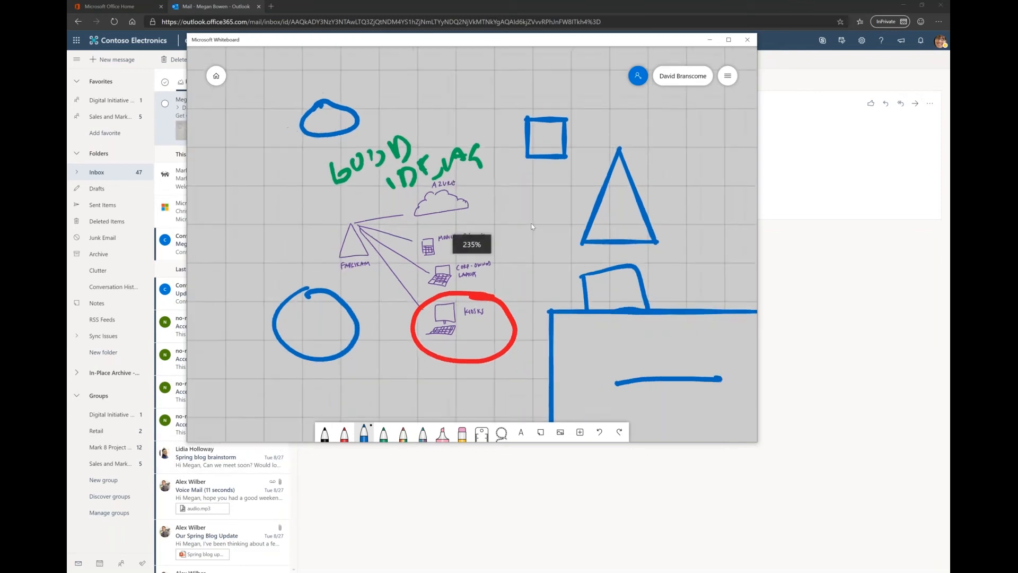
scroll(down, 3)
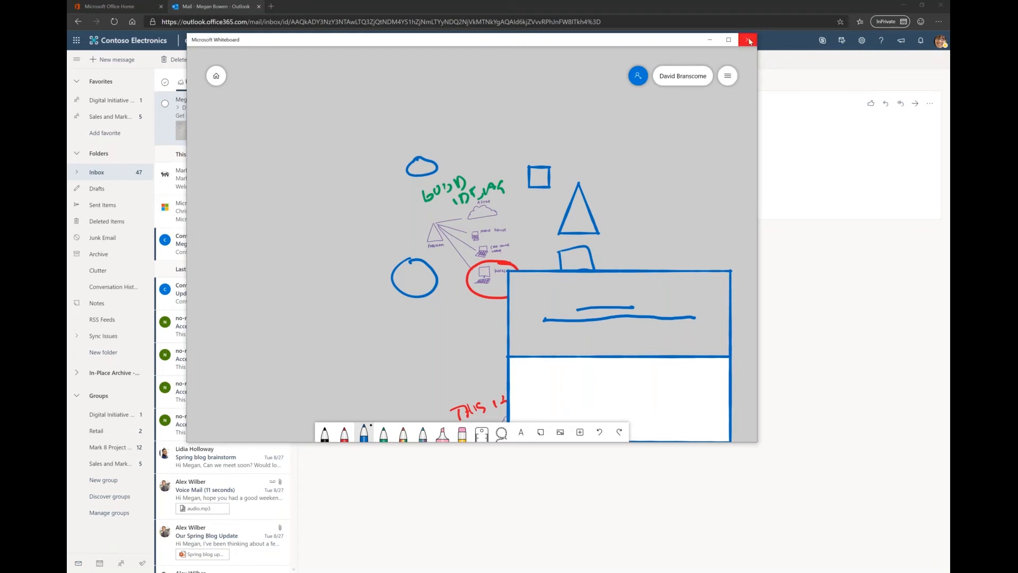
mouse_move(748, 40)
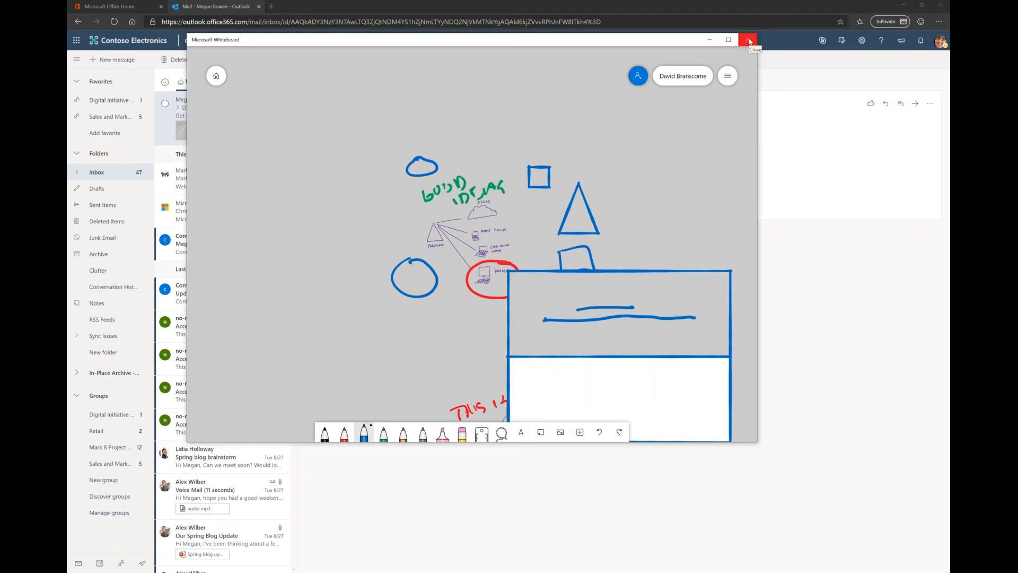
Close Microsoft Whiteboard, returning to the Diagram email in Outlook
click(747, 39)
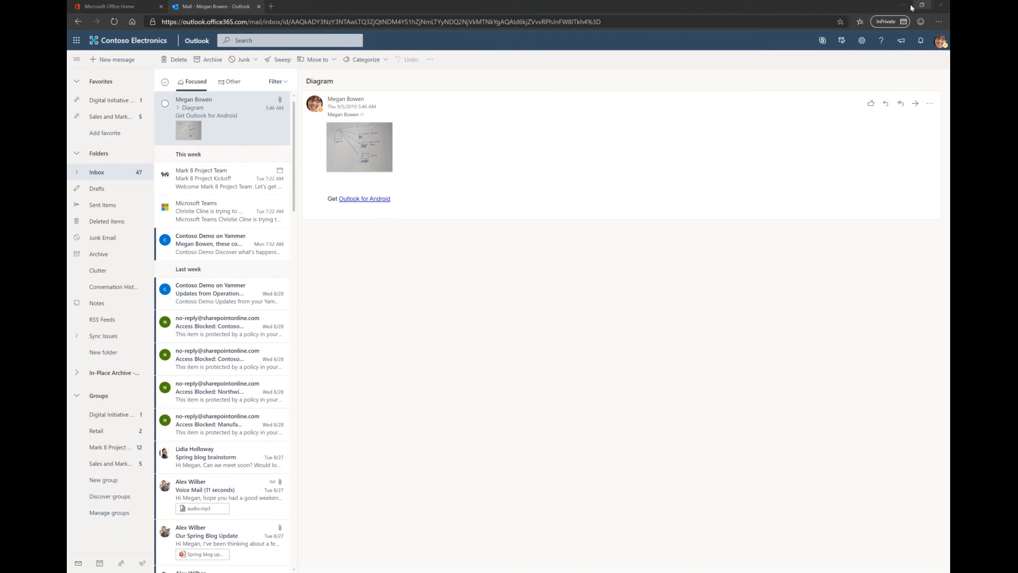
mouse_move(904, 5)
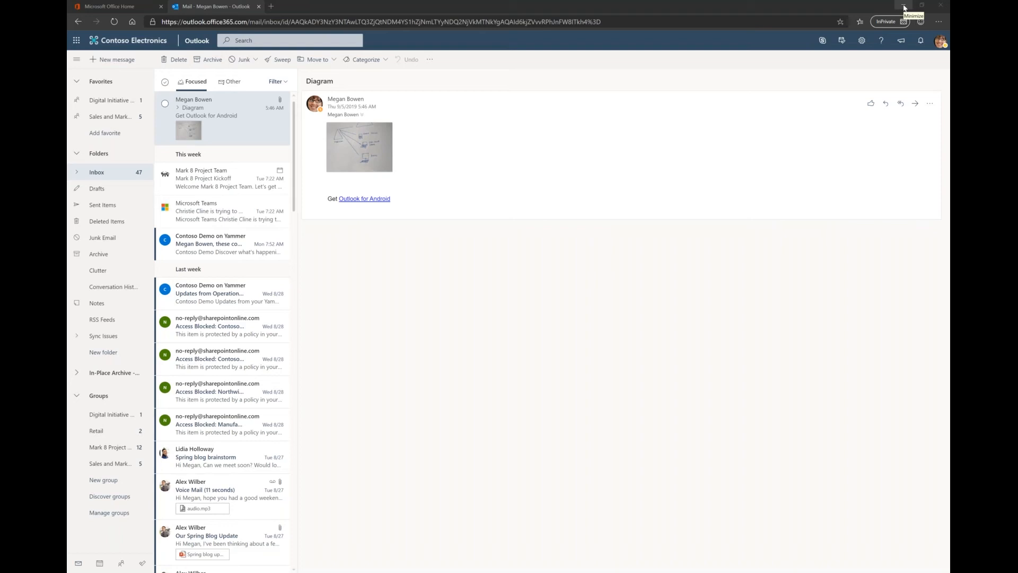
mouse_move(903, 7)
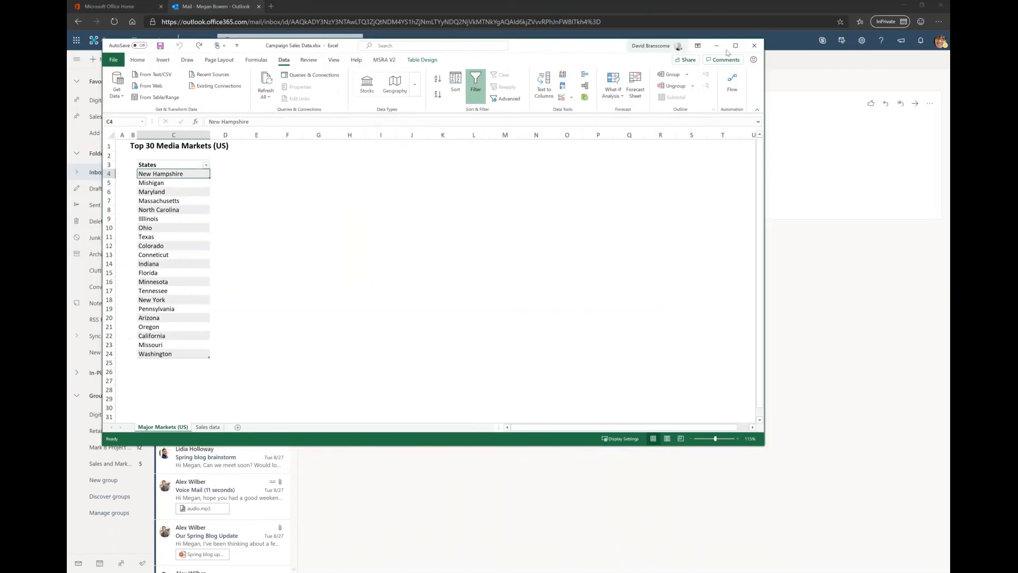
Maximize the Campaign Sales Data workbook to fill the screen
click(736, 46)
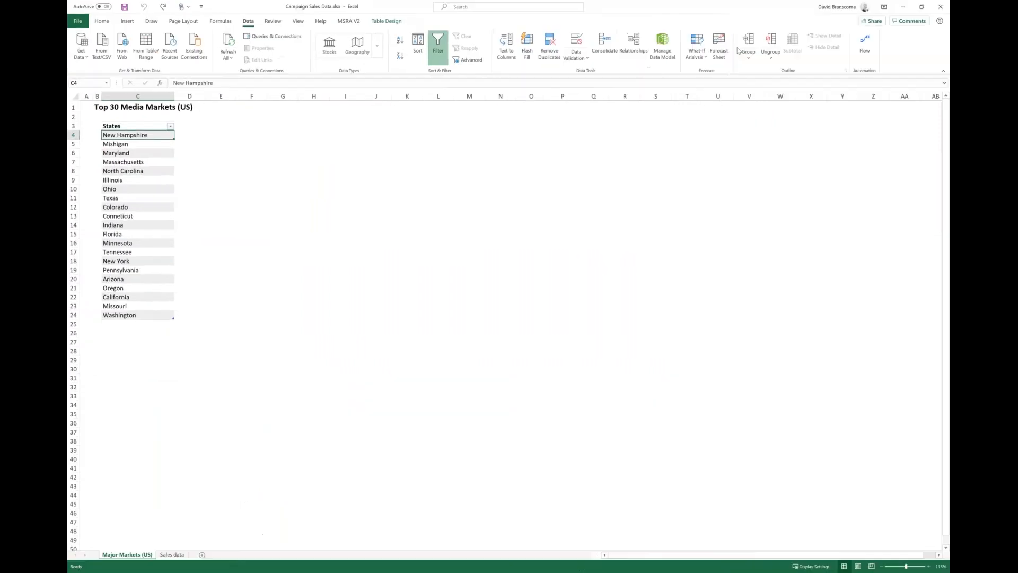
mouse_move(227, 312)
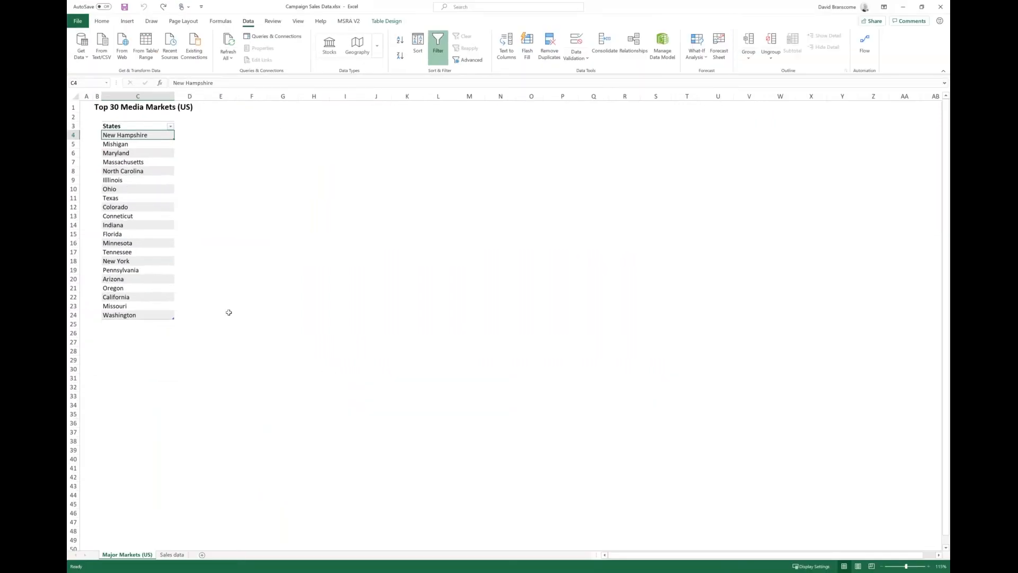
mouse_move(238, 242)
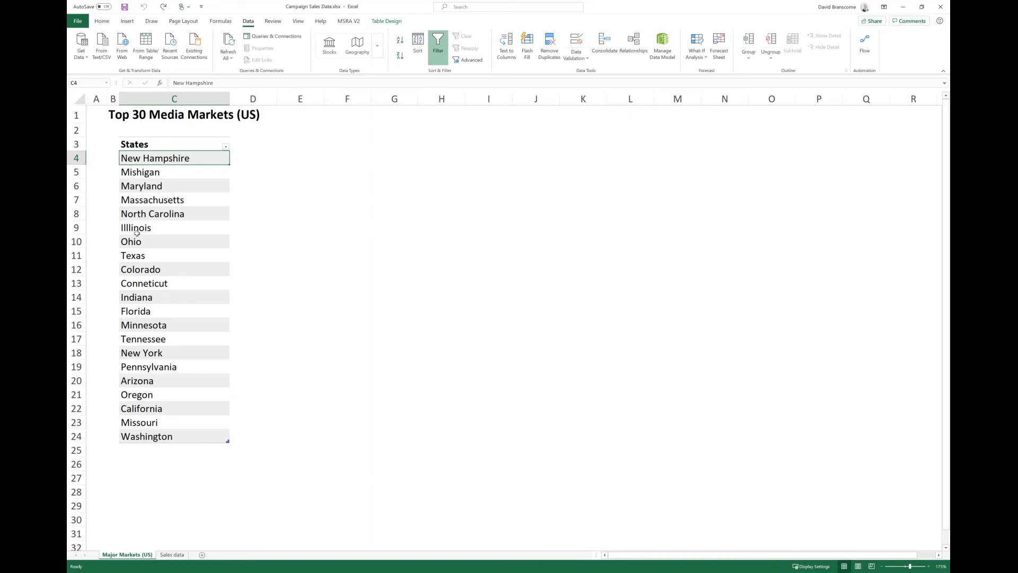
mouse_move(222, 268)
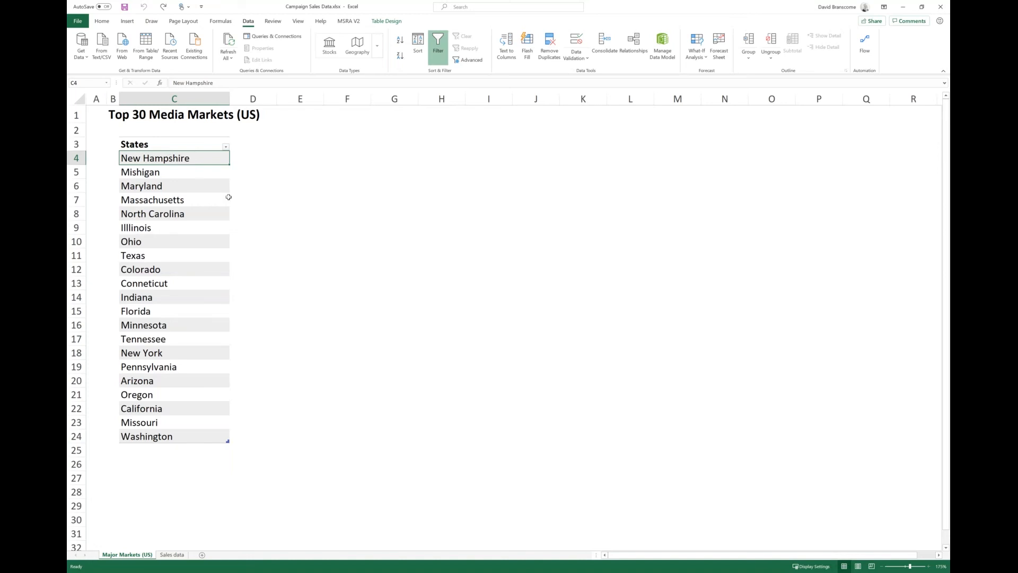
mouse_move(260, 258)
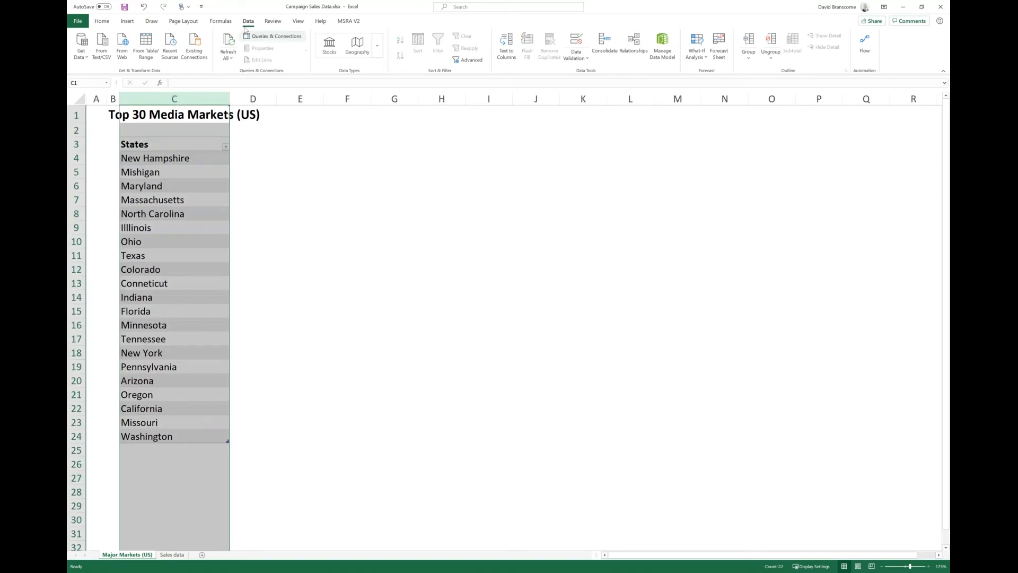
mouse_move(388, 52)
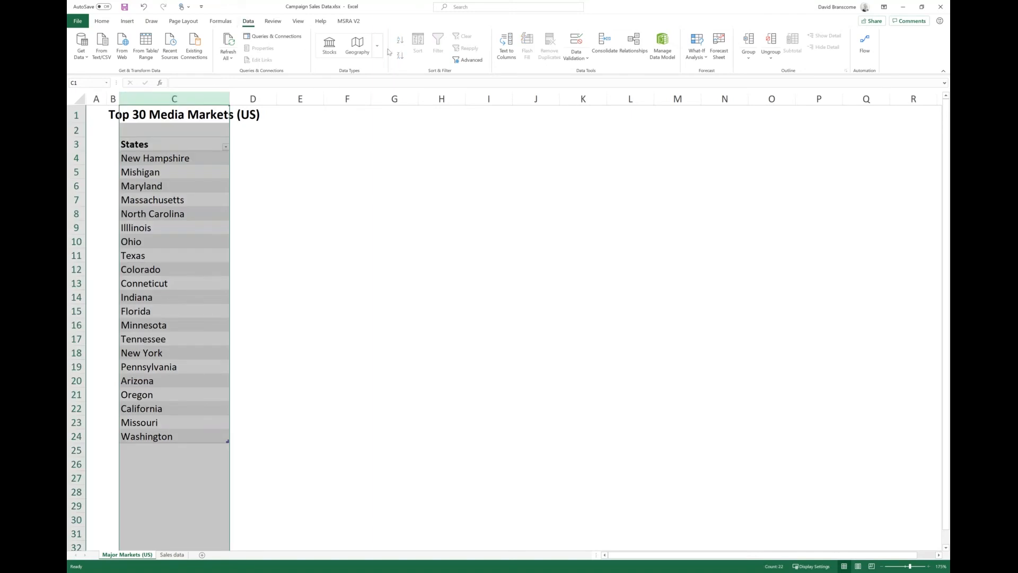
mouse_move(356, 46)
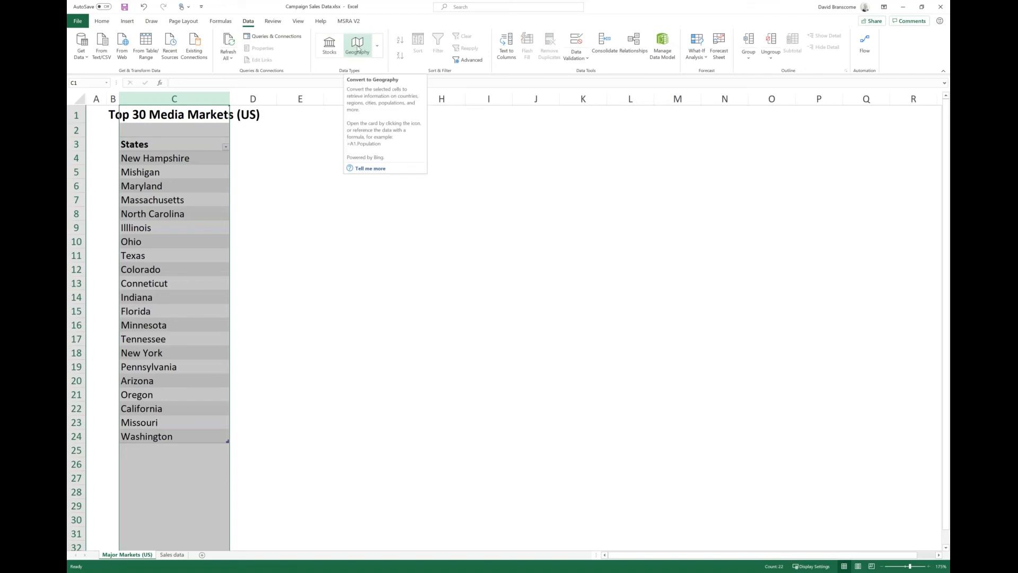
Convert the selected state names in column C to the Geography data type
click(358, 43)
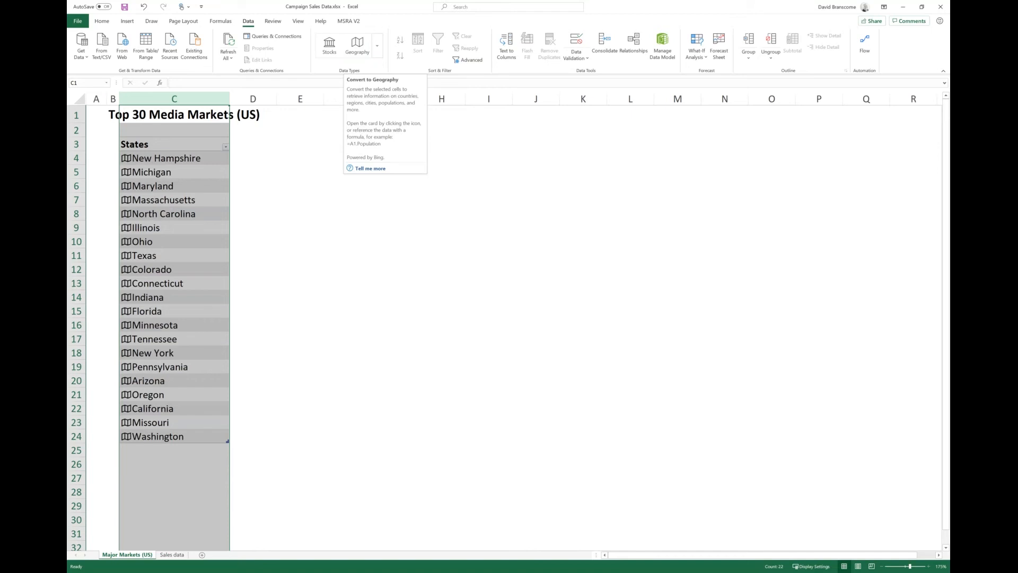
mouse_move(292, 186)
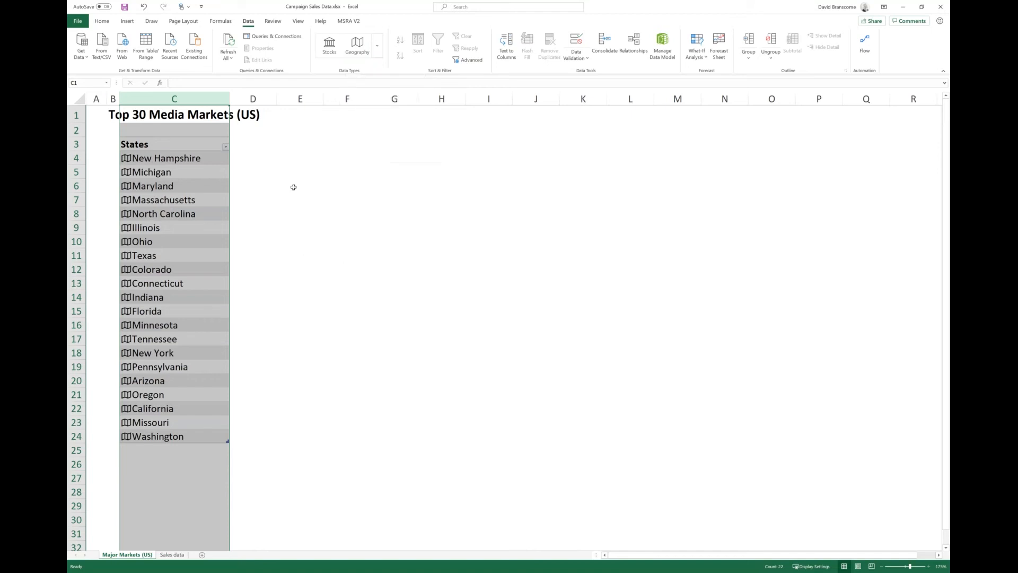
mouse_move(197, 324)
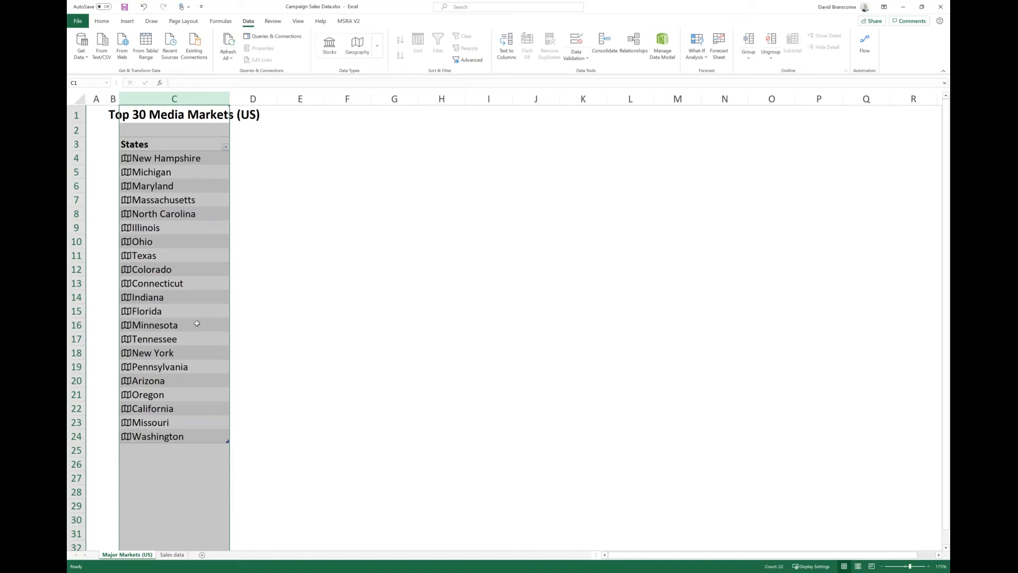
mouse_move(125, 158)
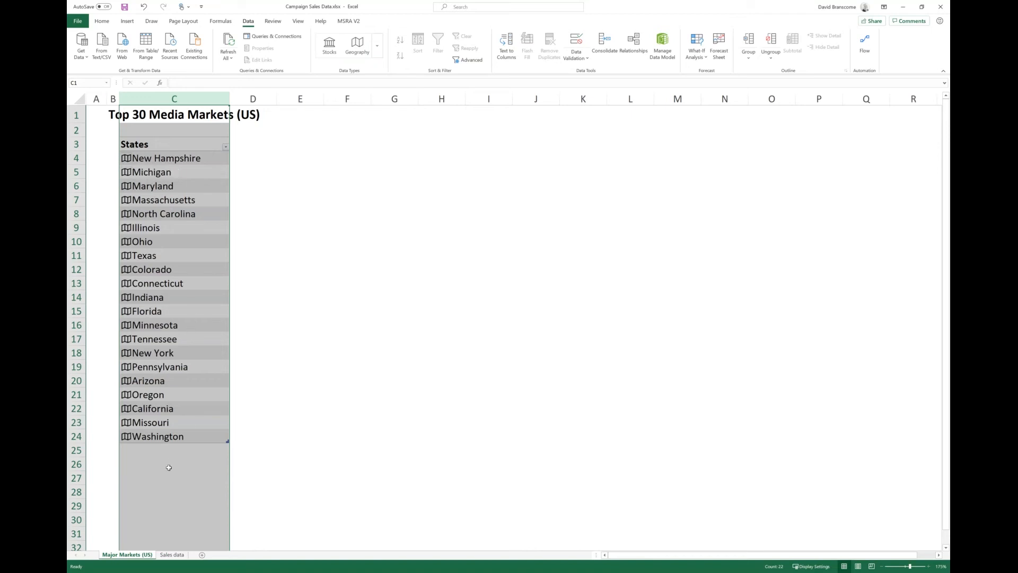
Add Area and Capital columns to the States table from the geography records
click(174, 463)
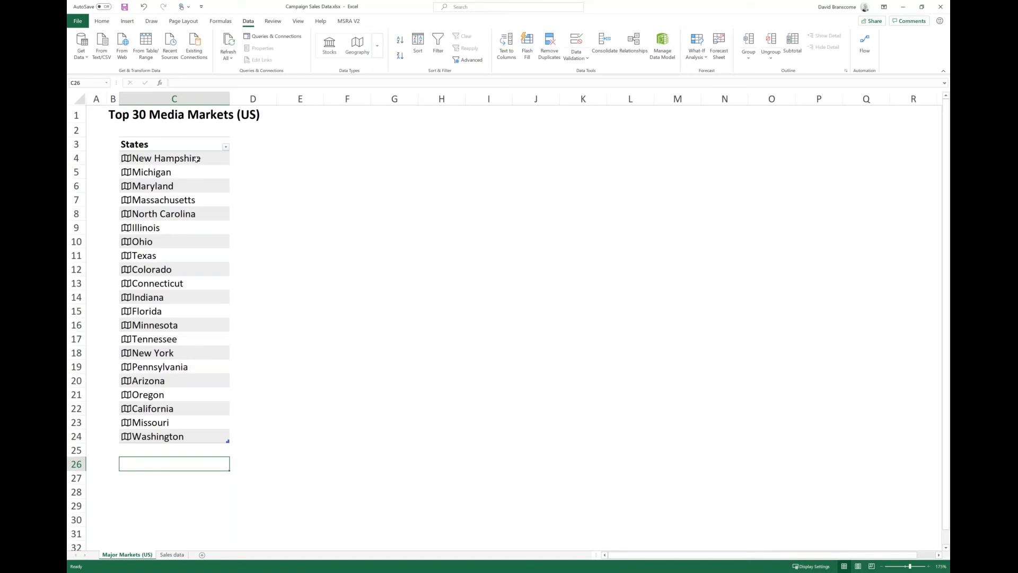
click(166, 158)
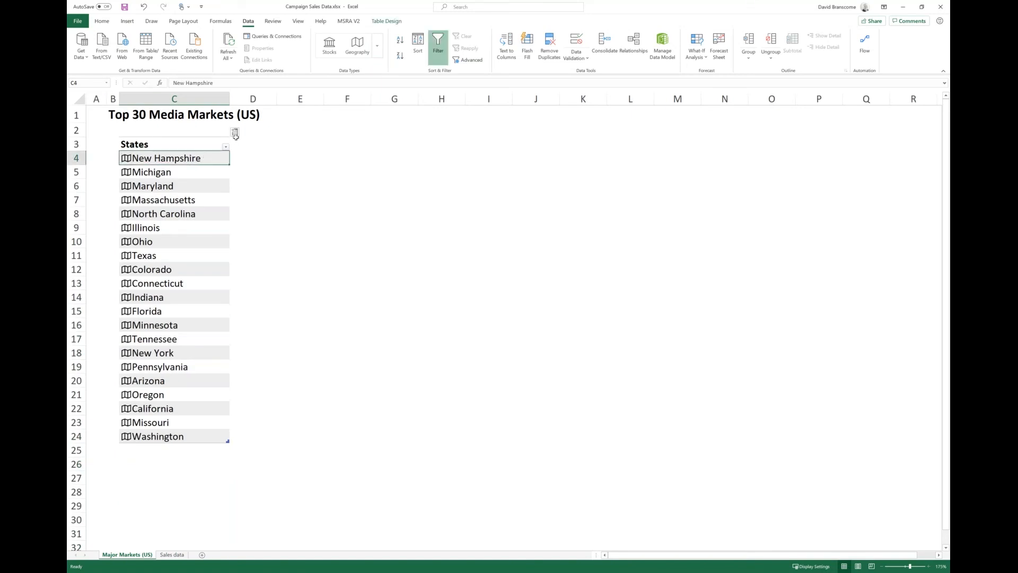
mouse_move(235, 133)
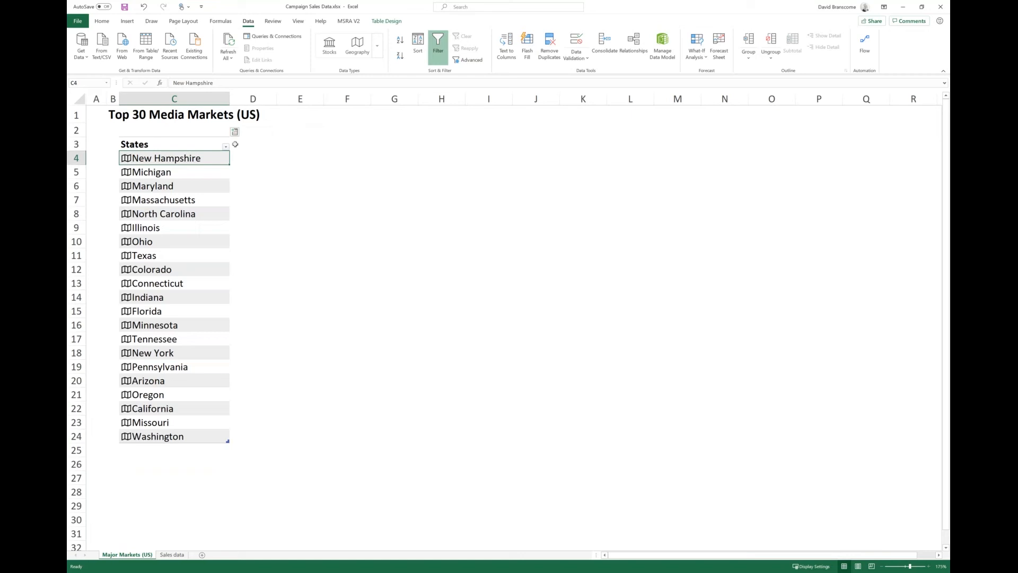
mouse_move(234, 131)
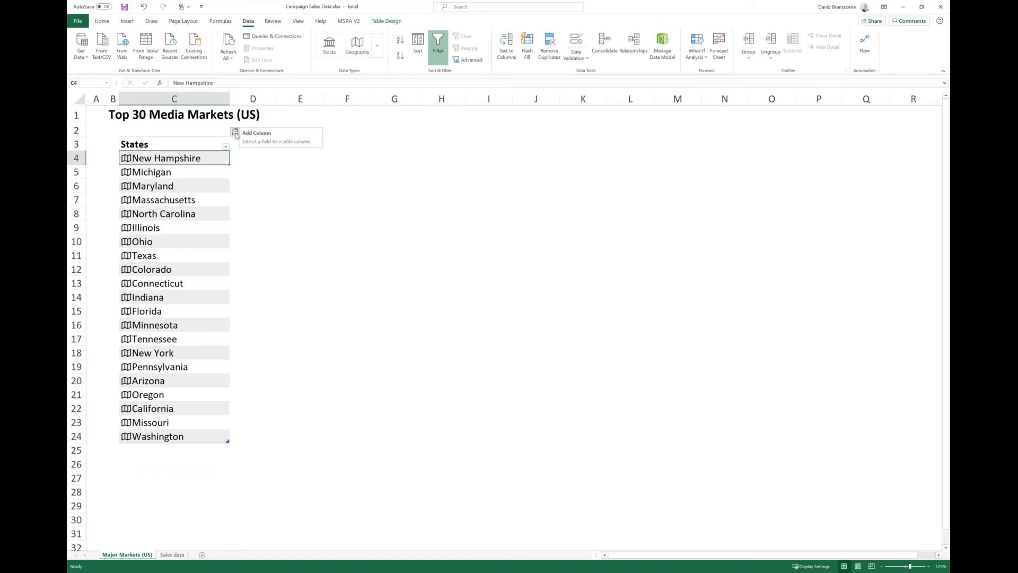
click(235, 131)
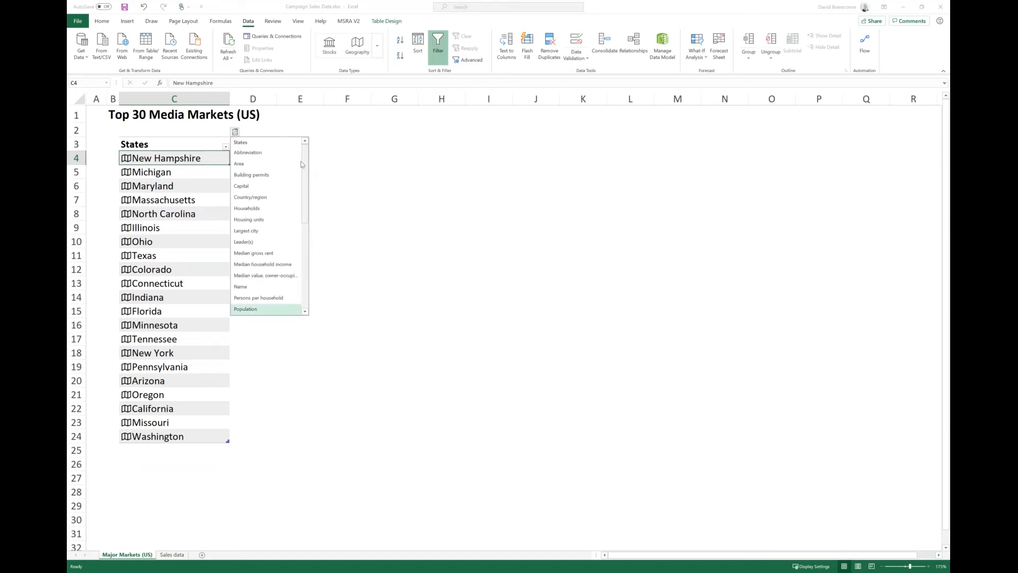
mouse_move(247, 152)
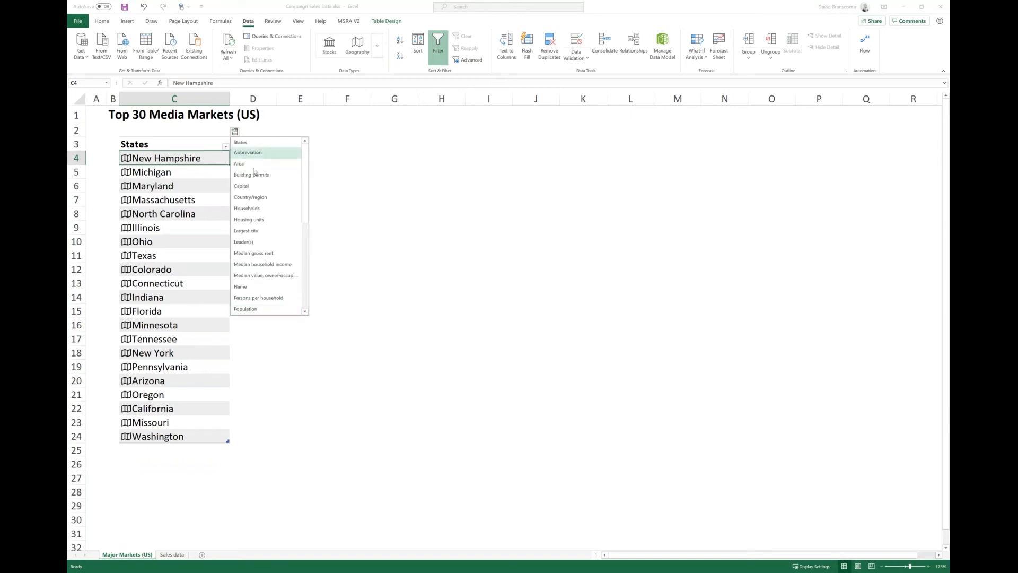
mouse_move(253, 163)
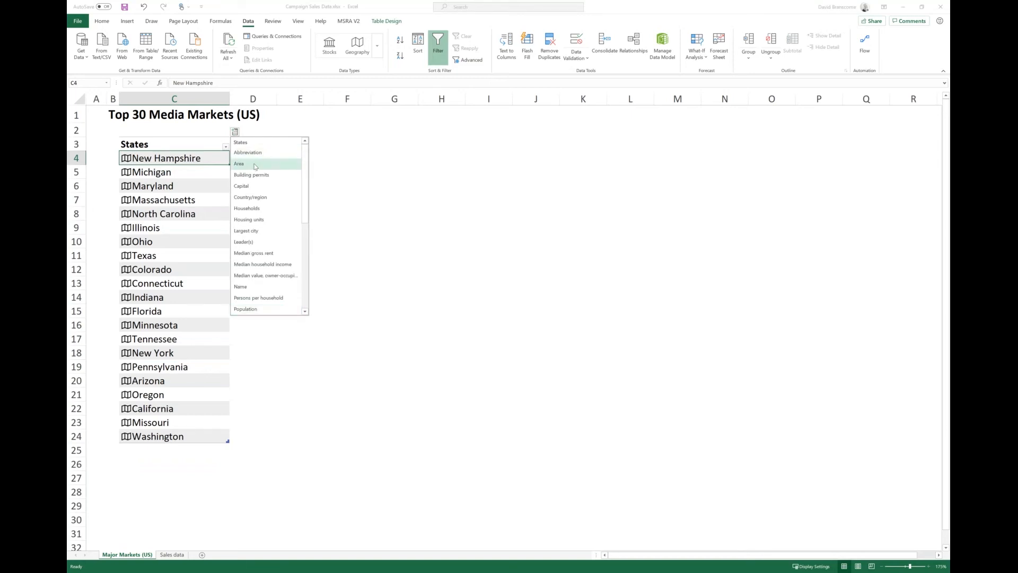
click(238, 163)
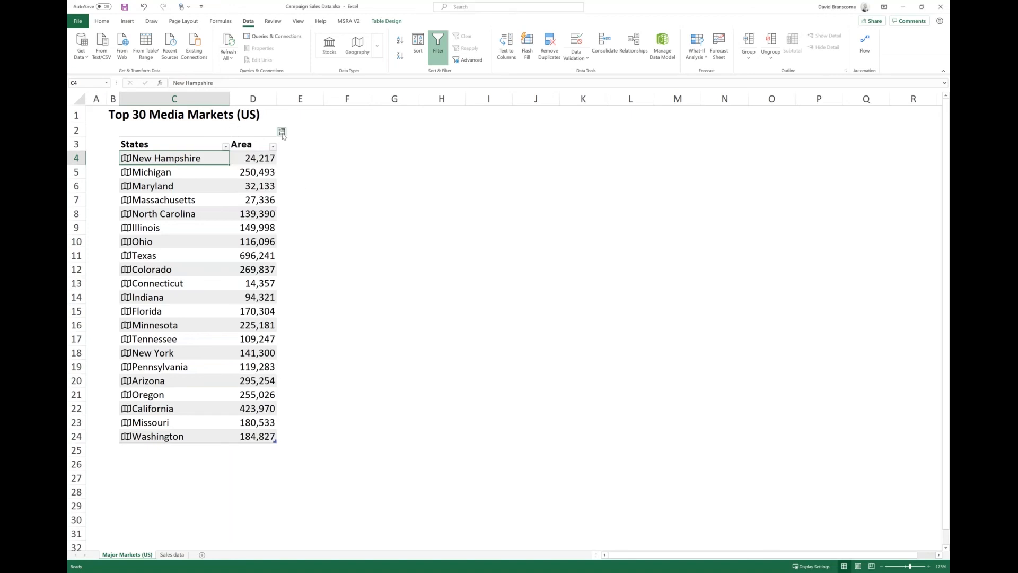
click(282, 132)
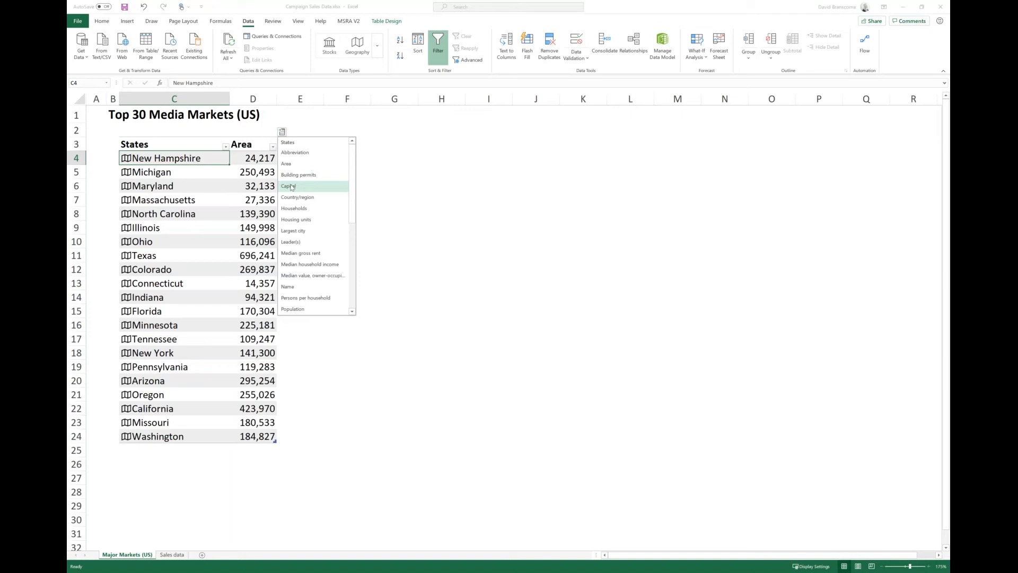
click(289, 186)
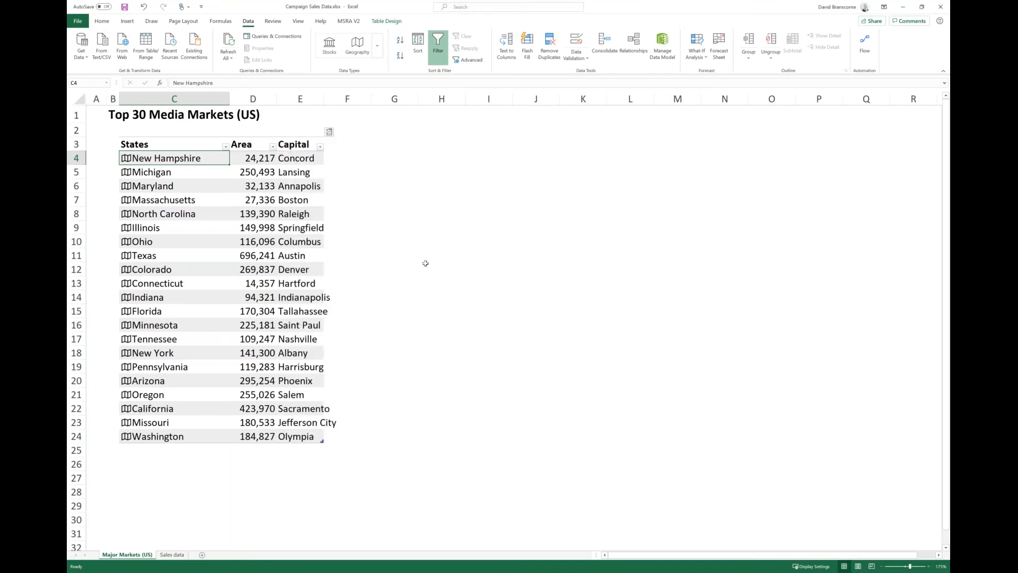
Add Median household income and civilian labor force (%) columns to the States table
click(329, 132)
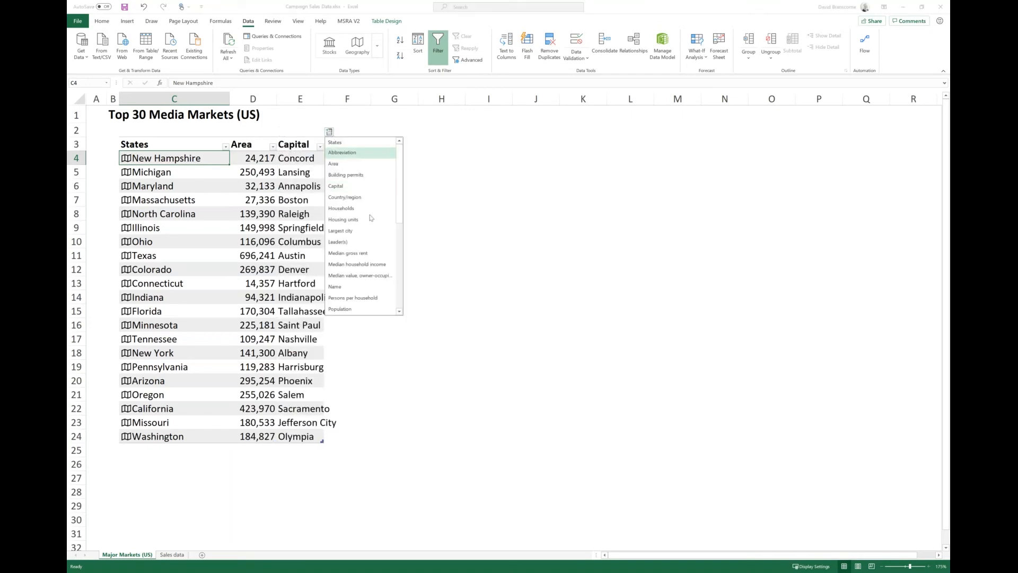
mouse_move(377, 267)
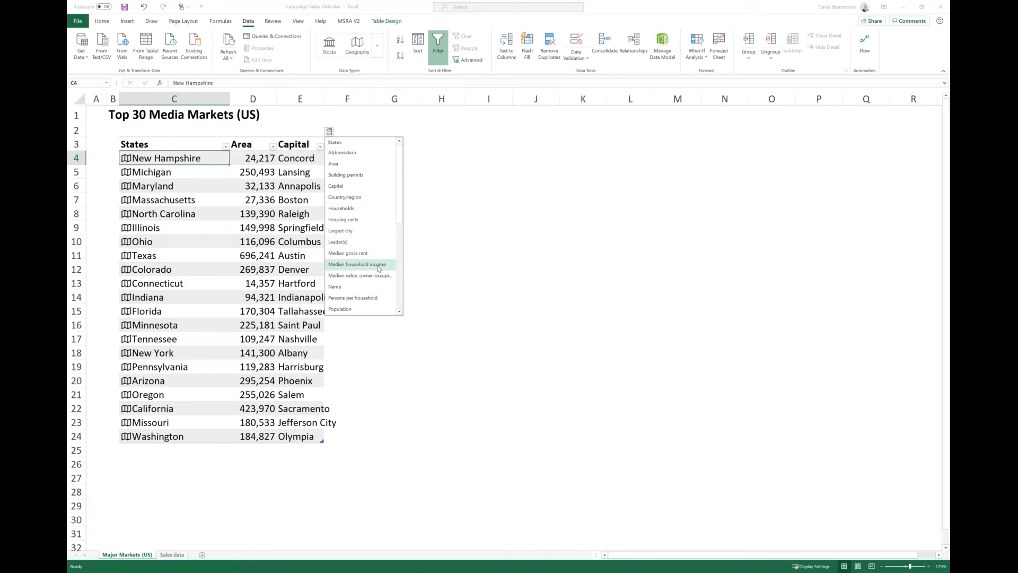
click(357, 264)
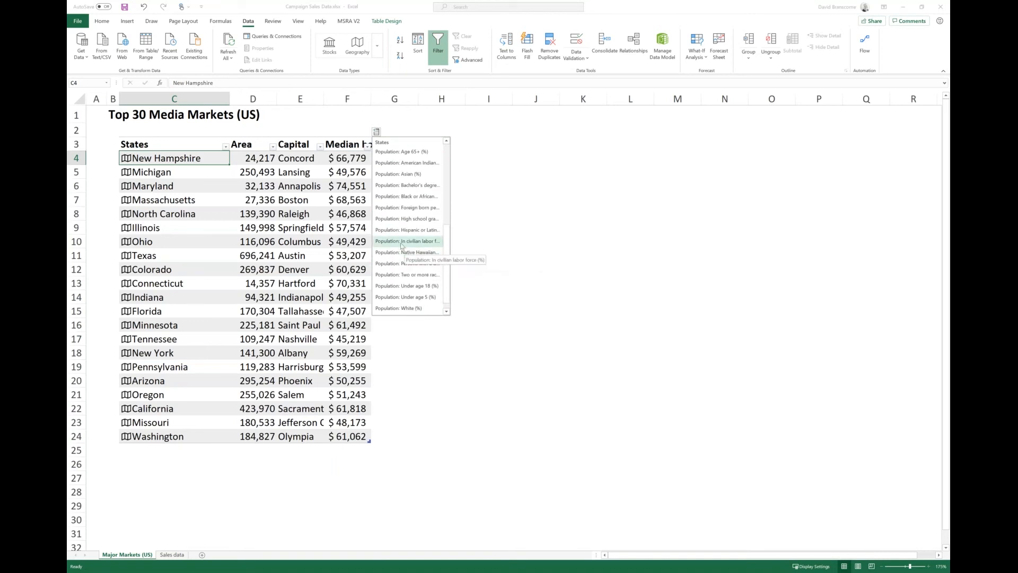
click(407, 241)
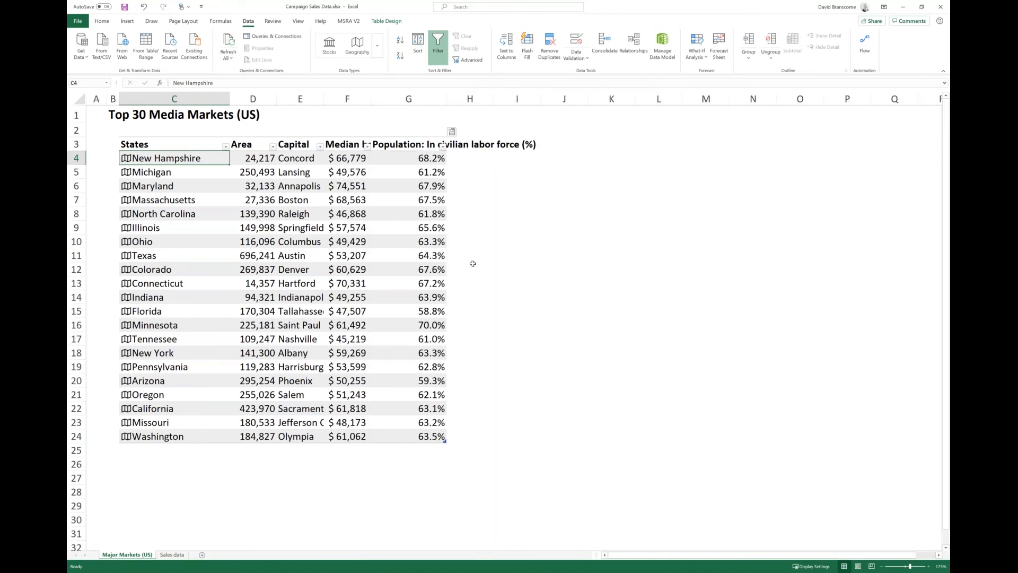
mouse_move(177, 171)
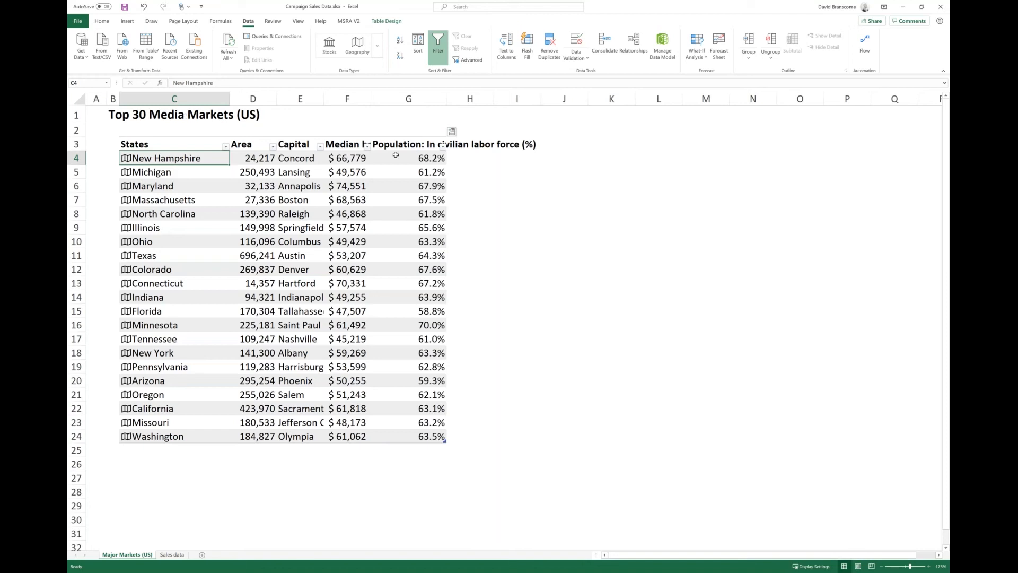
mouse_move(422, 268)
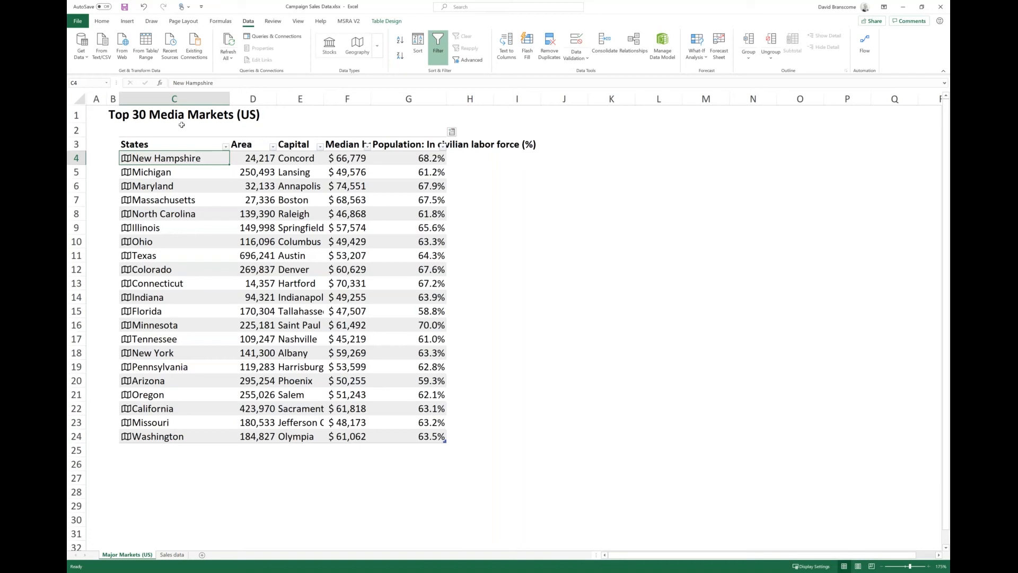
mouse_move(403, 168)
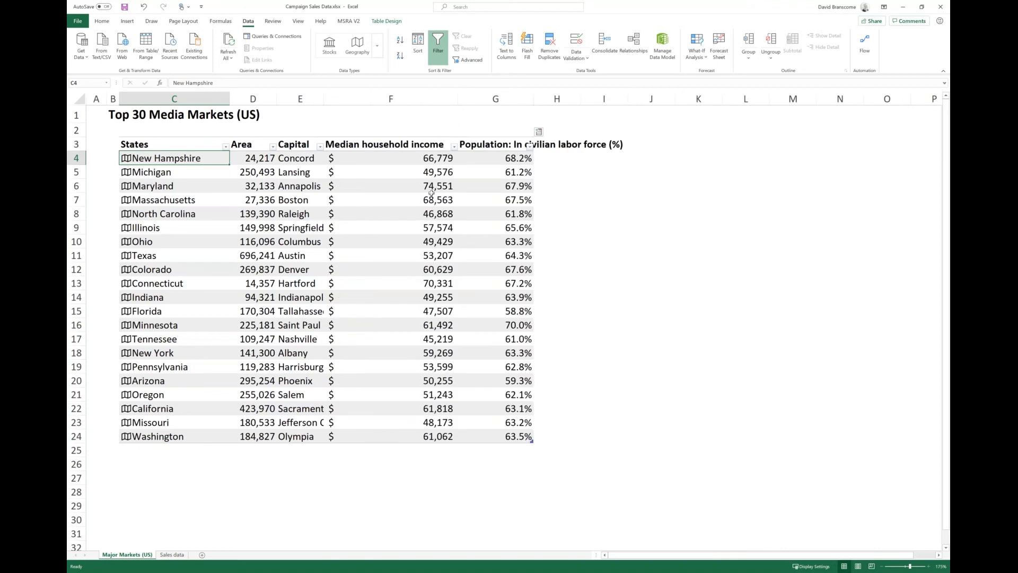
mouse_move(423, 394)
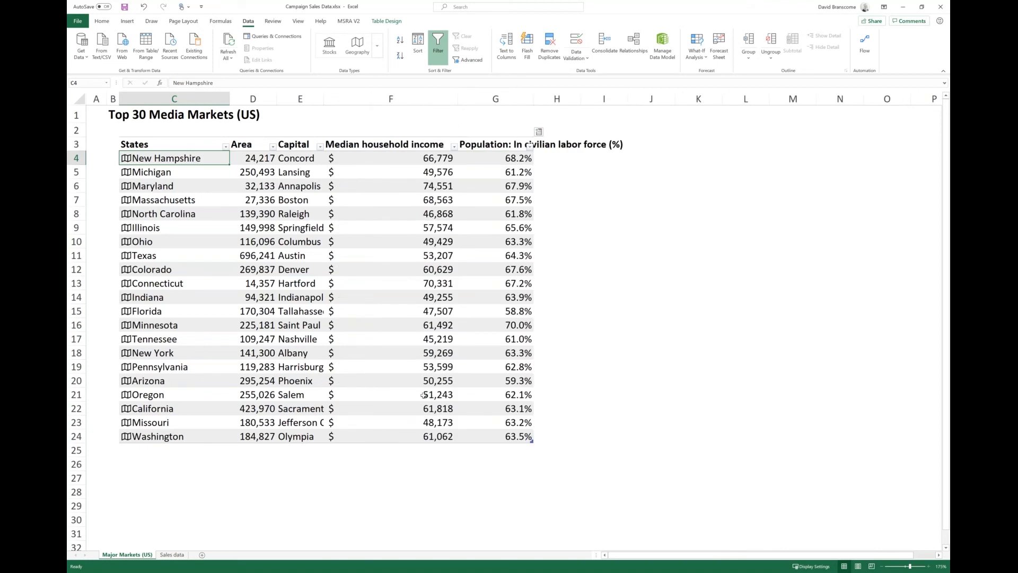
Reopen the Insert Data field list beside the widened Median household income column
click(539, 133)
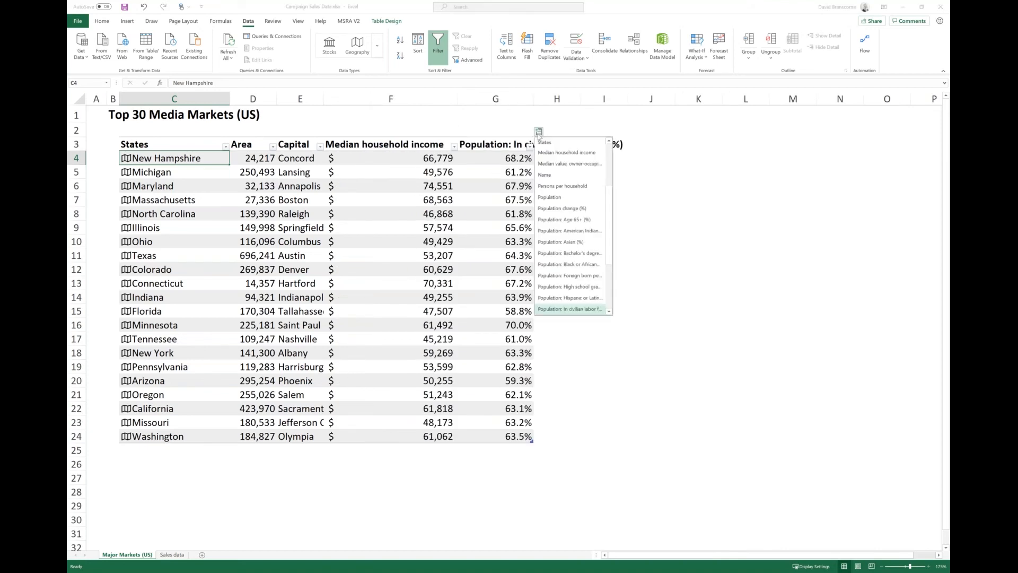
mouse_move(566, 209)
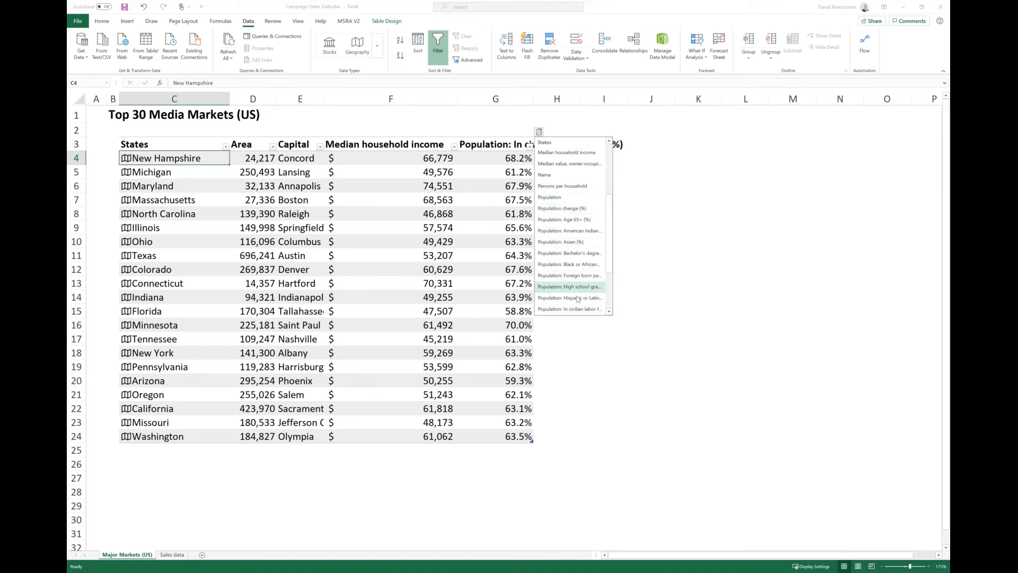
mouse_move(569, 308)
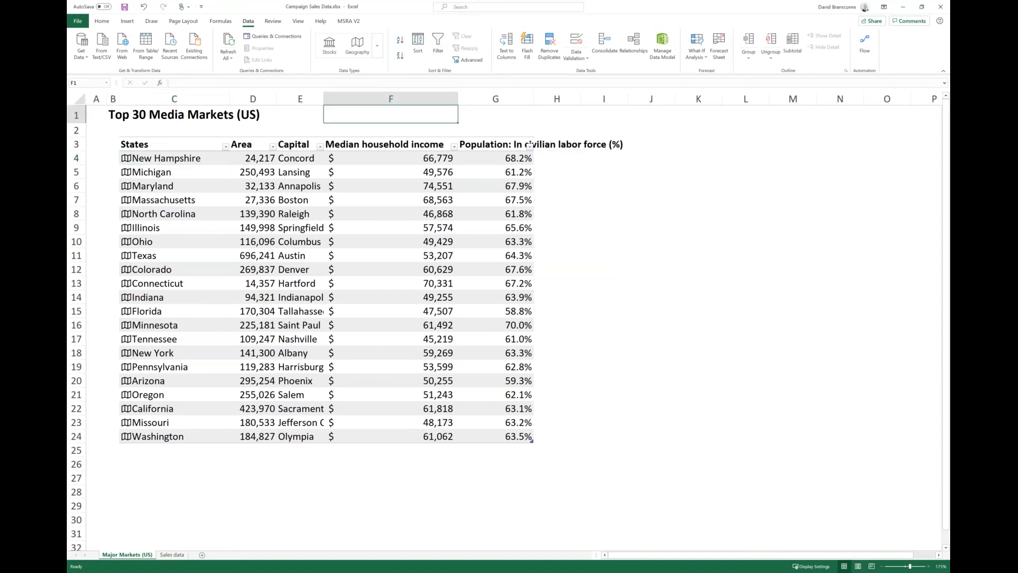
mouse_move(250, 133)
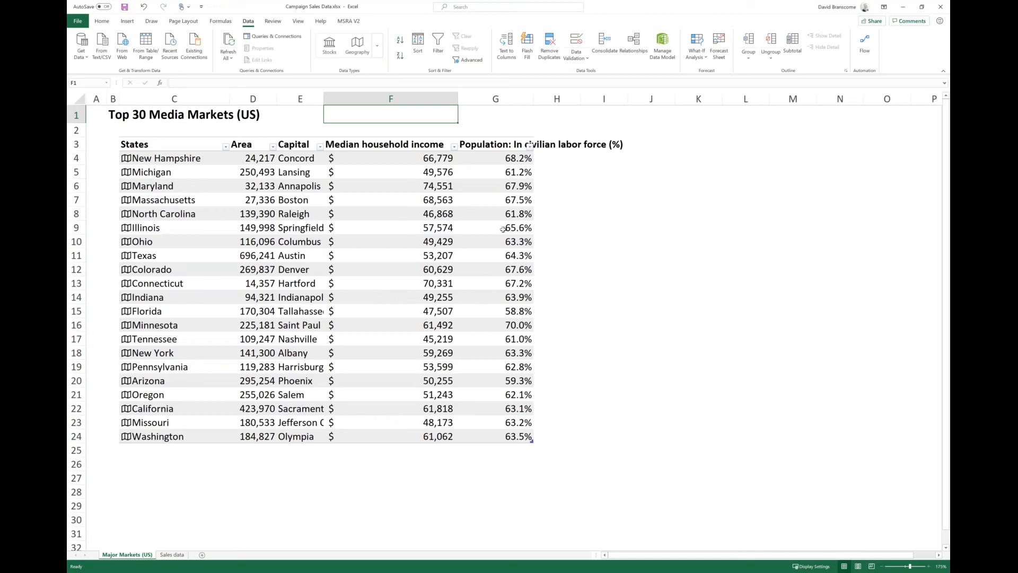
mouse_move(436, 405)
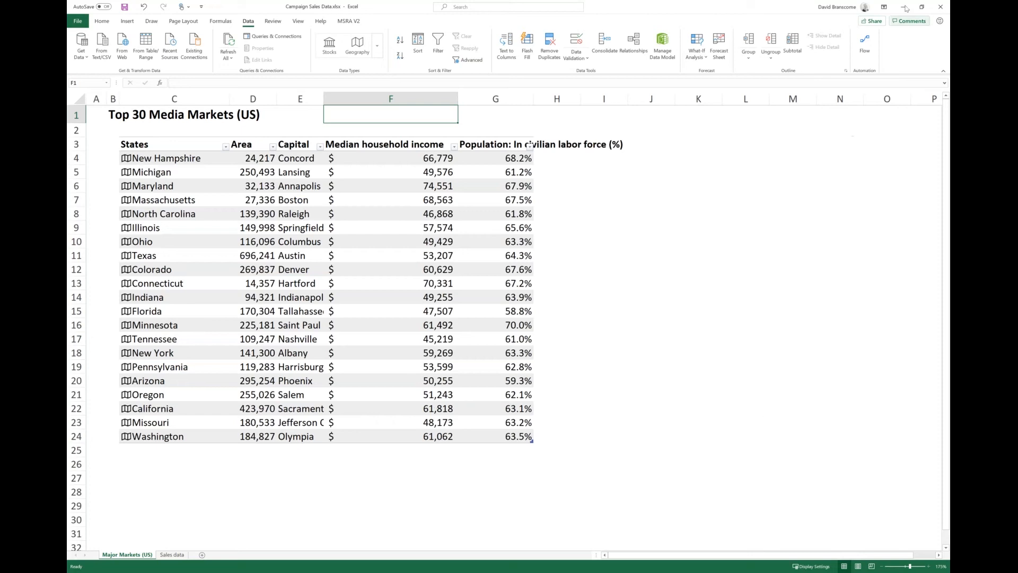
mouse_move(905, 7)
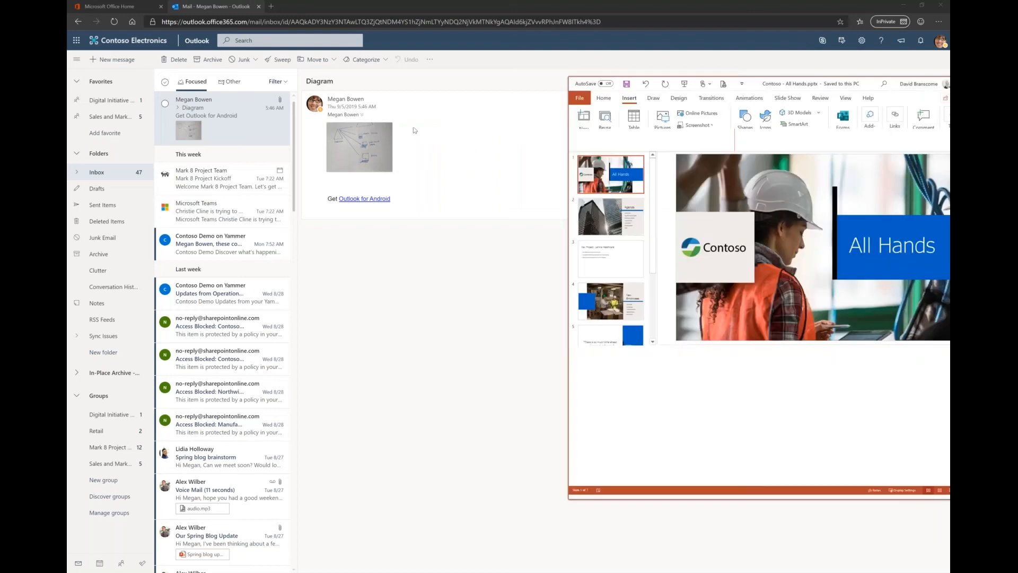
Bring the All Hands presentation forward, maximize it and show the Home ribbon
click(749, 59)
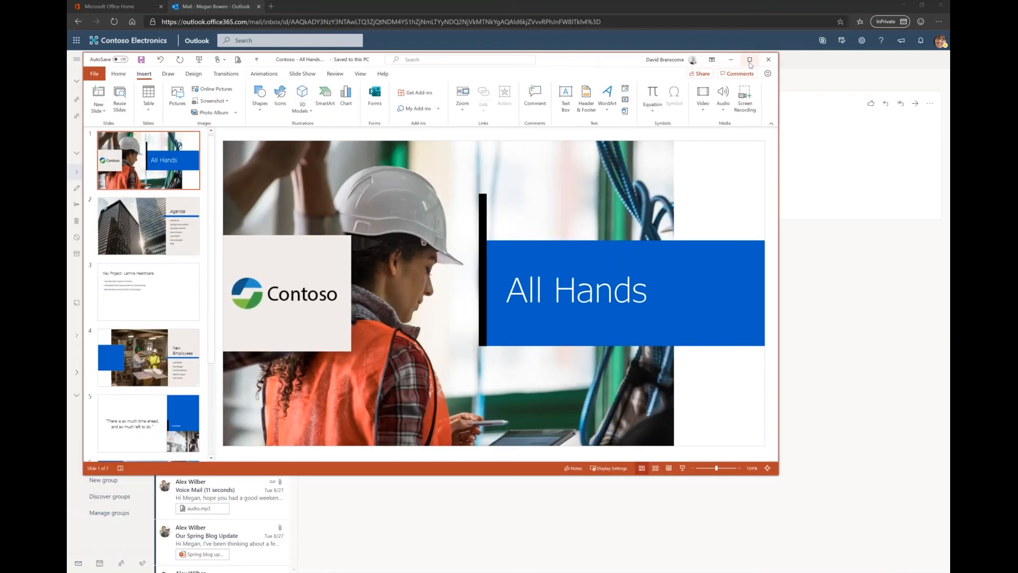
click(750, 60)
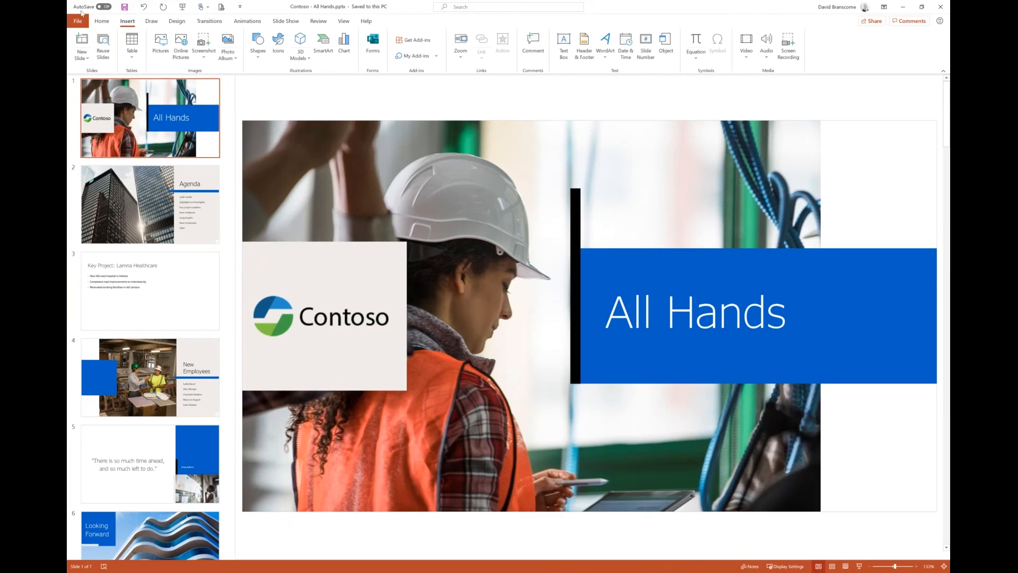
click(102, 22)
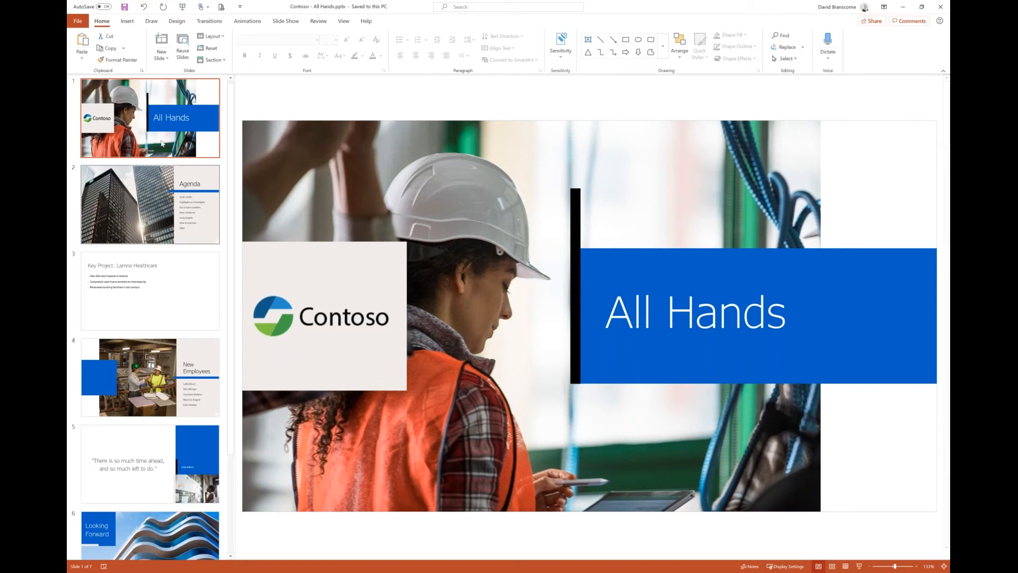
mouse_move(157, 138)
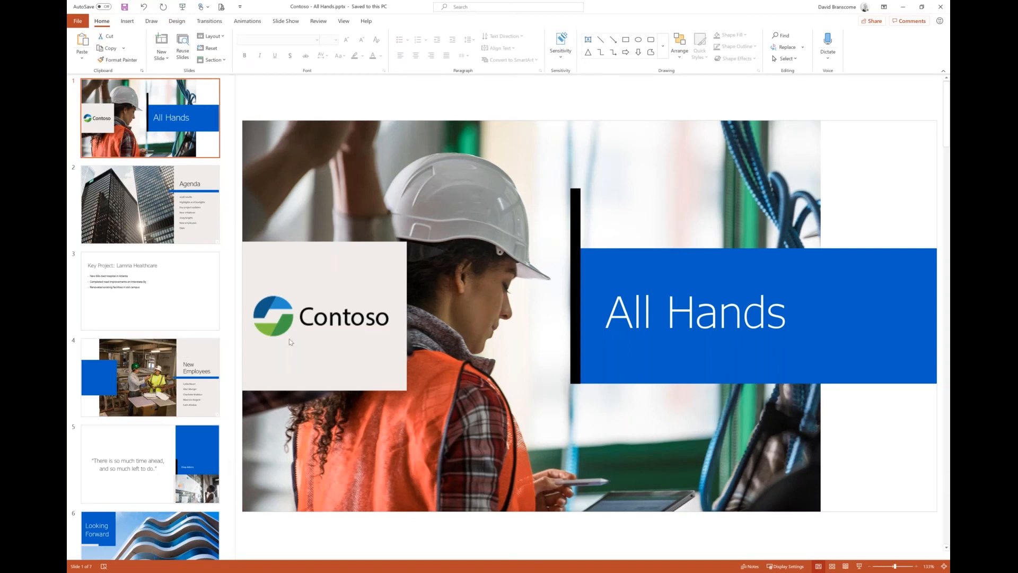
mouse_move(186, 405)
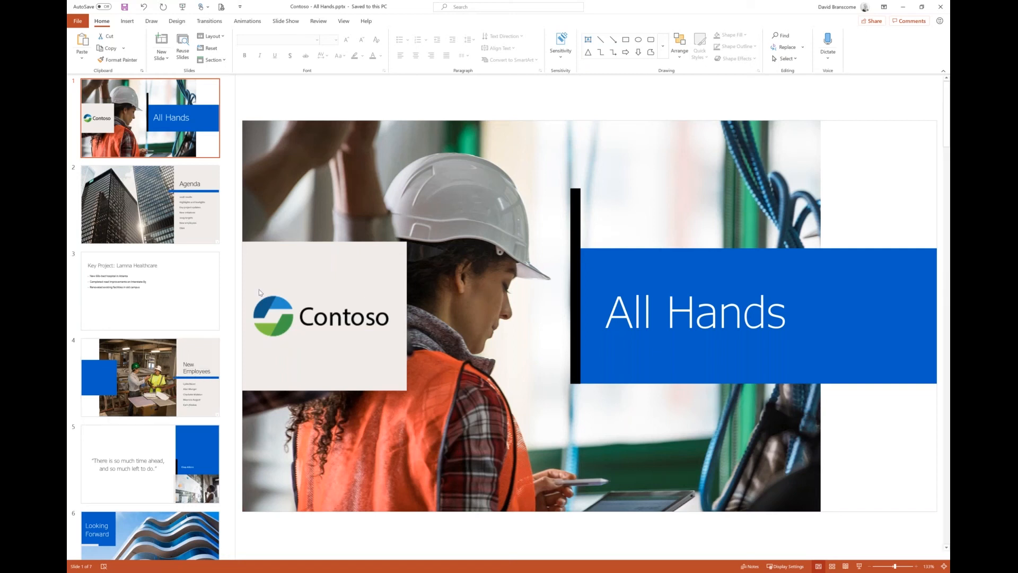
mouse_move(329, 293)
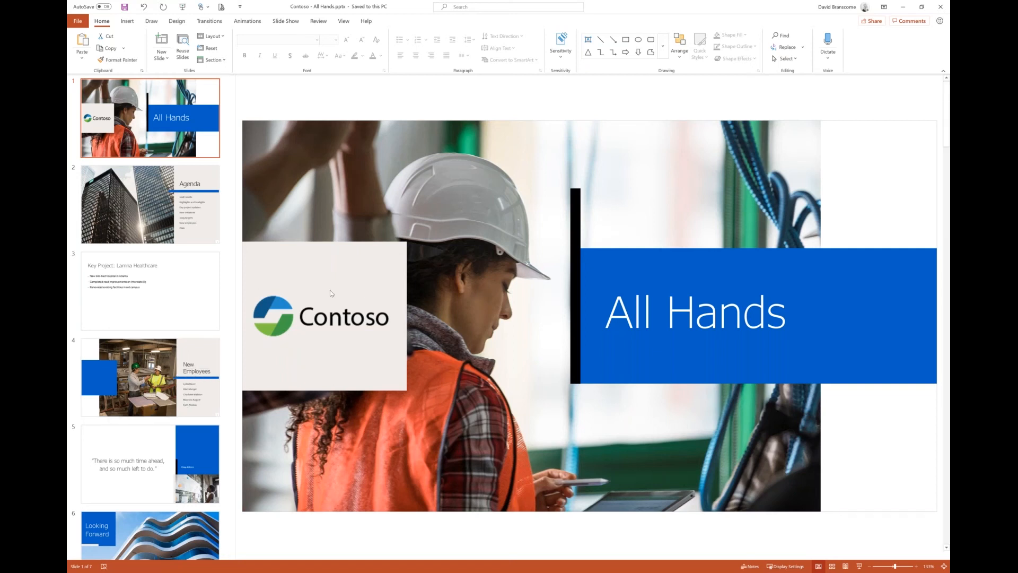
mouse_move(245, 158)
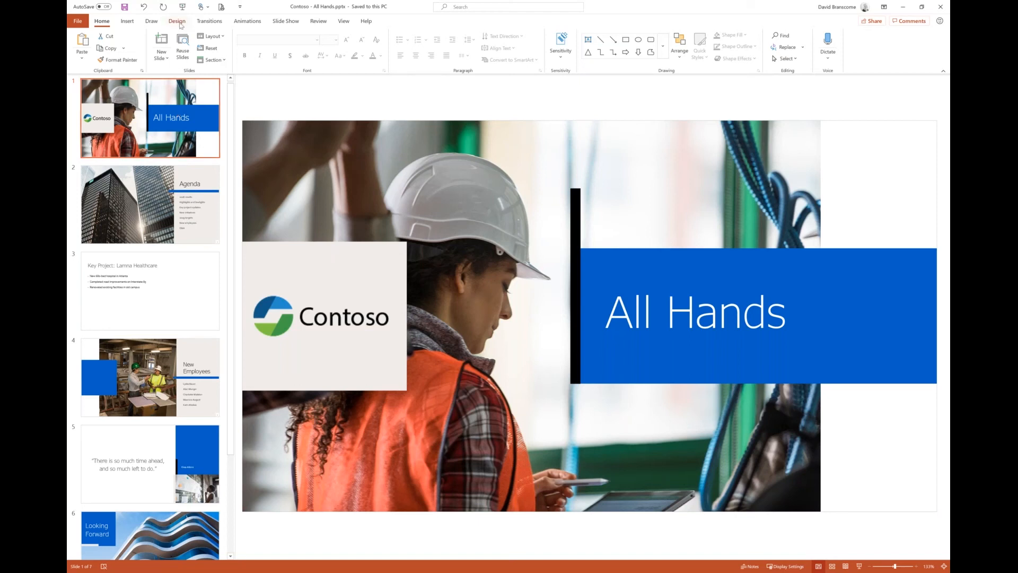
Restyle the title slide with the blue title block Design Ideas layout
click(177, 22)
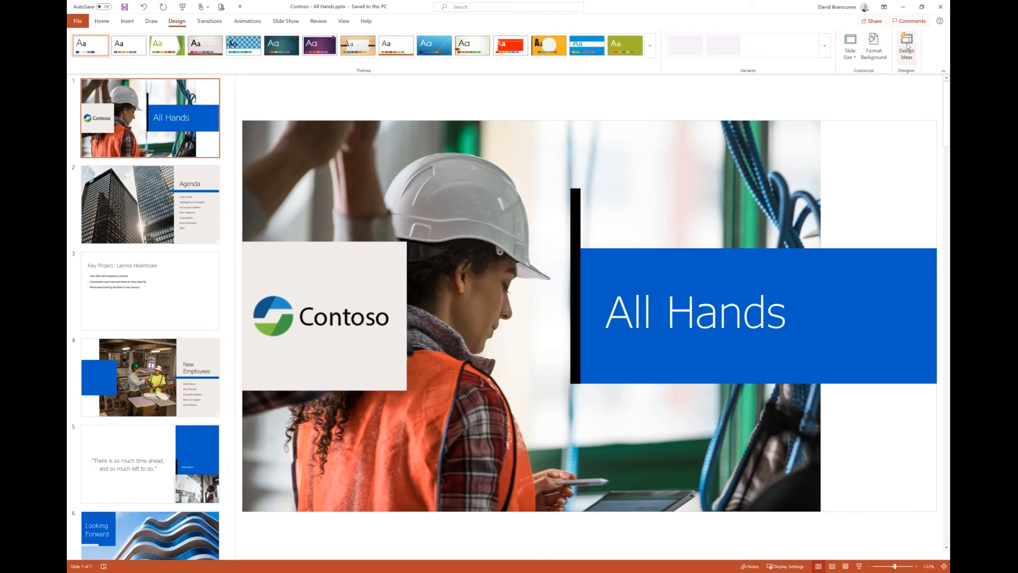
click(905, 49)
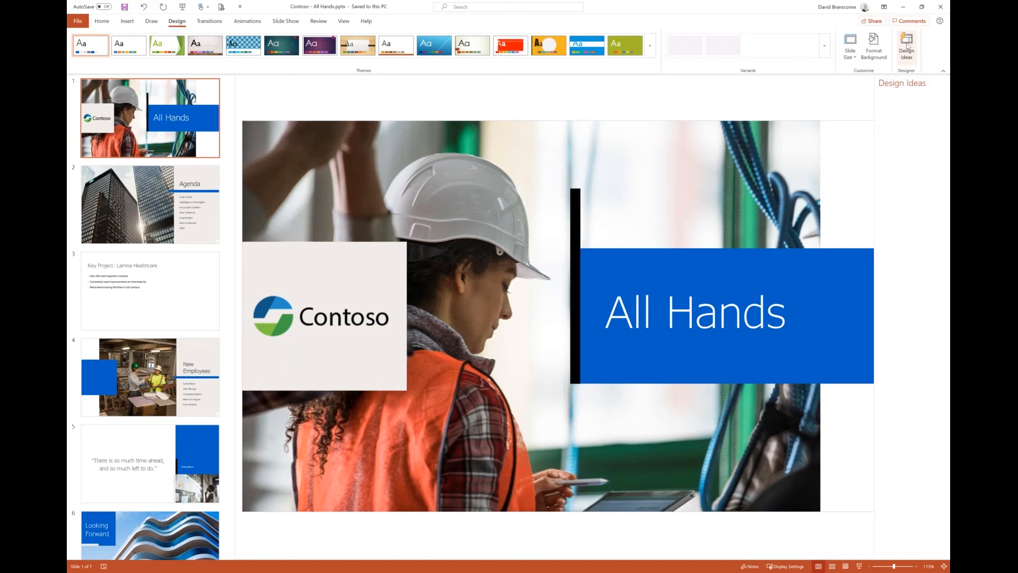
click(906, 48)
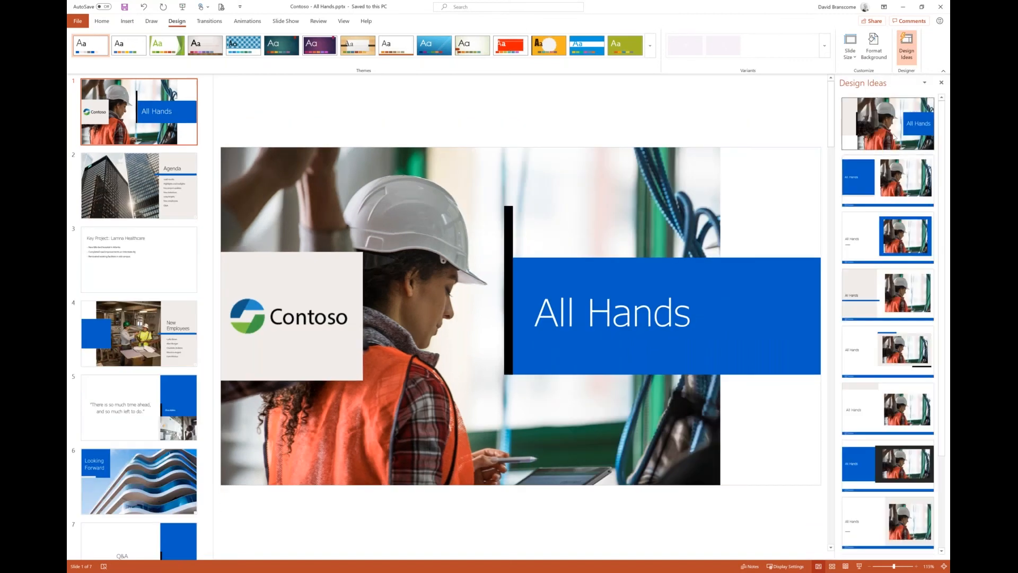
mouse_move(554, 368)
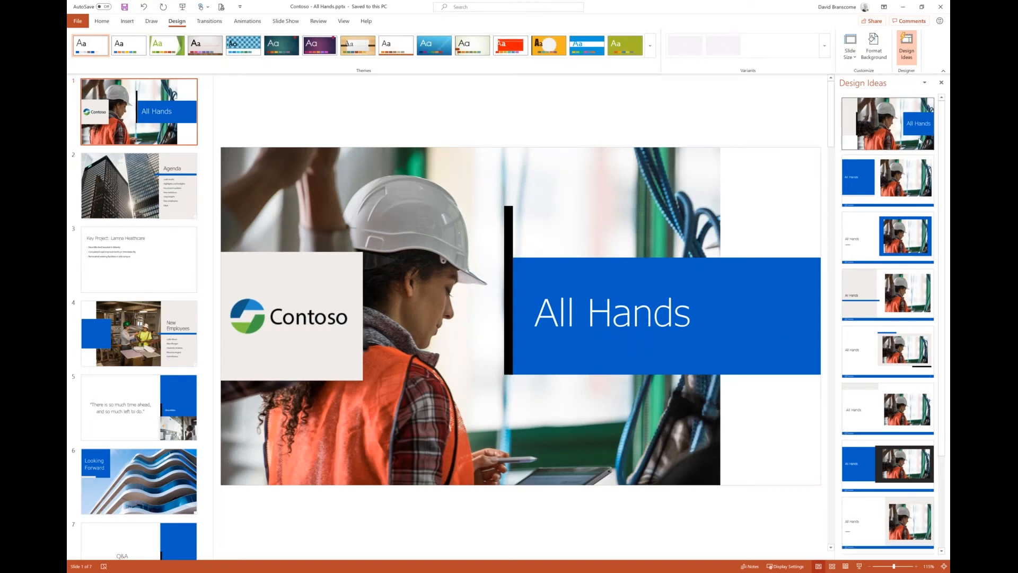
click(887, 236)
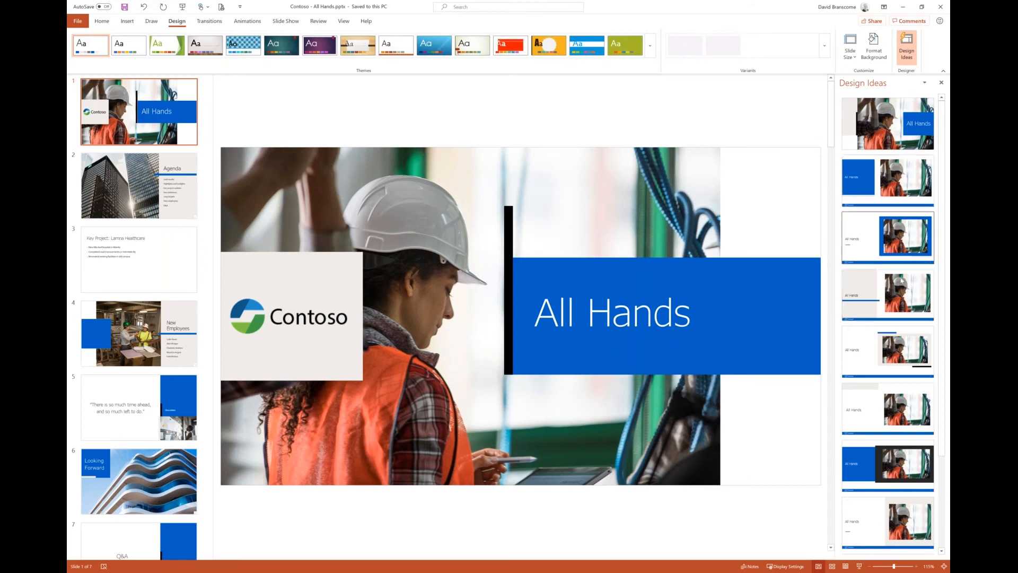
scroll(down, 3)
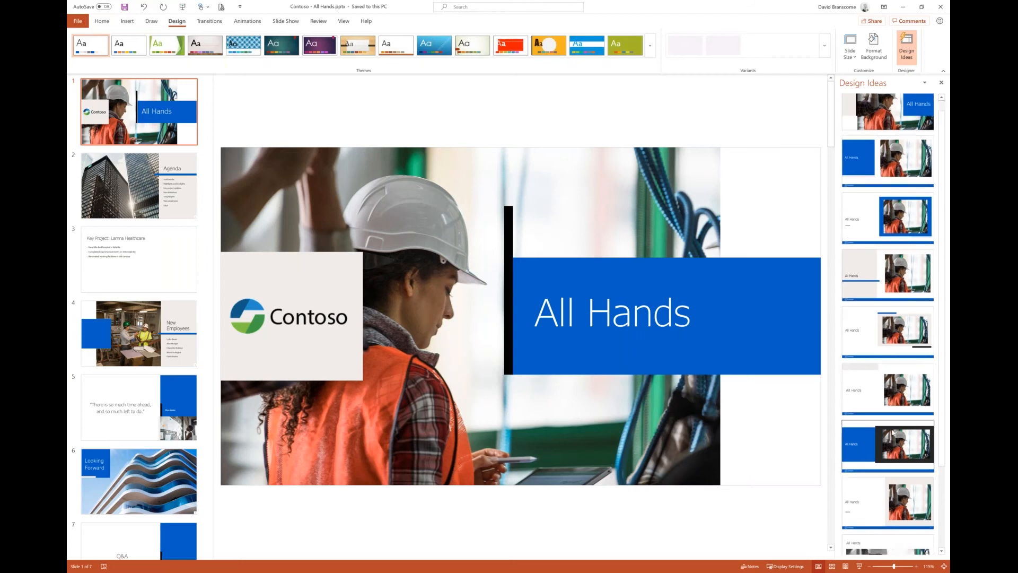
scroll(down, 3)
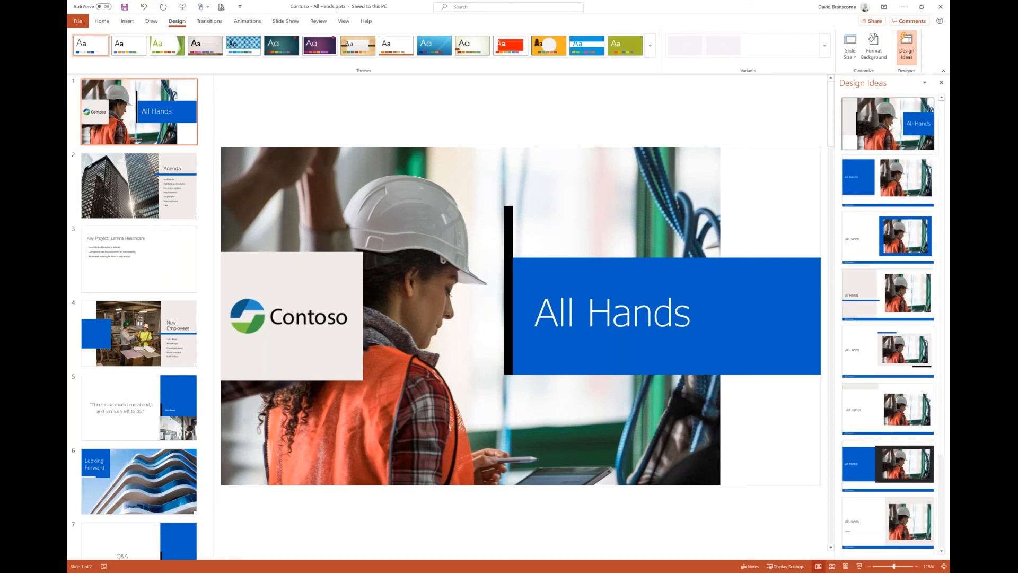
click(887, 180)
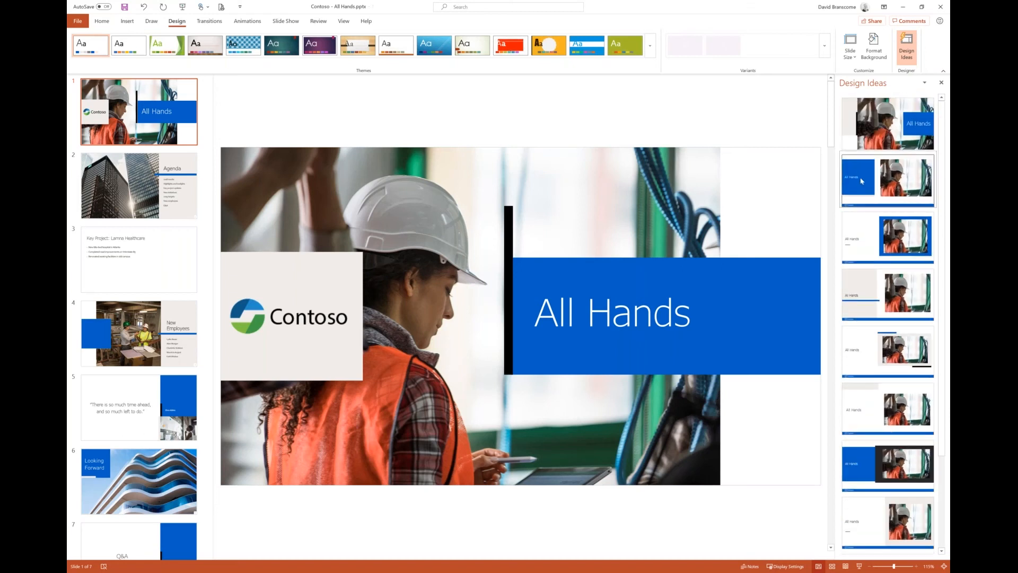
click(886, 179)
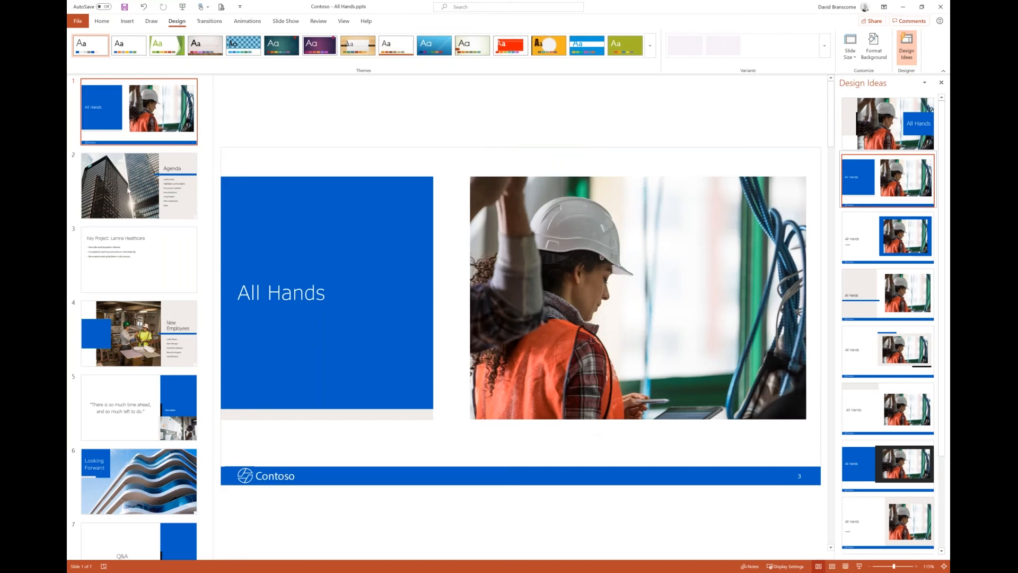
Apply the blue-panel Agenda design to slide 2 and move to the Lamna Healthcare slide
click(137, 185)
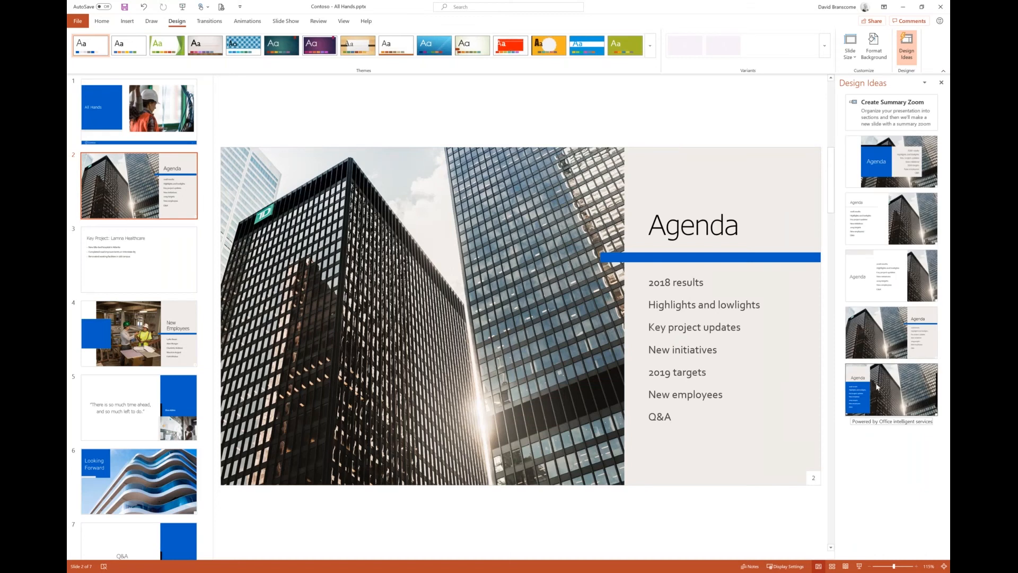
click(891, 390)
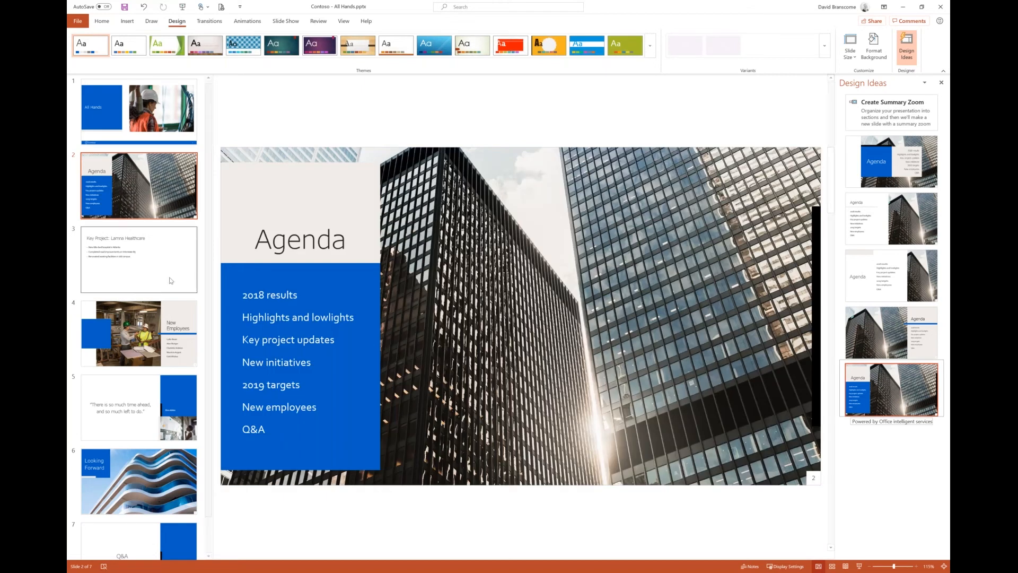
click(138, 259)
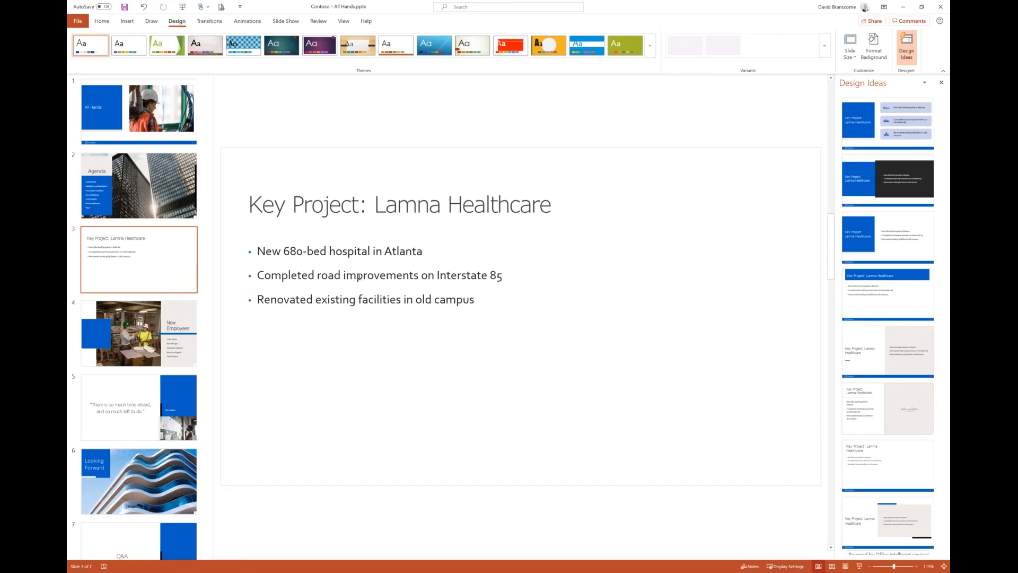
mouse_move(331, 311)
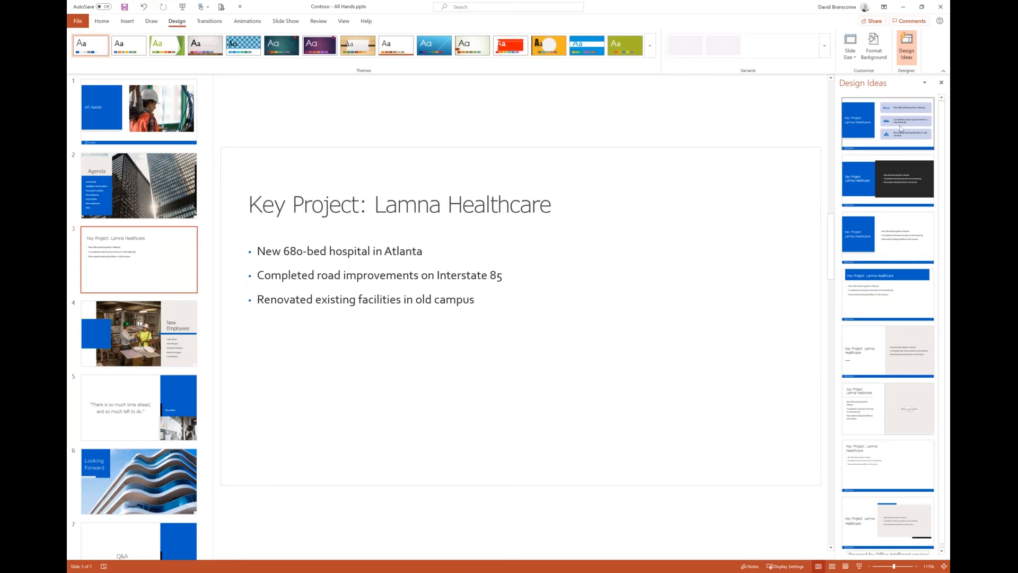
Apply the first icon-based Design Ideas layout to the Lamna Healthcare slide
click(887, 123)
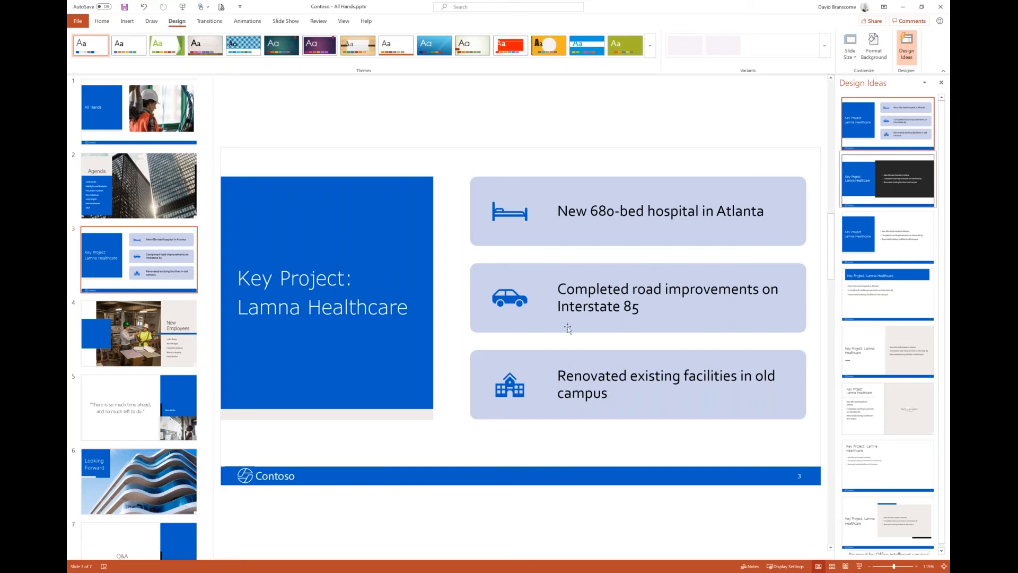
mouse_move(618, 371)
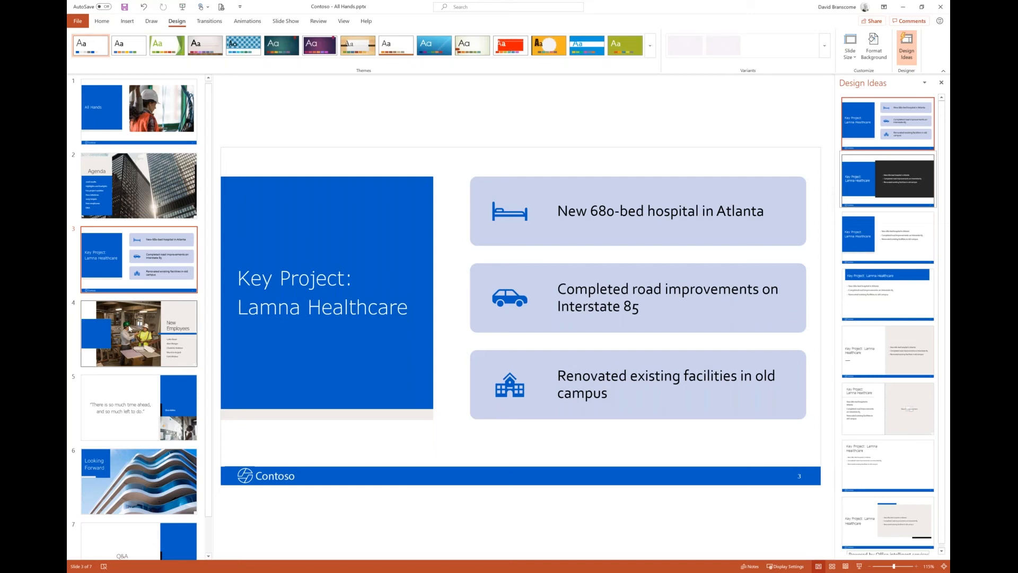
Restyle the New Employees slide with the blue-panel Design Ideas layout
click(138, 333)
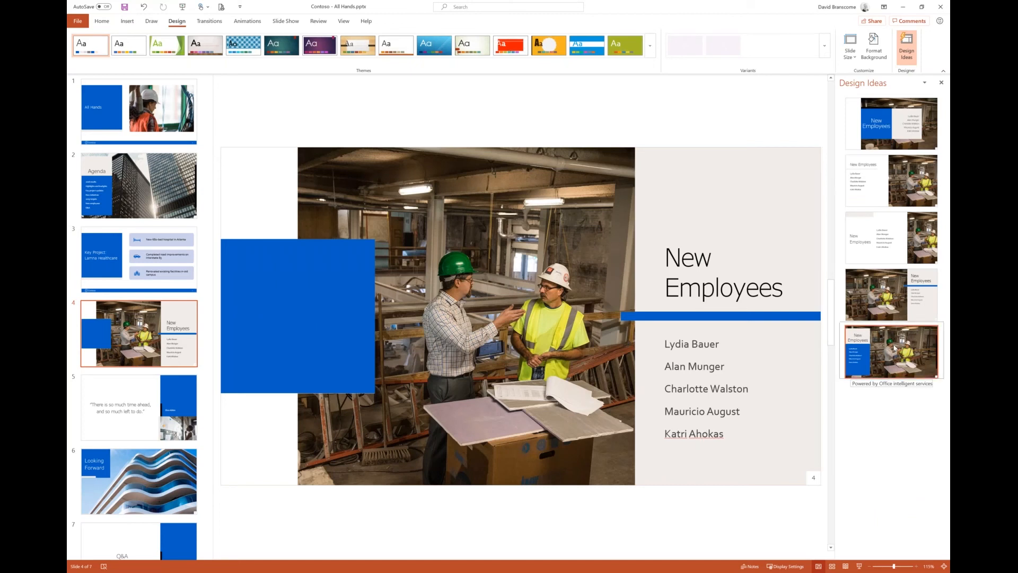
click(892, 351)
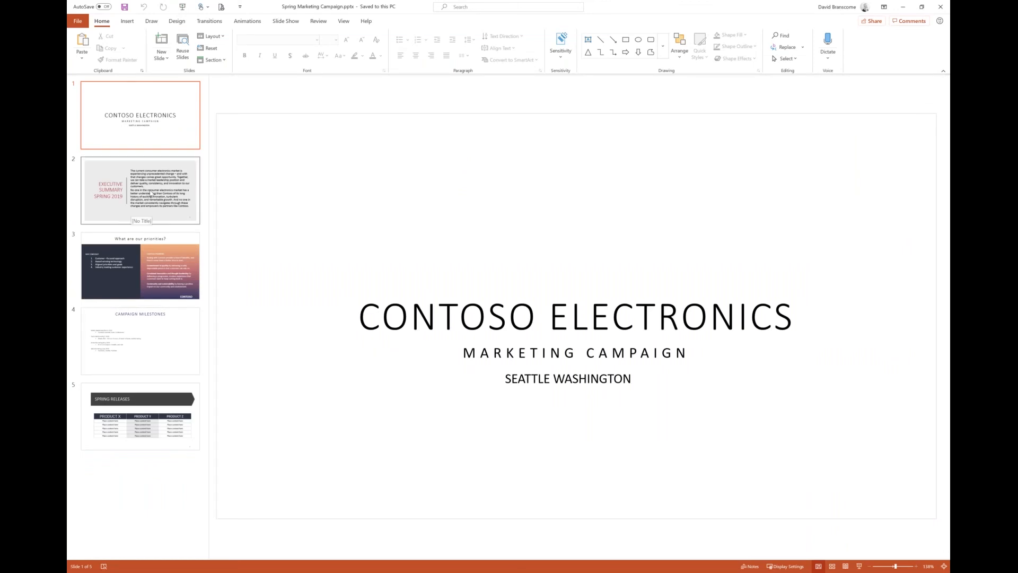
Put the four priorities on slide 3 into rounded boxes via Design Ideas, then show Campaign Milestones
click(140, 190)
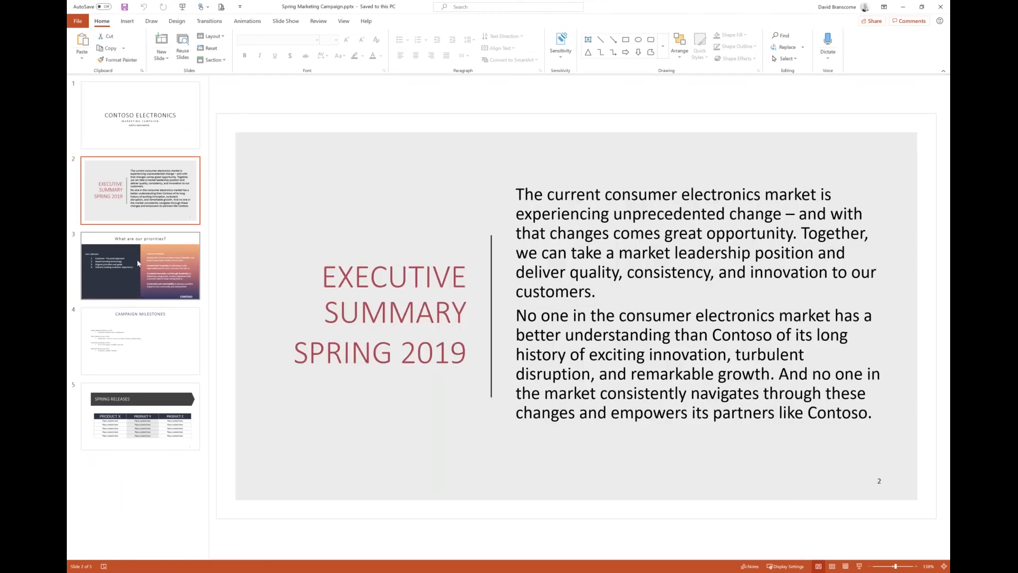
click(140, 265)
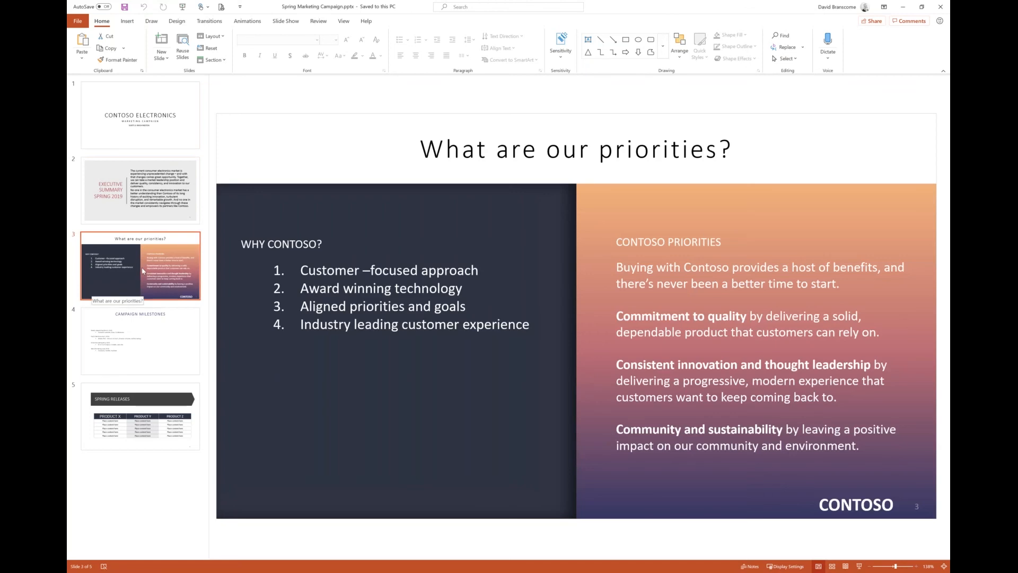
click(178, 21)
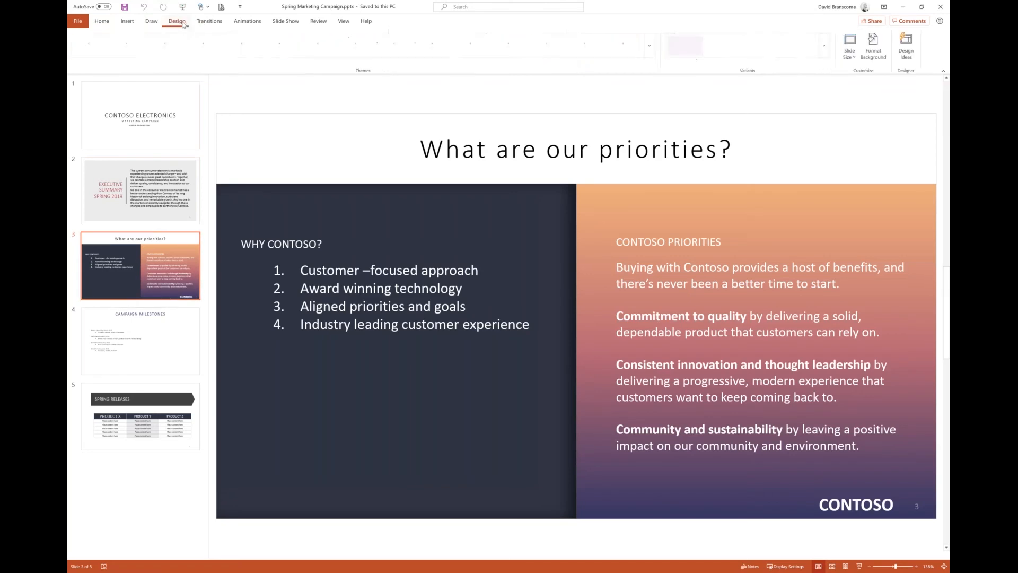
click(178, 21)
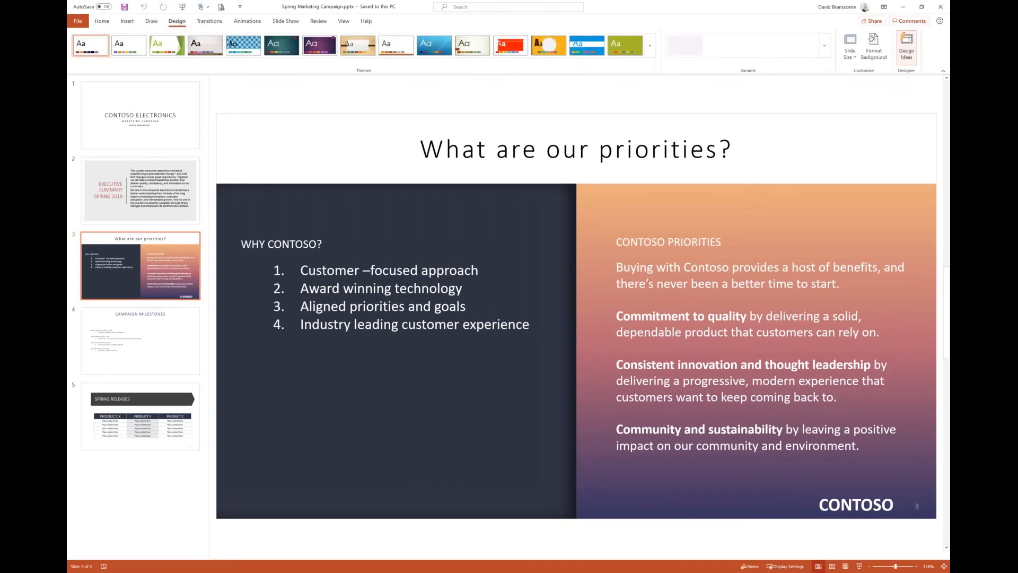
click(906, 49)
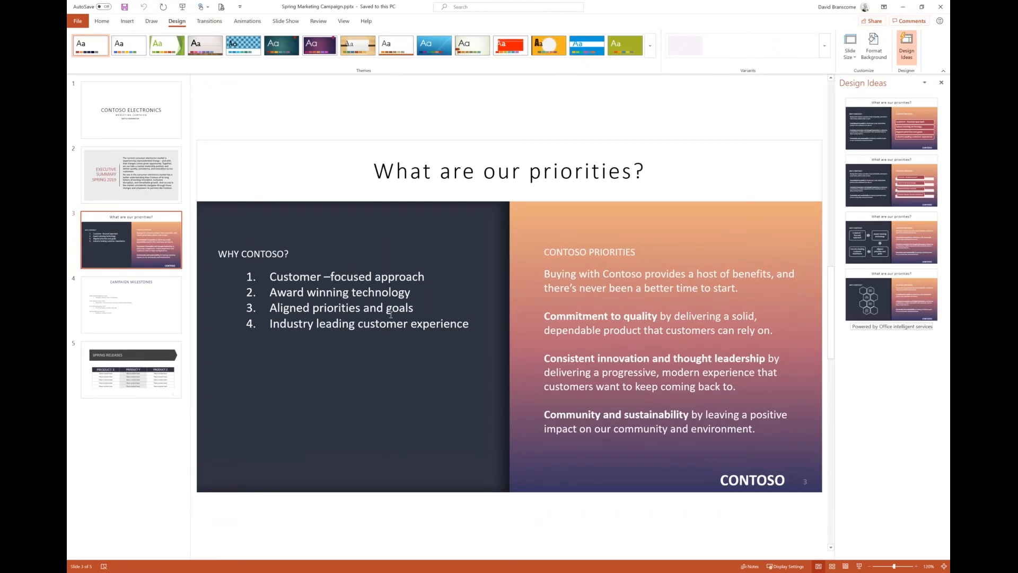
click(892, 122)
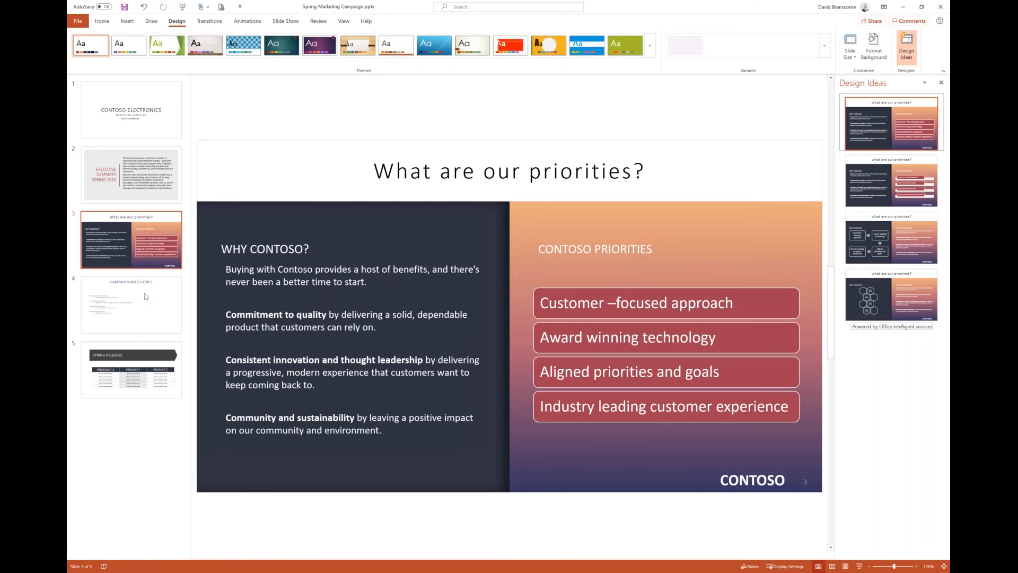
click(130, 304)
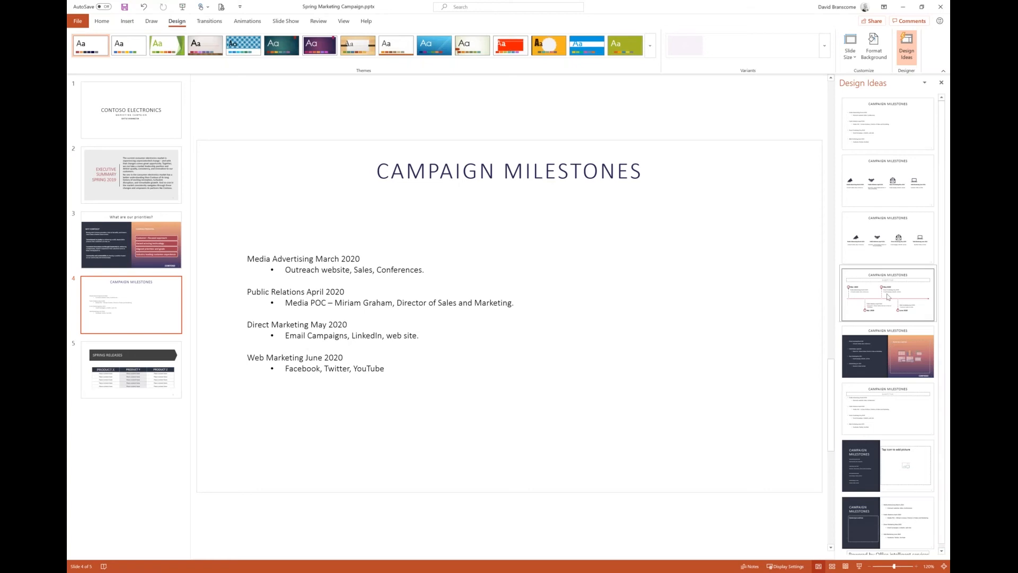
Turn the Campaign Milestones slide into the March–June 2020 timeline layout
click(886, 294)
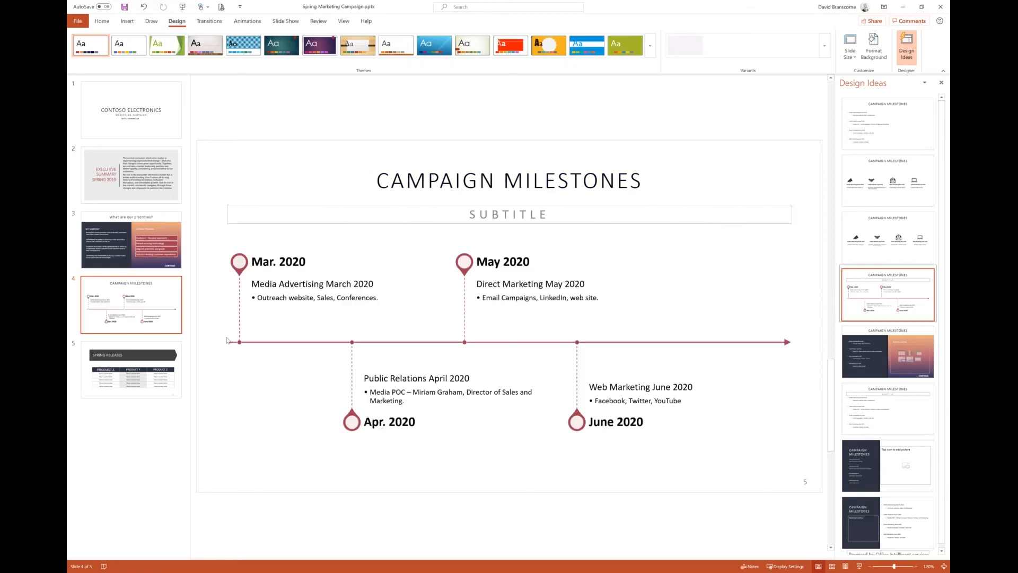
mouse_move(503, 343)
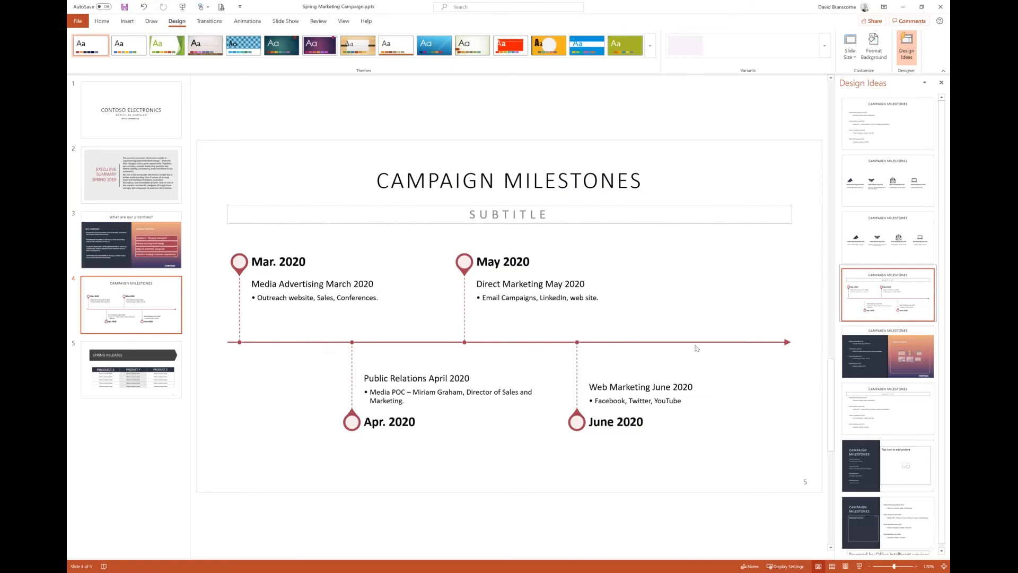
mouse_move(605, 300)
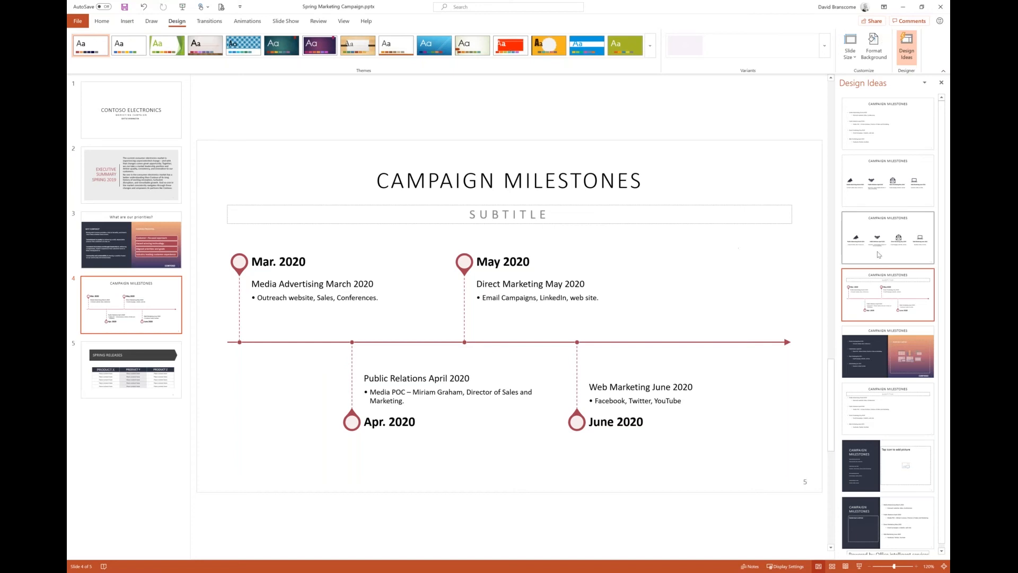
click(887, 294)
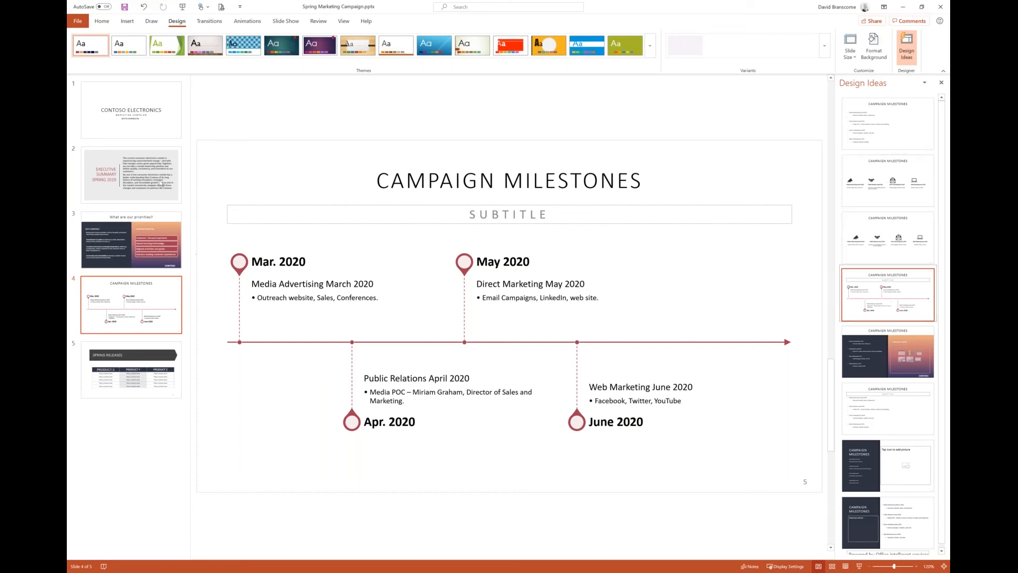
mouse_move(126, 125)
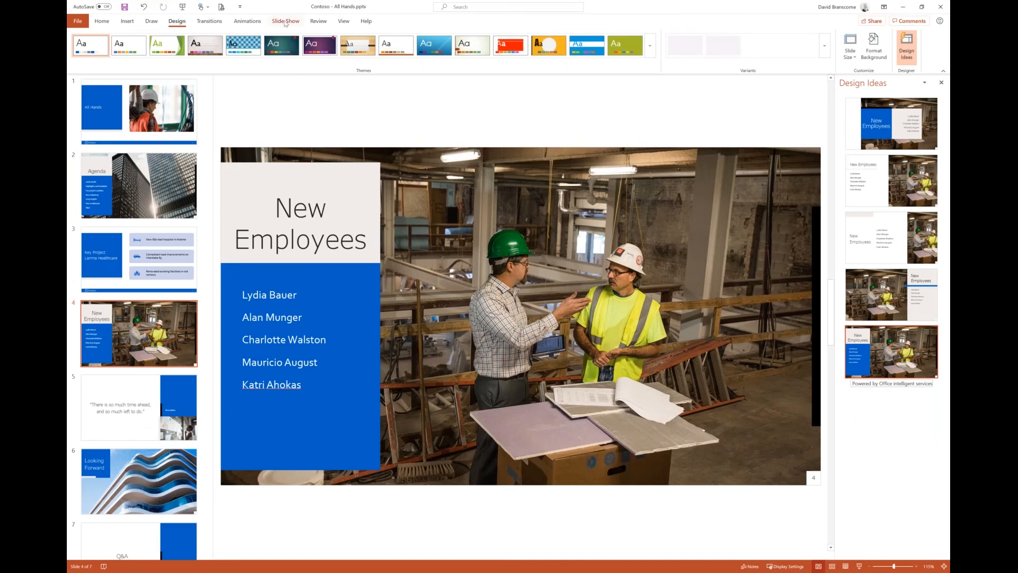
click(286, 21)
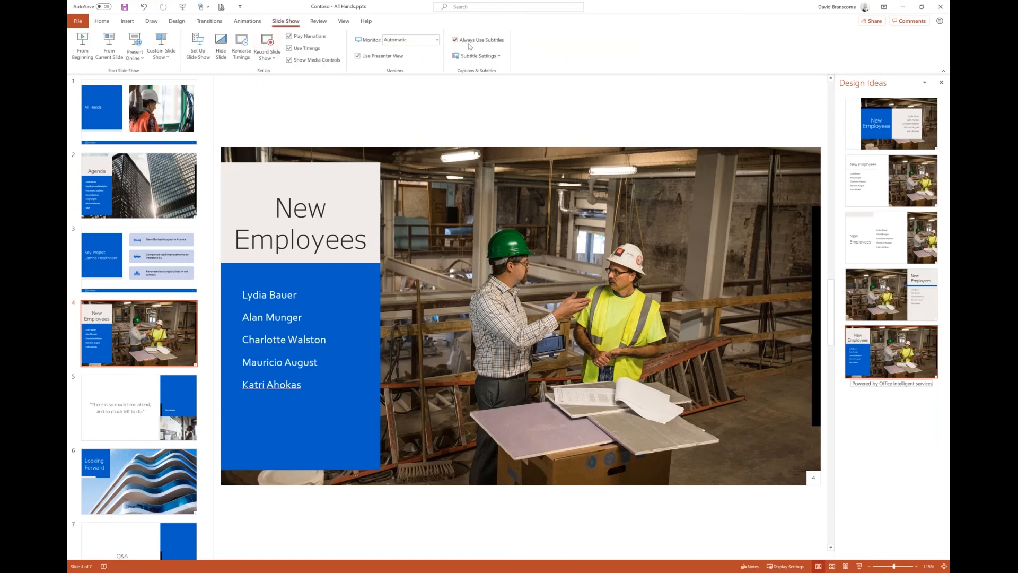
mouse_move(455, 39)
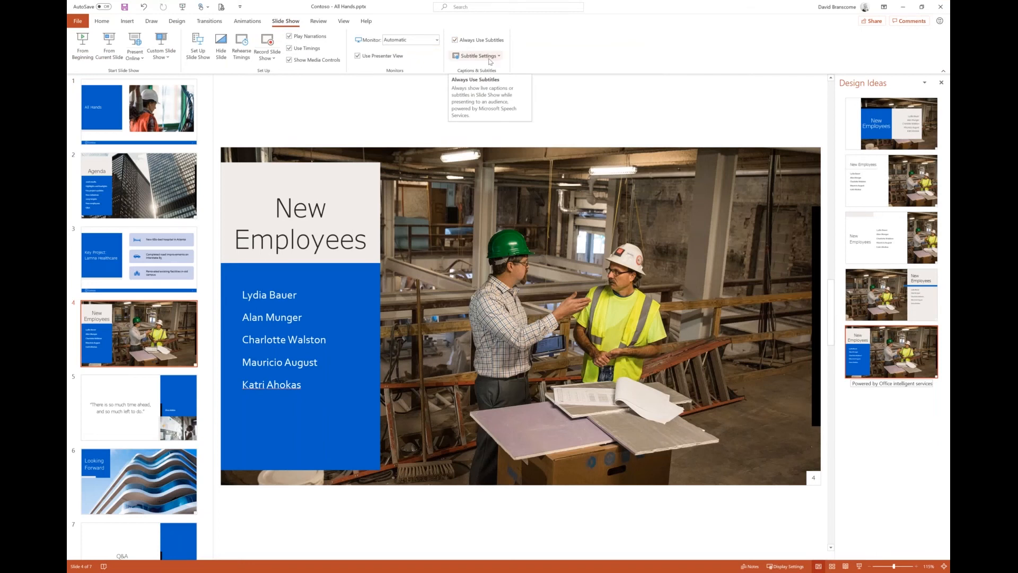
click(479, 56)
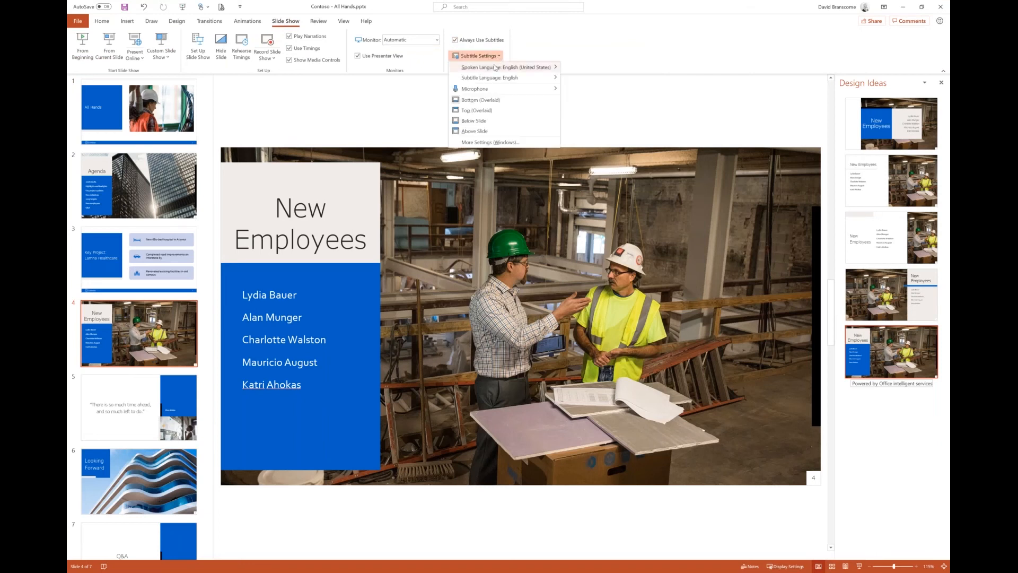
click(506, 67)
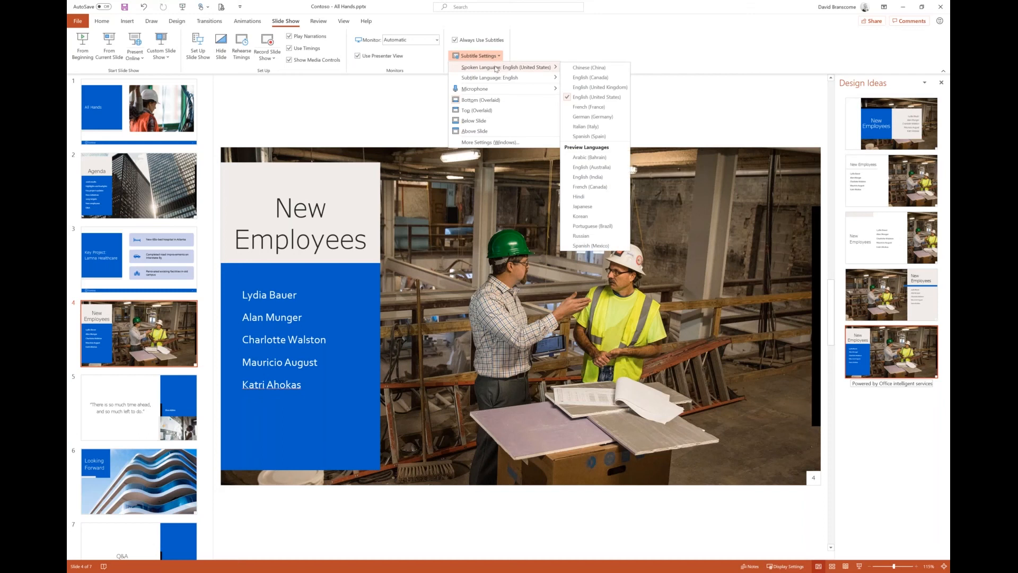
mouse_move(488, 77)
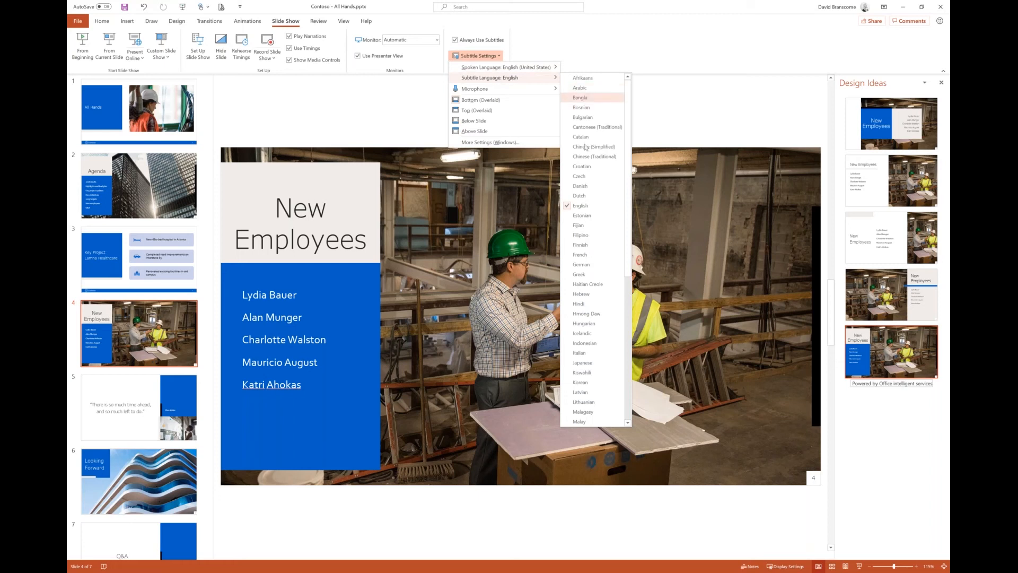
mouse_move(585, 186)
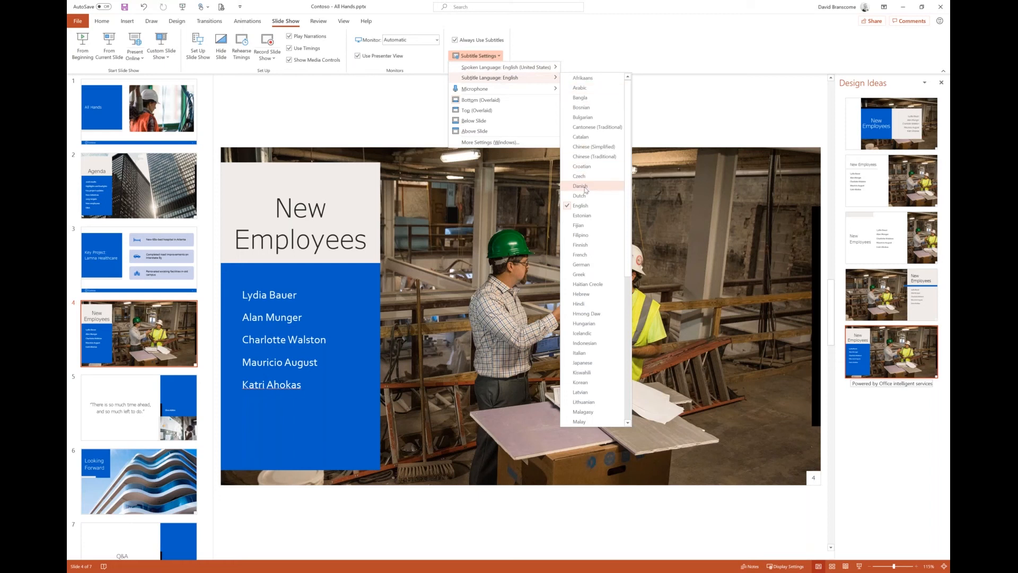
mouse_move(590, 293)
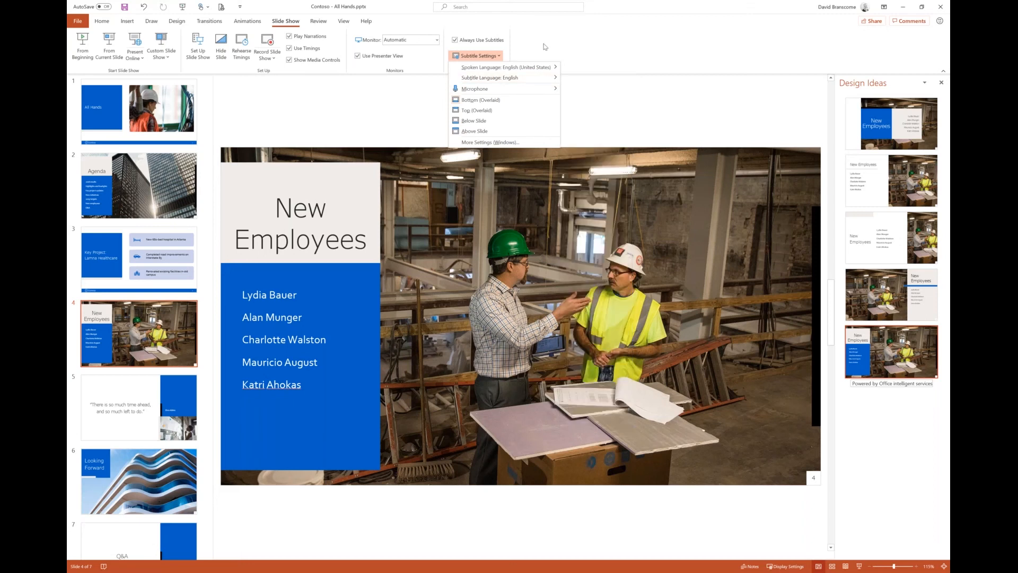
mouse_move(615, 63)
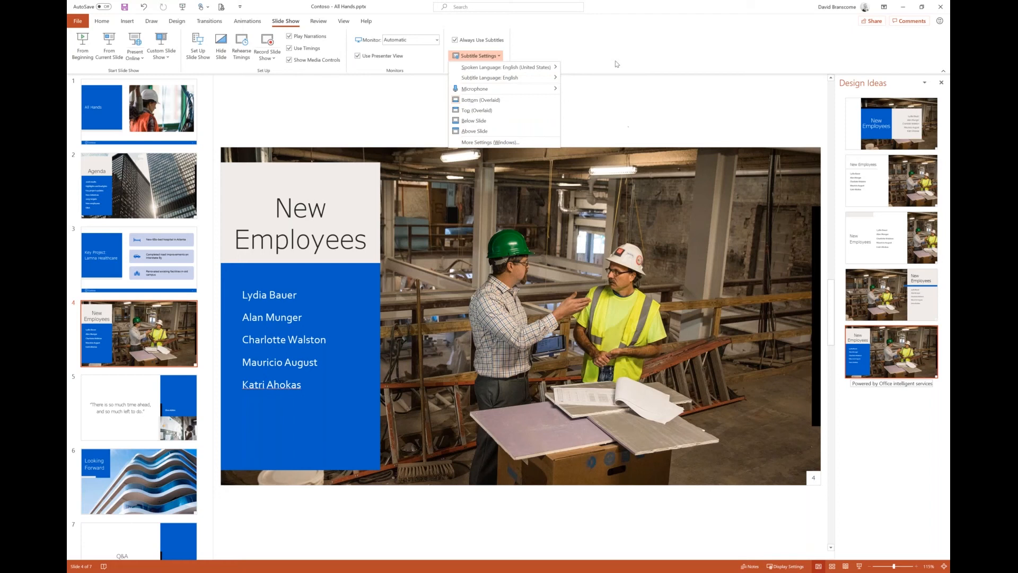
mouse_move(615, 61)
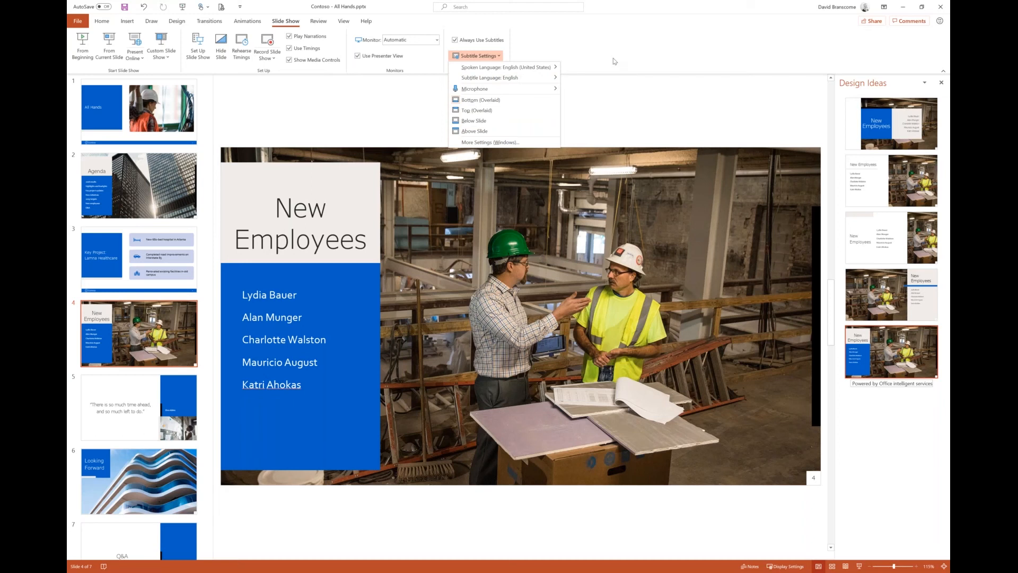
click(489, 78)
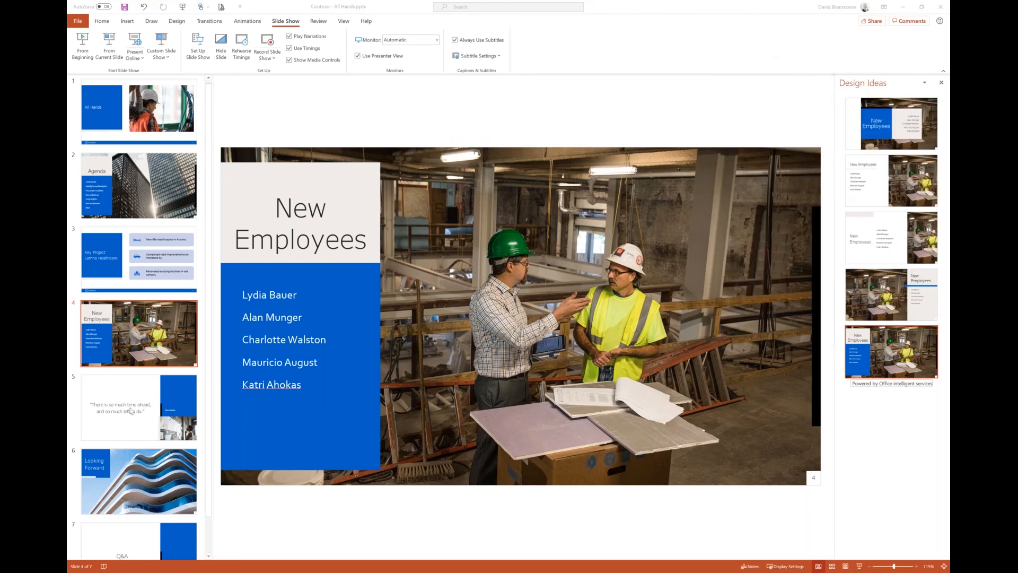
Add a new quote-layout slide after slide 5 and remove its title placeholder
click(138, 407)
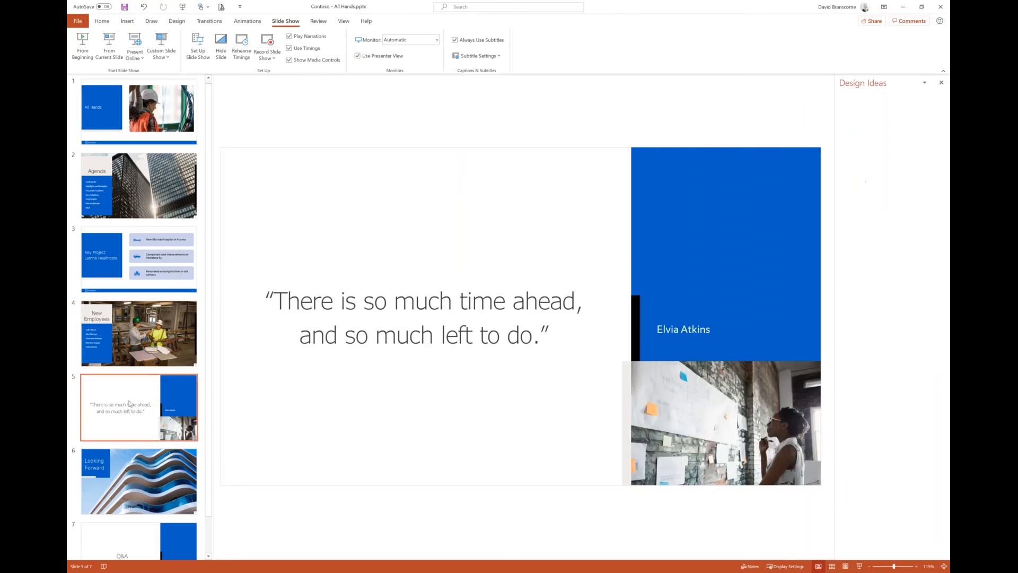
right_click(126, 403)
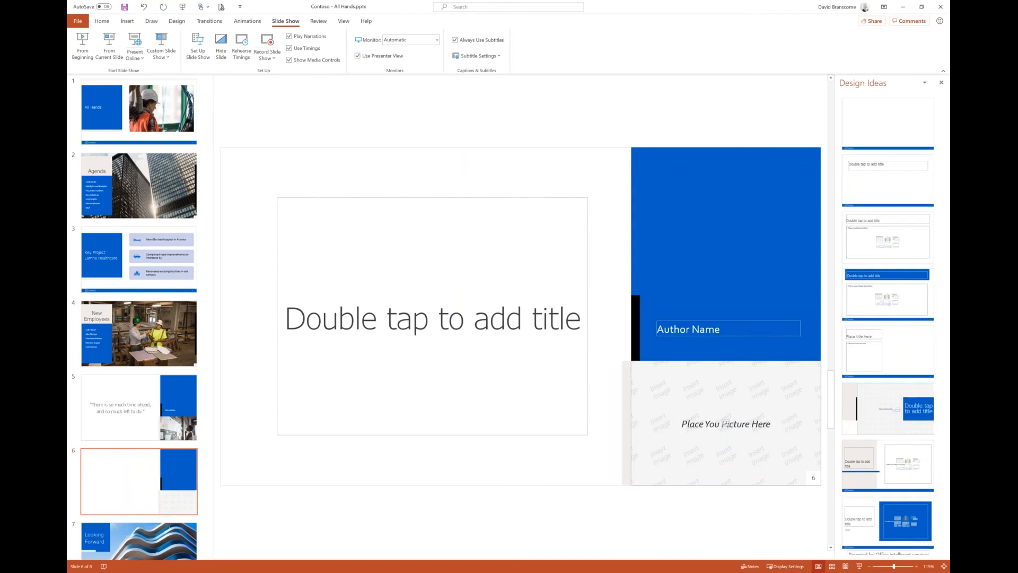
click(432, 318)
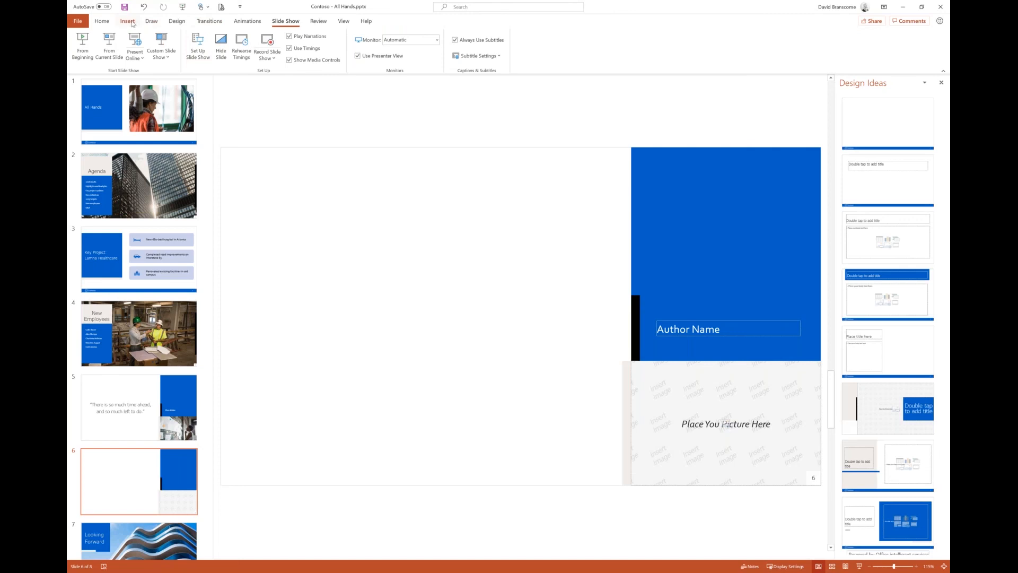
Browse online 3D models and show the All Animated Models gallery
click(127, 22)
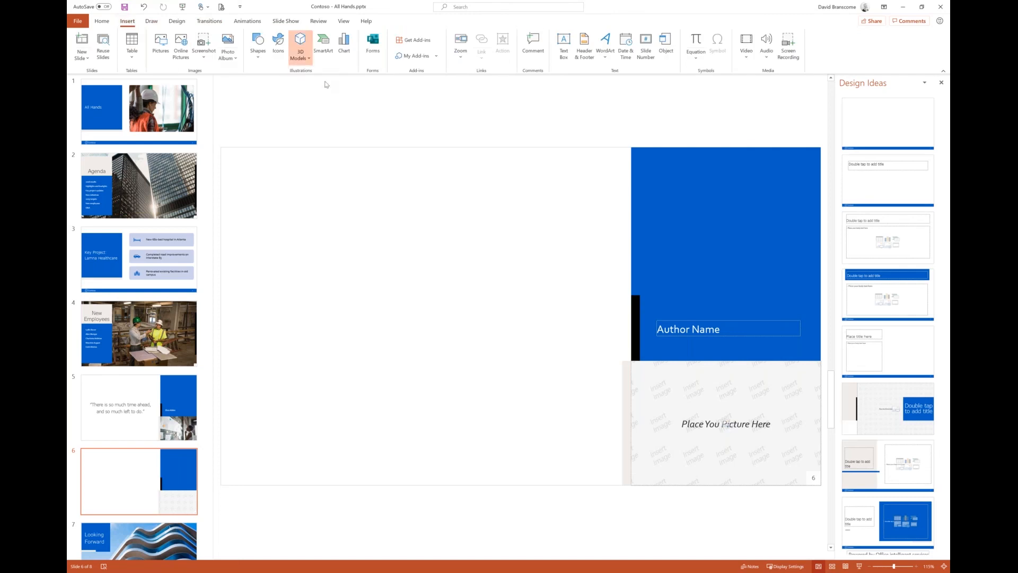
click(300, 47)
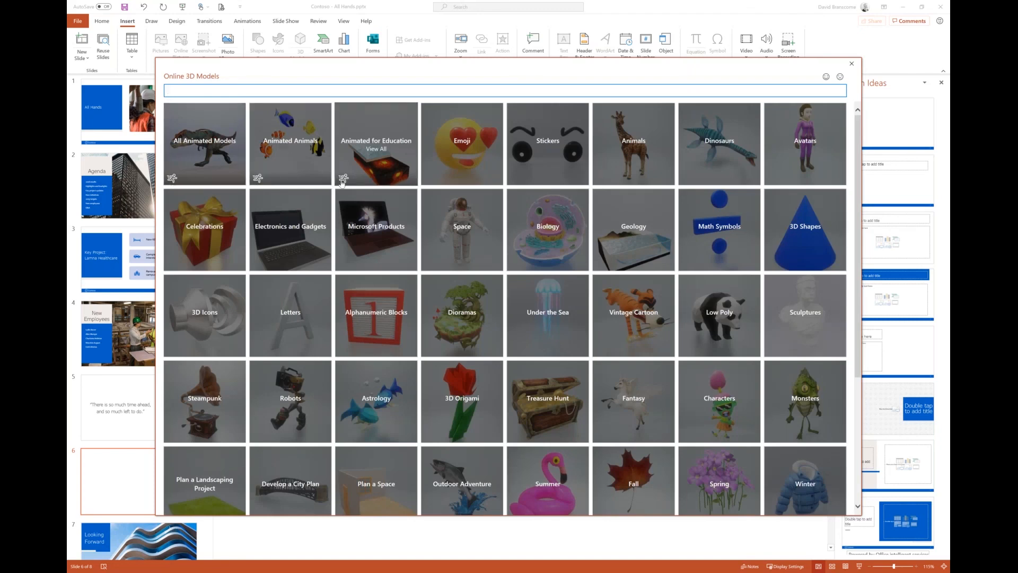
mouse_move(291, 143)
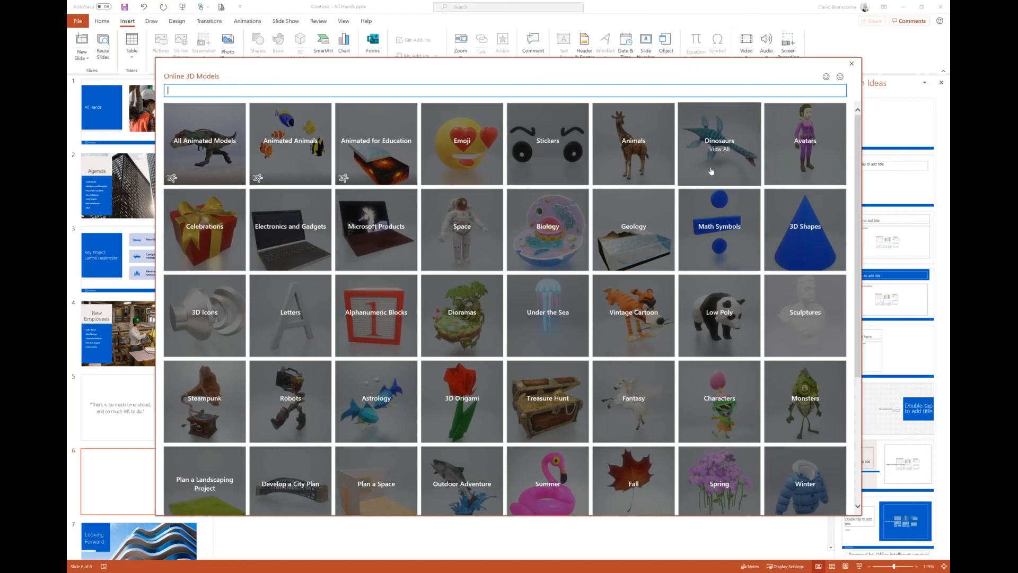
mouse_move(346, 216)
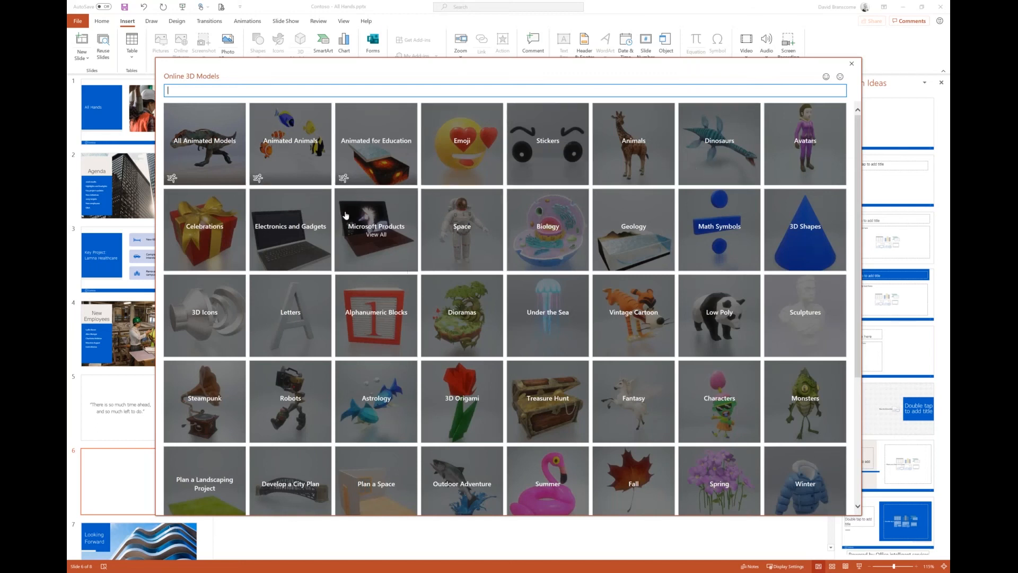
click(204, 140)
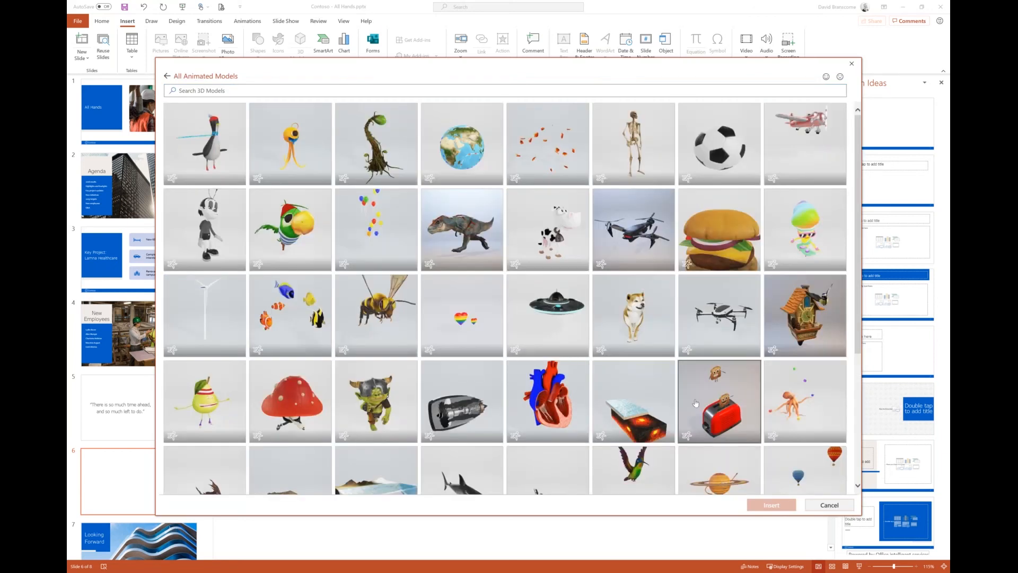
Choose the animated helicopter from the All Animated Models gallery and insert it onto slide 6
click(461, 229)
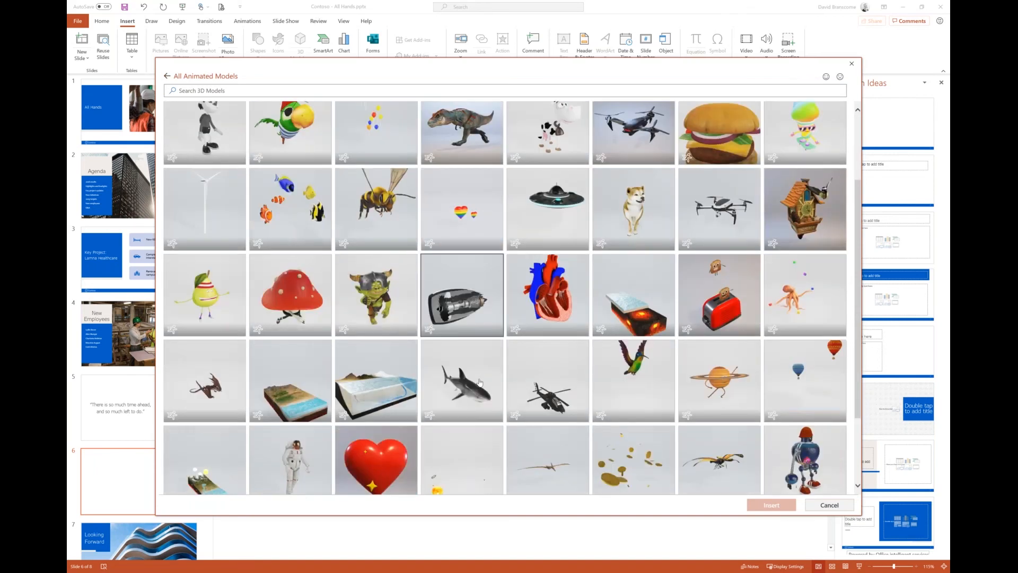
scroll(down, 3)
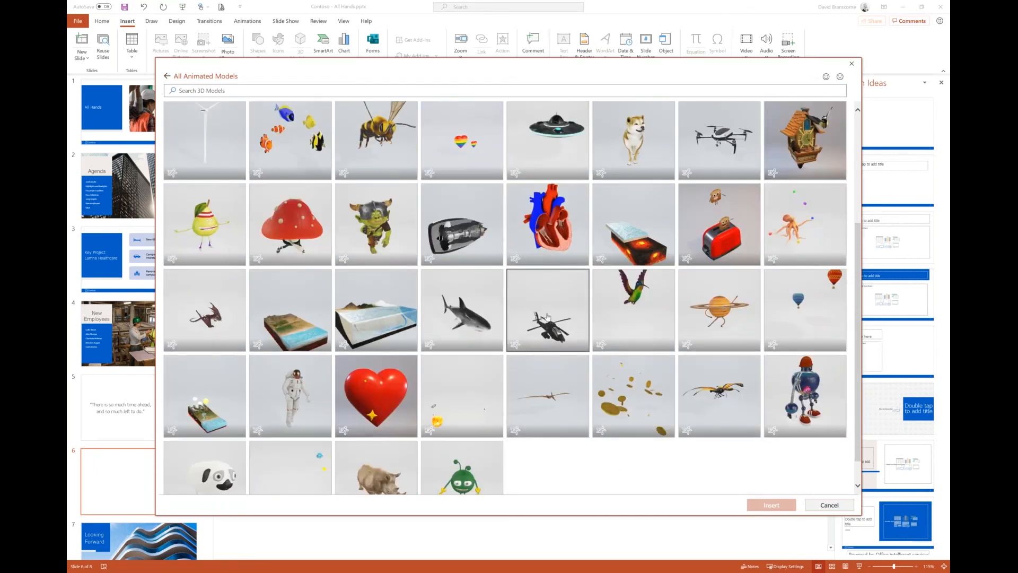
click(548, 310)
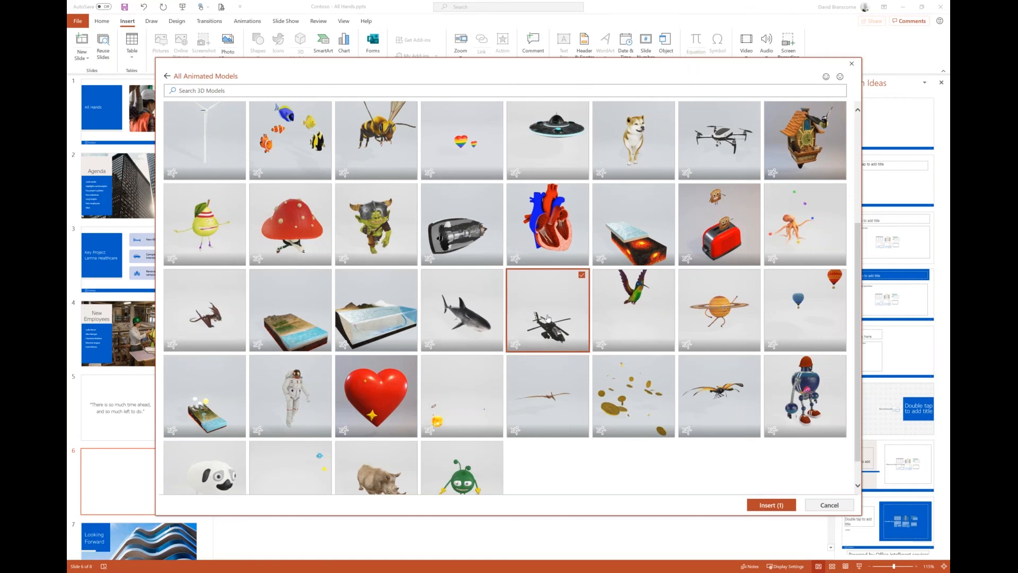
click(829, 505)
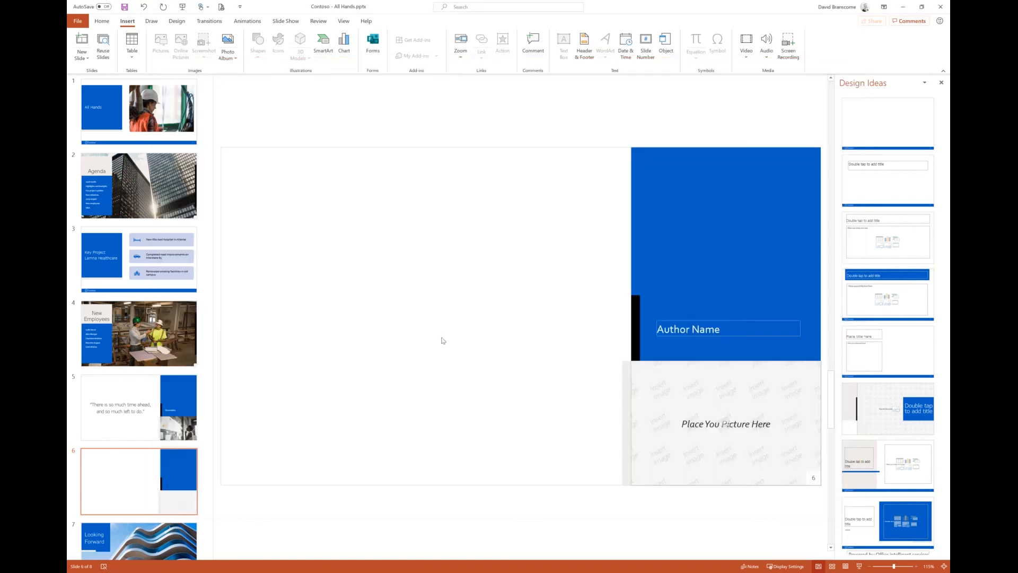
Let the 3D helicopter download onto slide 6 as the 3D Model tools appear
click(300, 40)
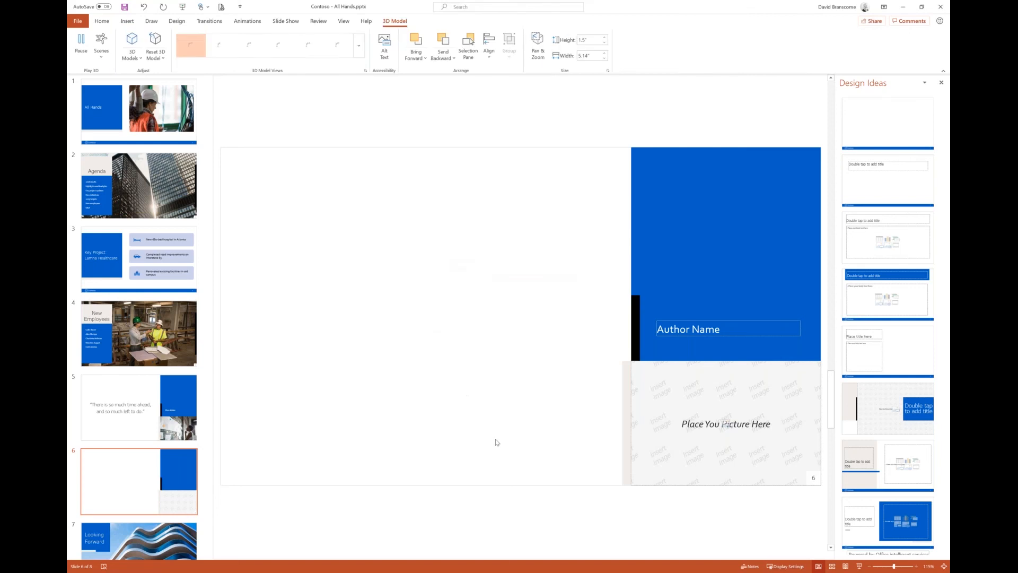
Enlarge the helicopter and cycle its 3D Model Views presets (left, top, front, side profile)
click(191, 46)
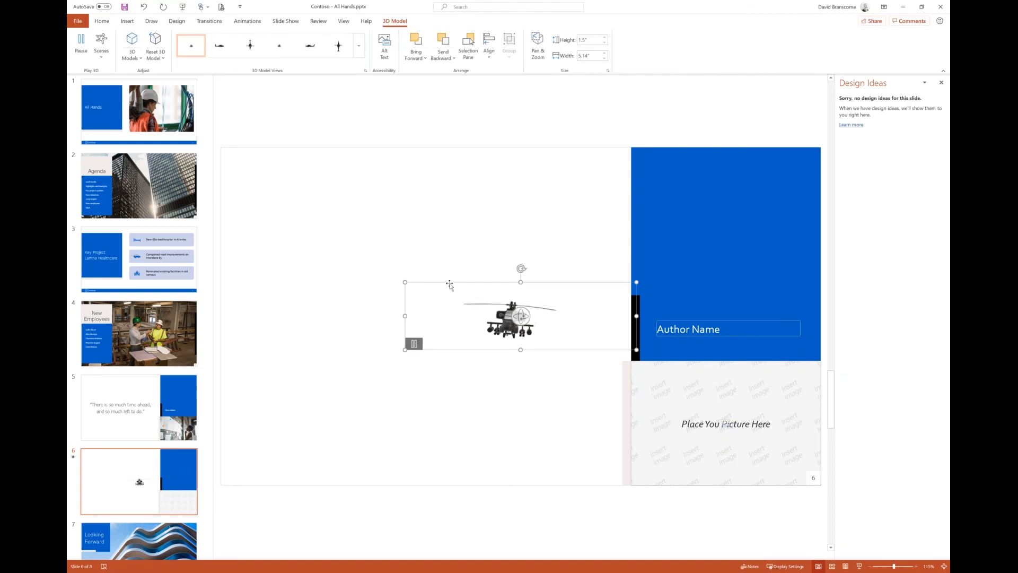
drag(520, 316, 452, 316)
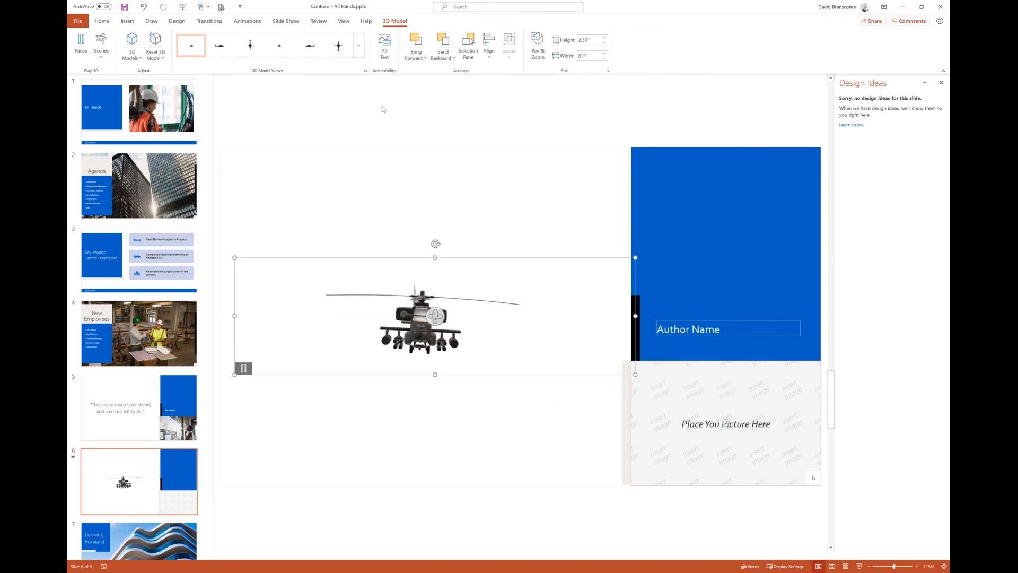
click(219, 46)
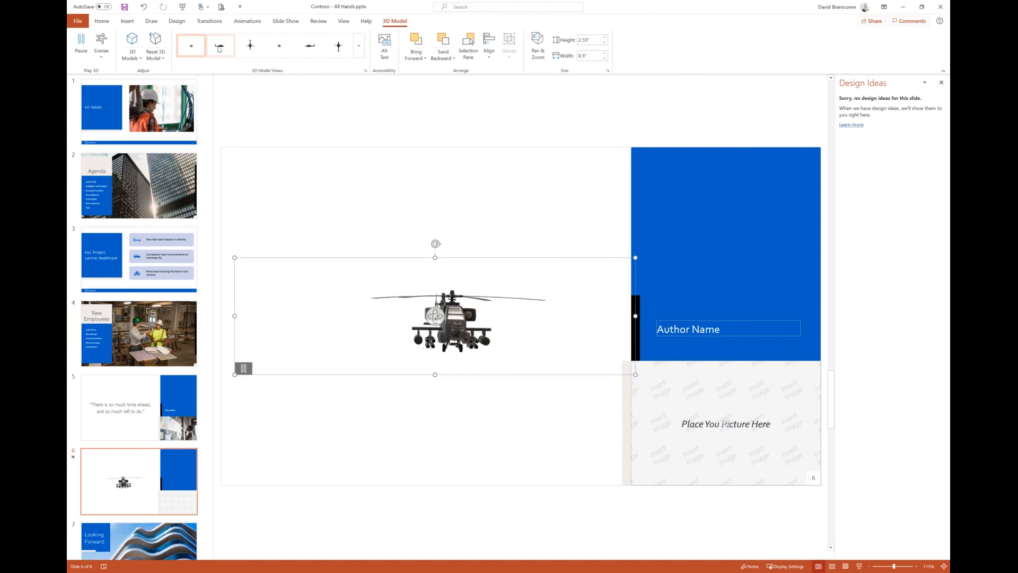
click(220, 46)
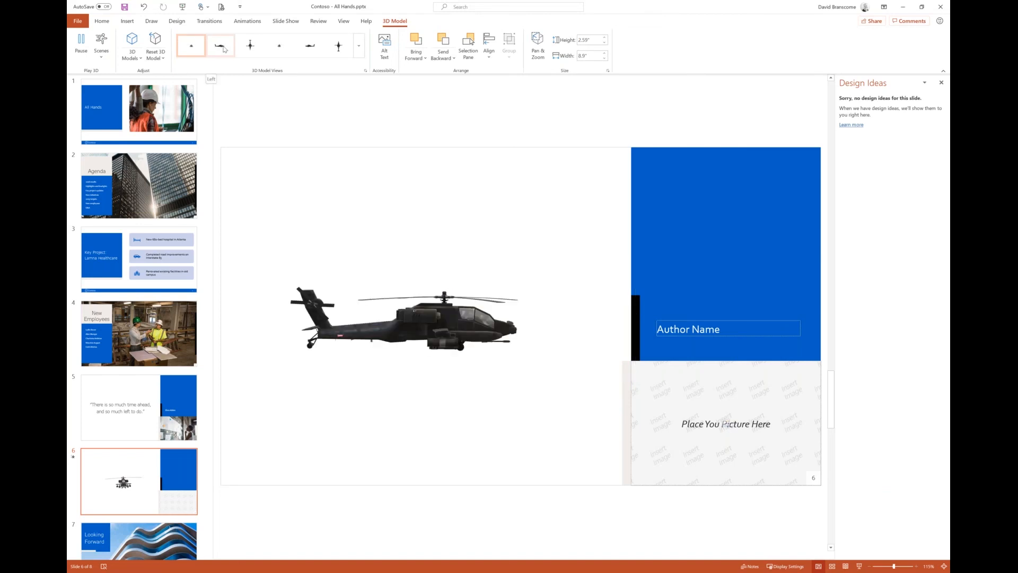
click(250, 45)
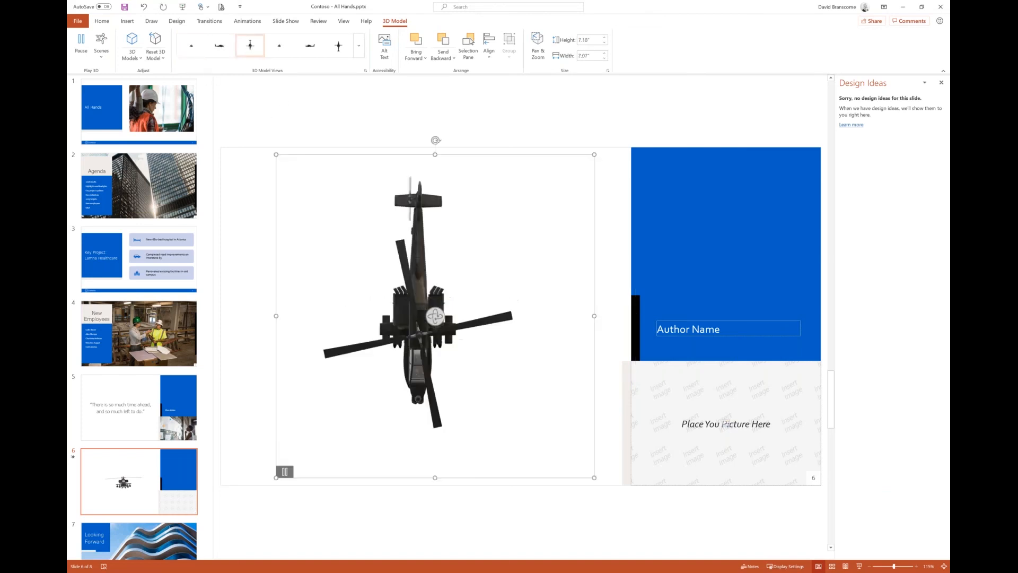
click(279, 45)
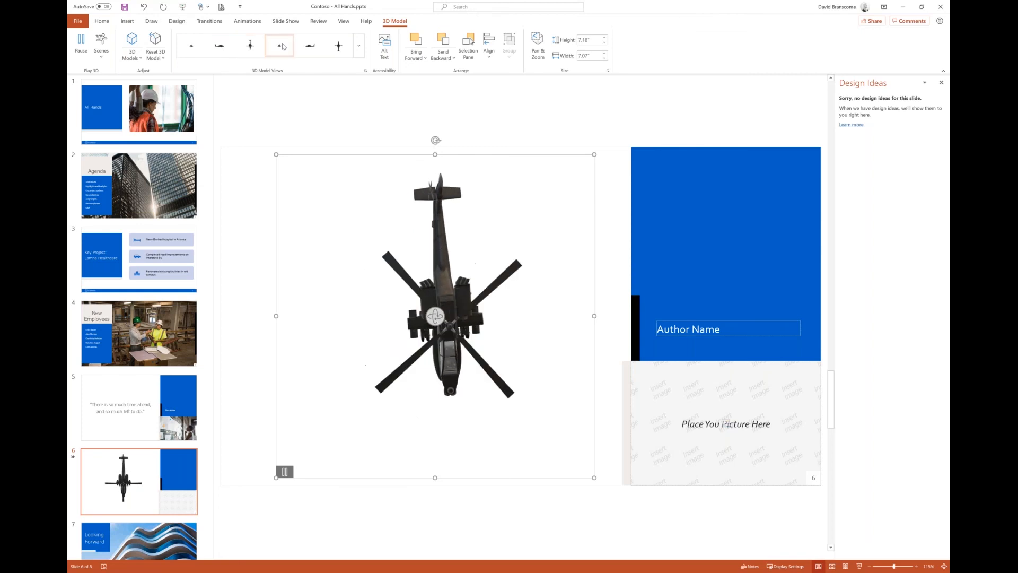
click(310, 46)
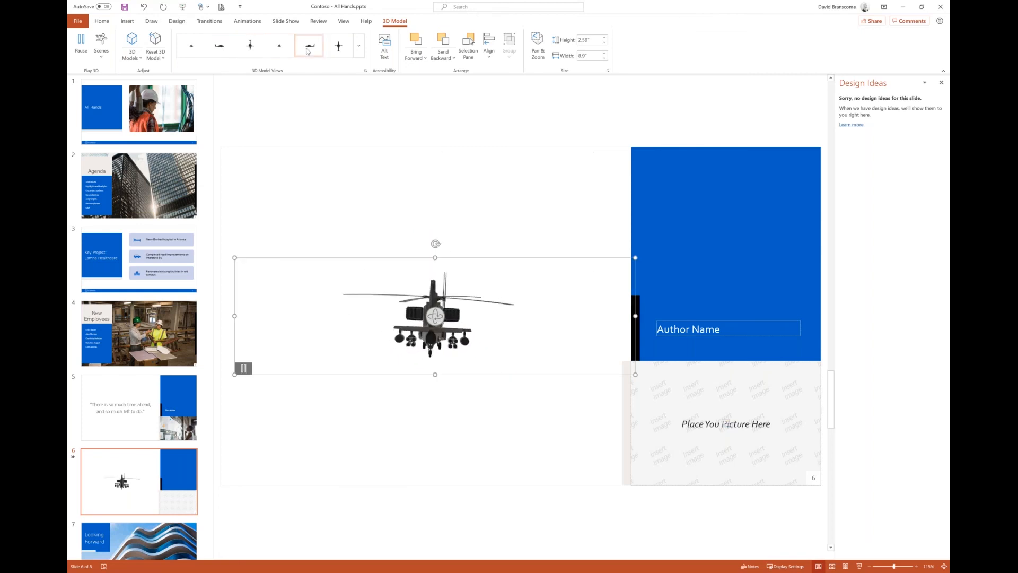
click(308, 46)
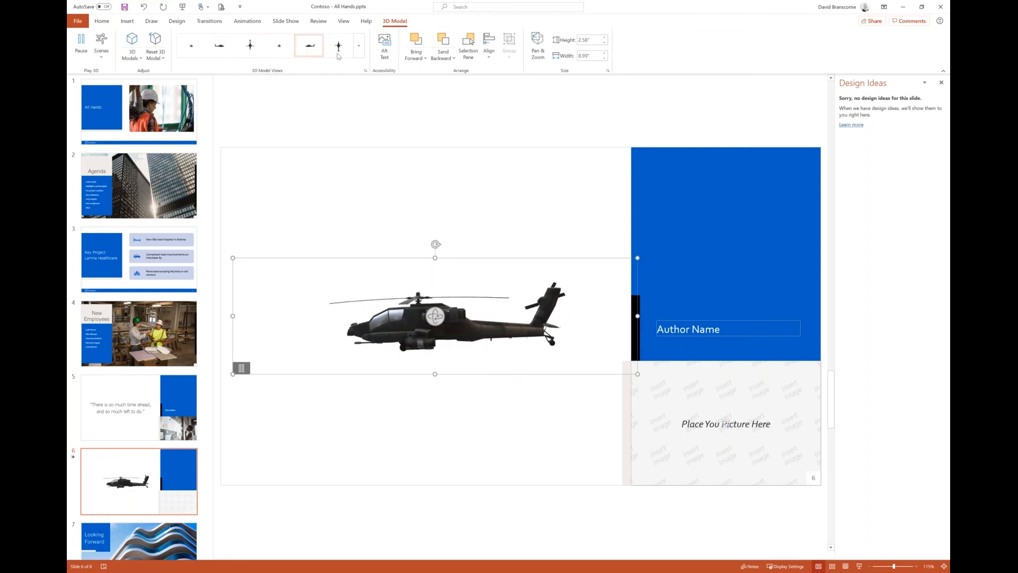
click(357, 46)
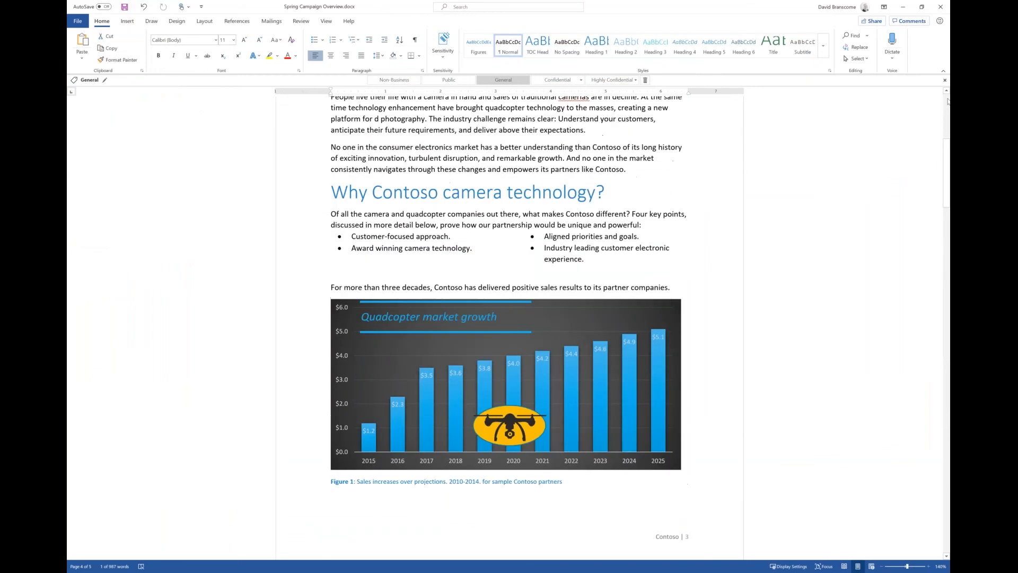
Scroll Spring Campaign Overview to the Japanese passage under 'What you get with Contoso camera new technology'
scroll(down, 3)
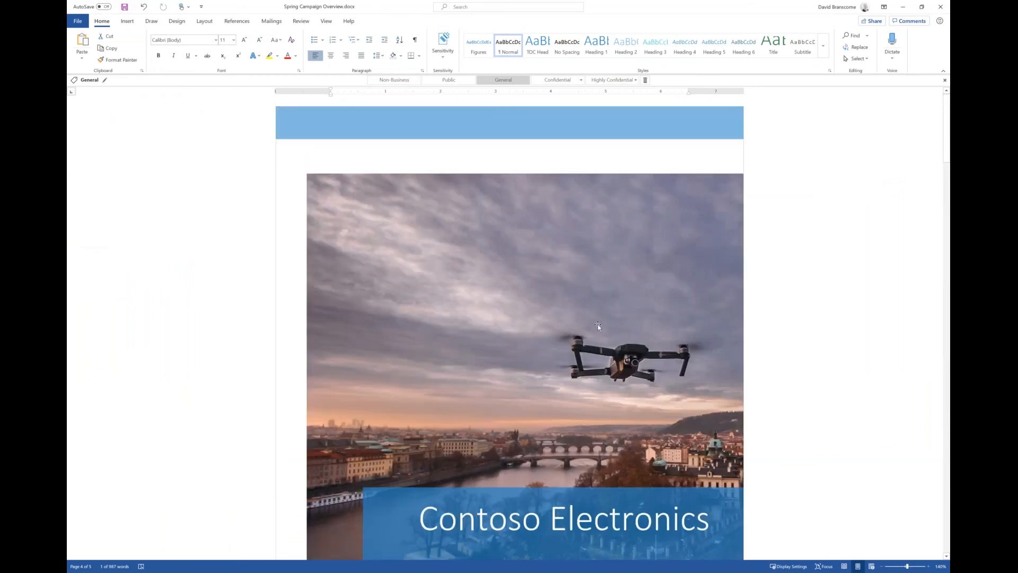
mouse_move(625, 369)
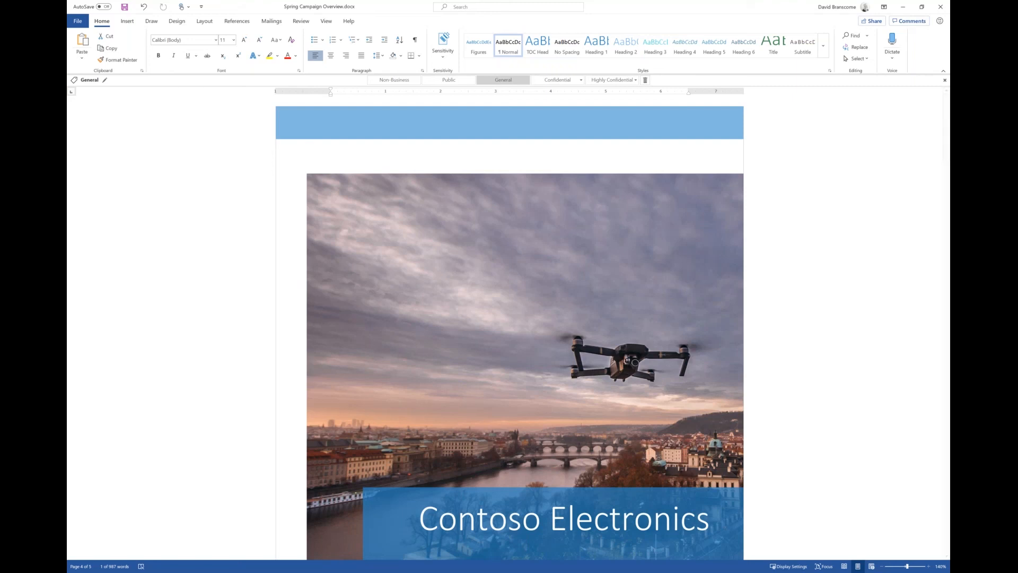
click(127, 21)
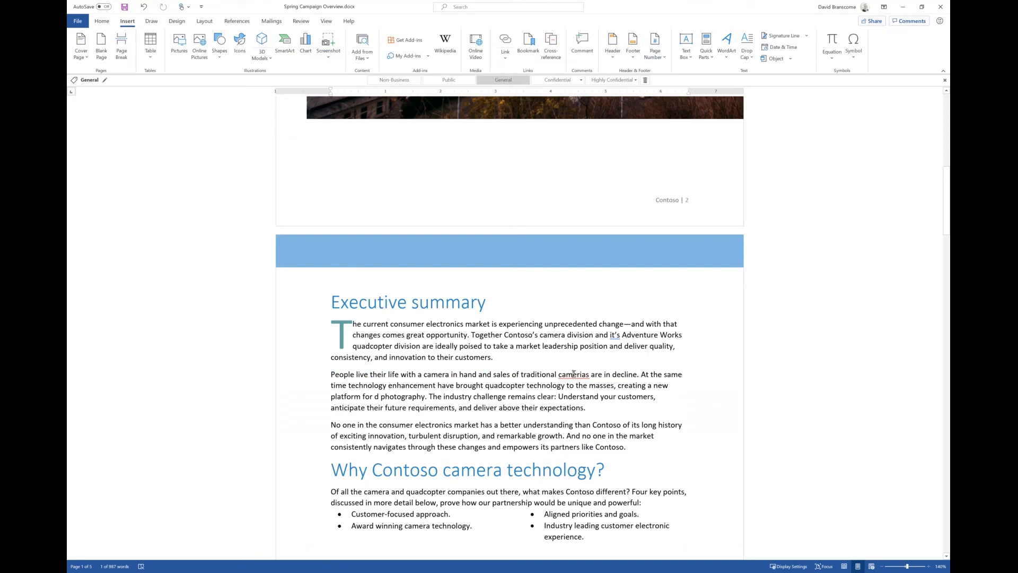
right_click(573, 374)
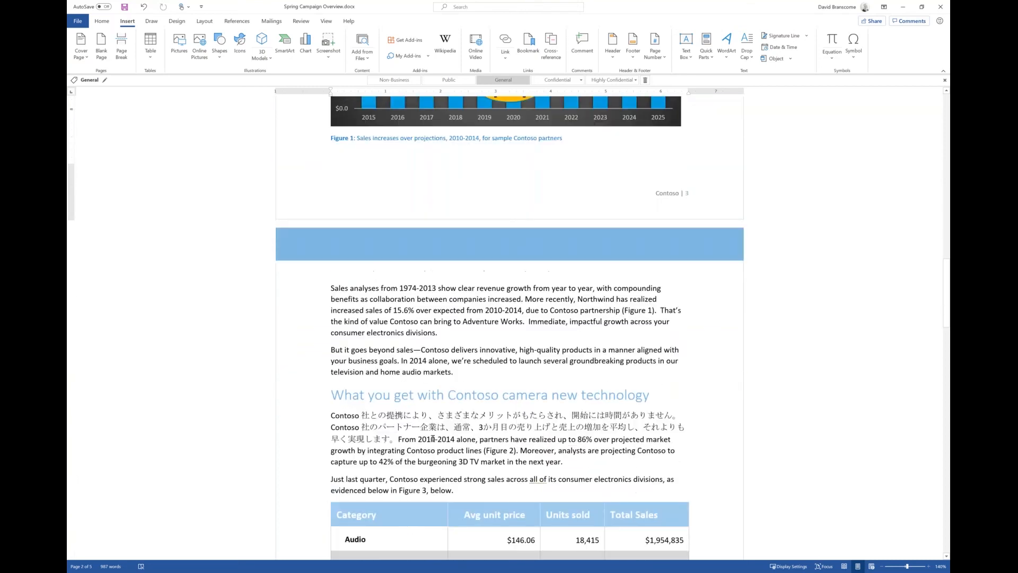
scroll(down, 3)
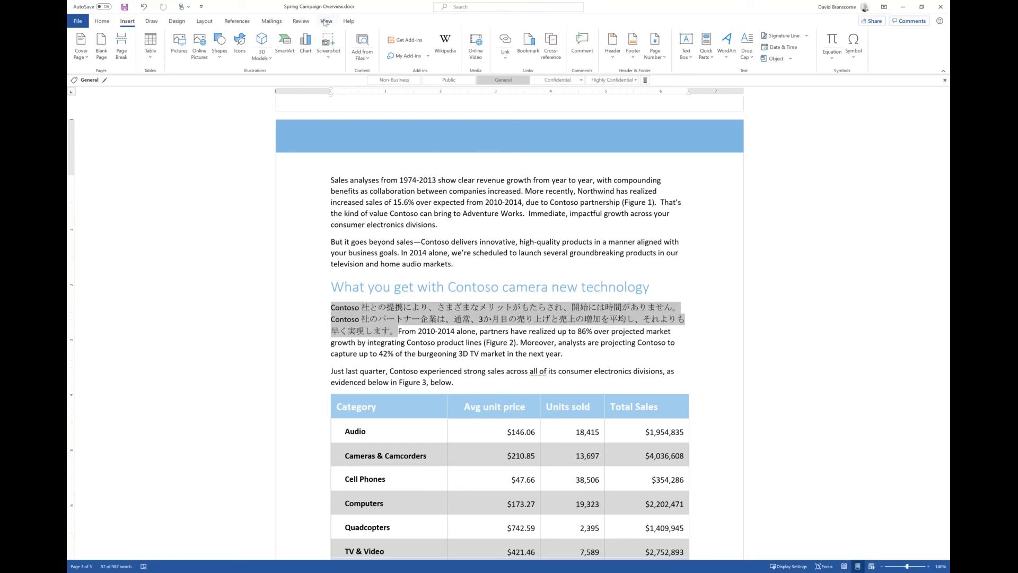
Translate the selected Japanese passage to English via Review > Translate and insert the translation
click(326, 21)
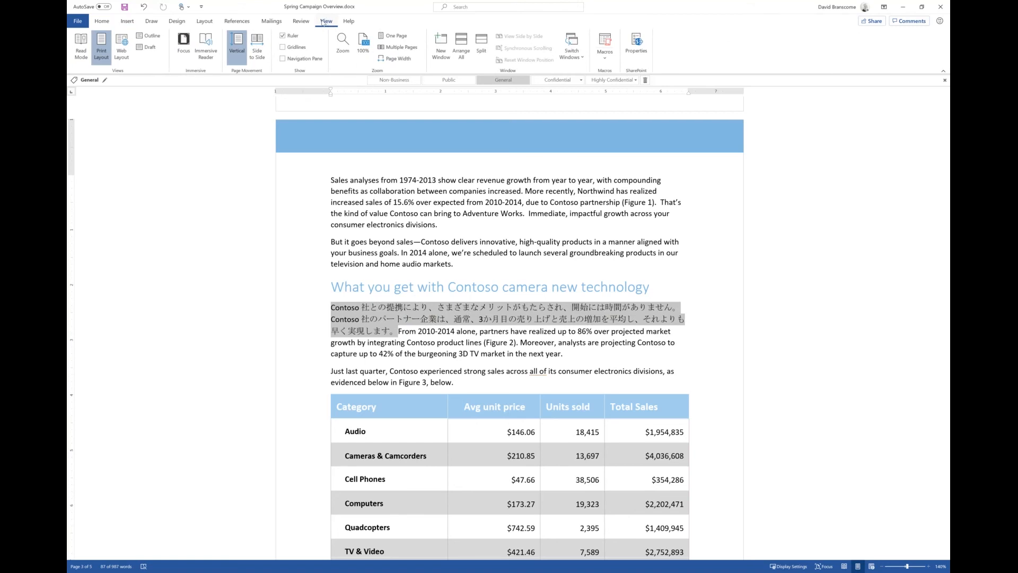
click(300, 21)
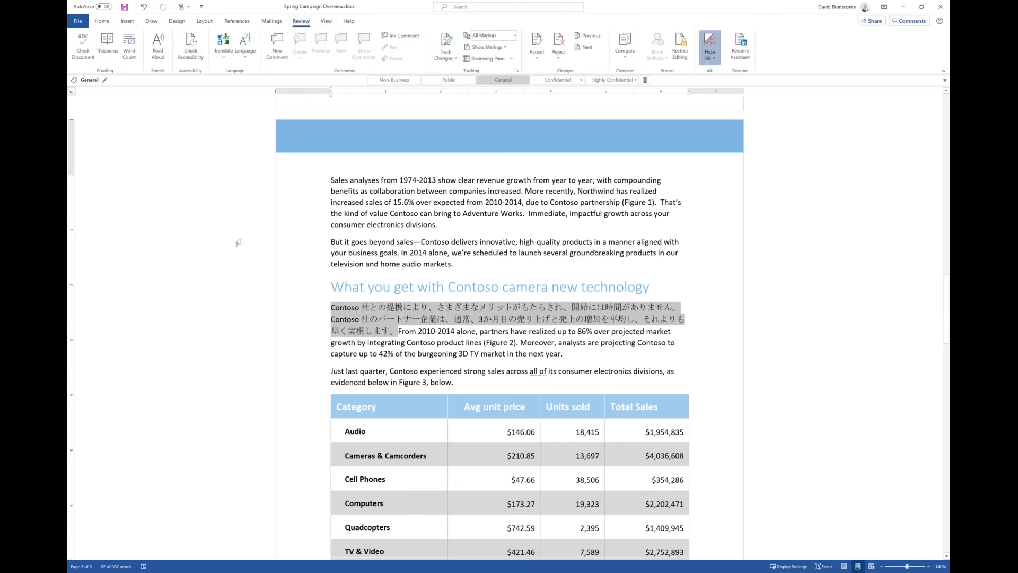
click(223, 46)
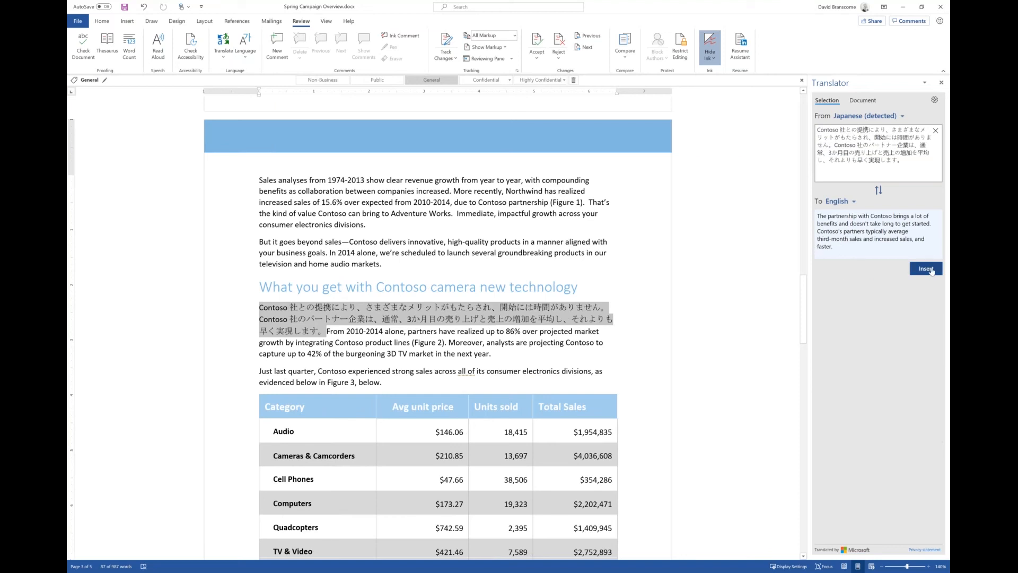
click(925, 268)
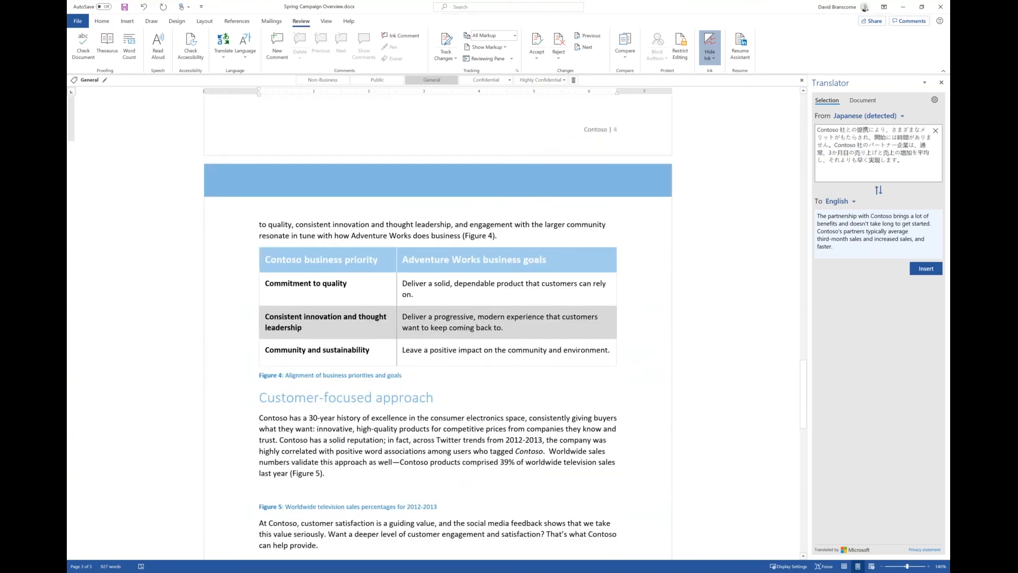
Scroll the document after closing the Translator pane, leaving Word in a smaller window
scroll(down, 3)
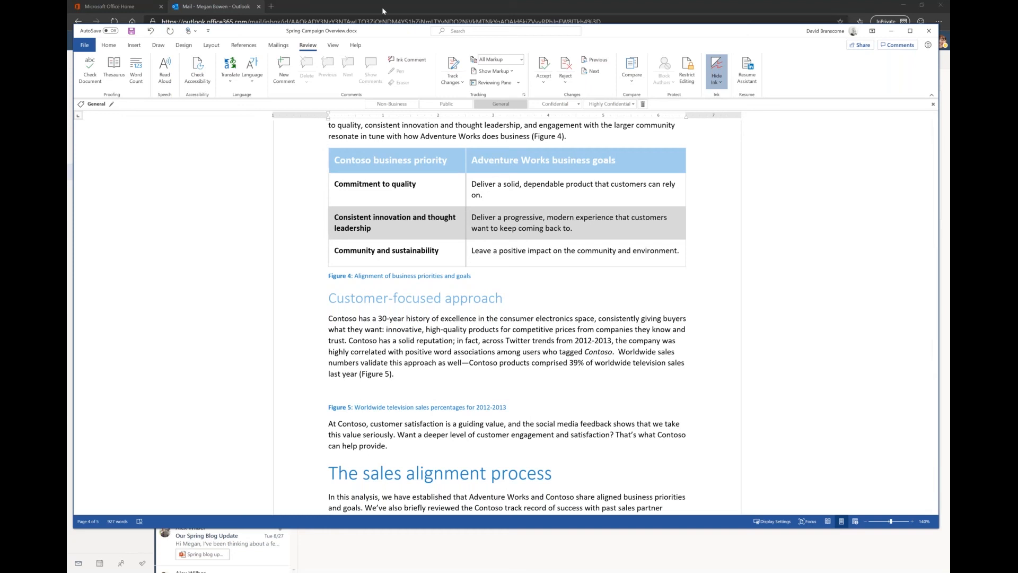
click(332, 44)
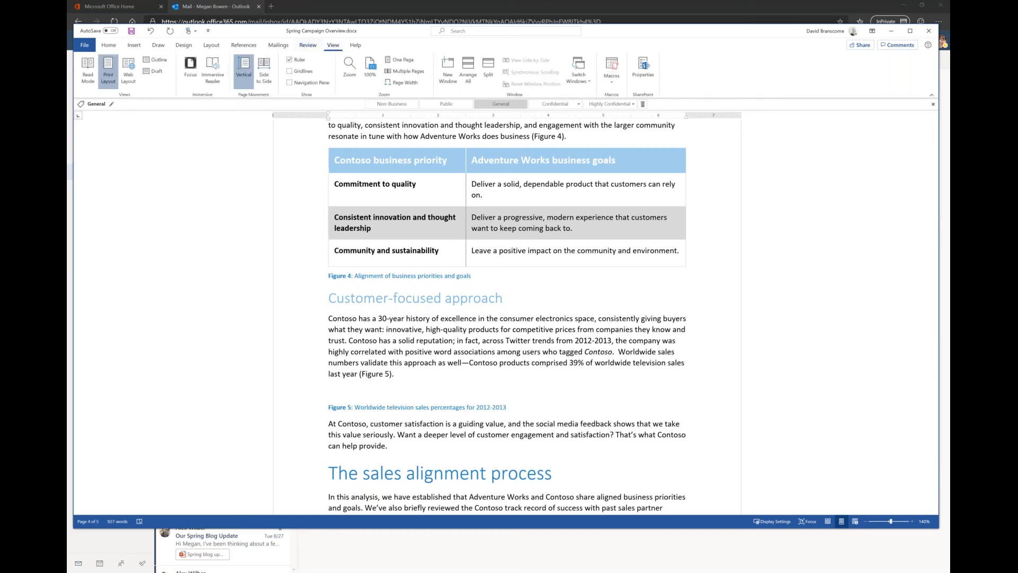
mouse_move(189, 66)
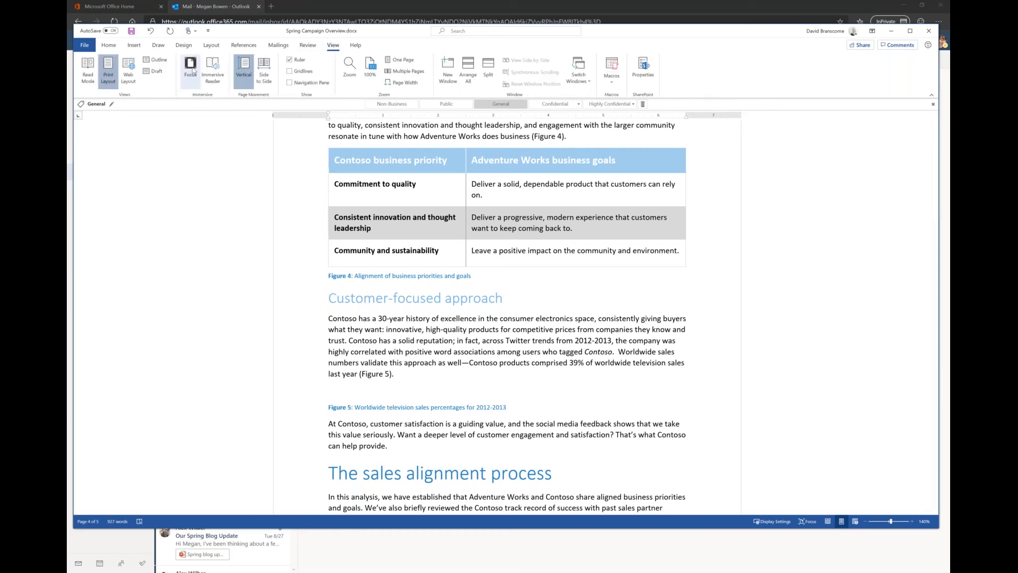
mouse_move(190, 71)
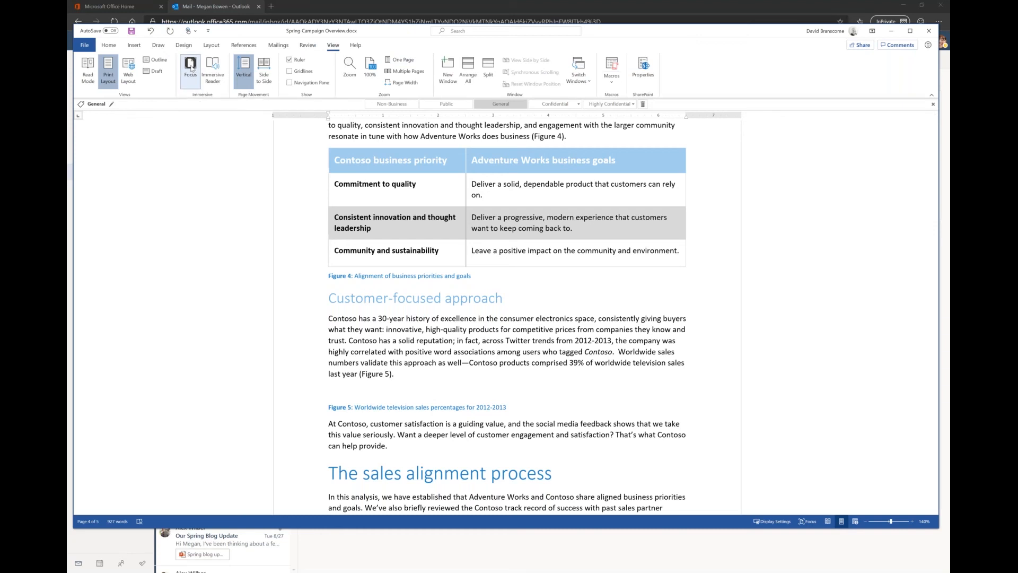
click(190, 69)
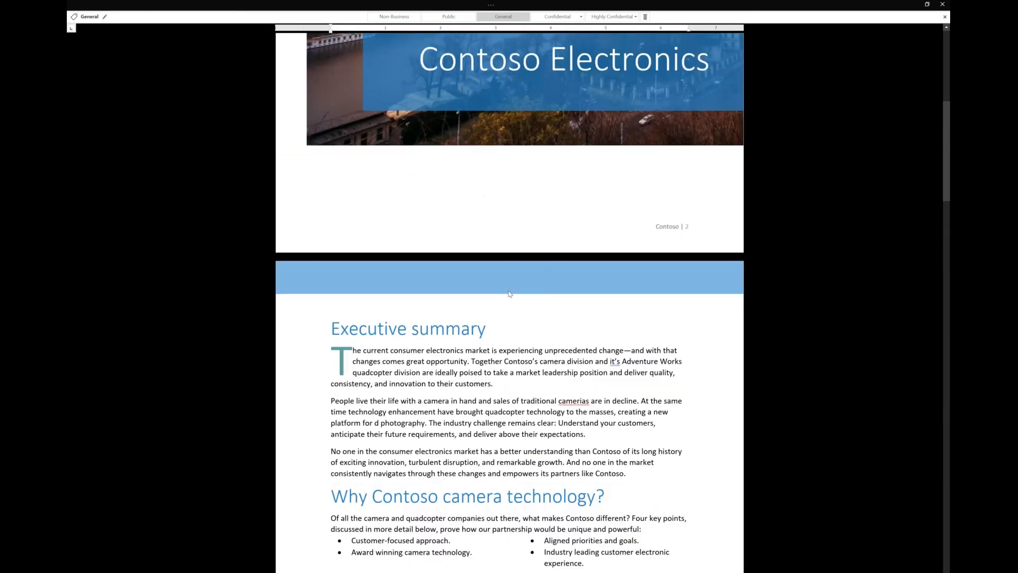
mouse_move(926, 6)
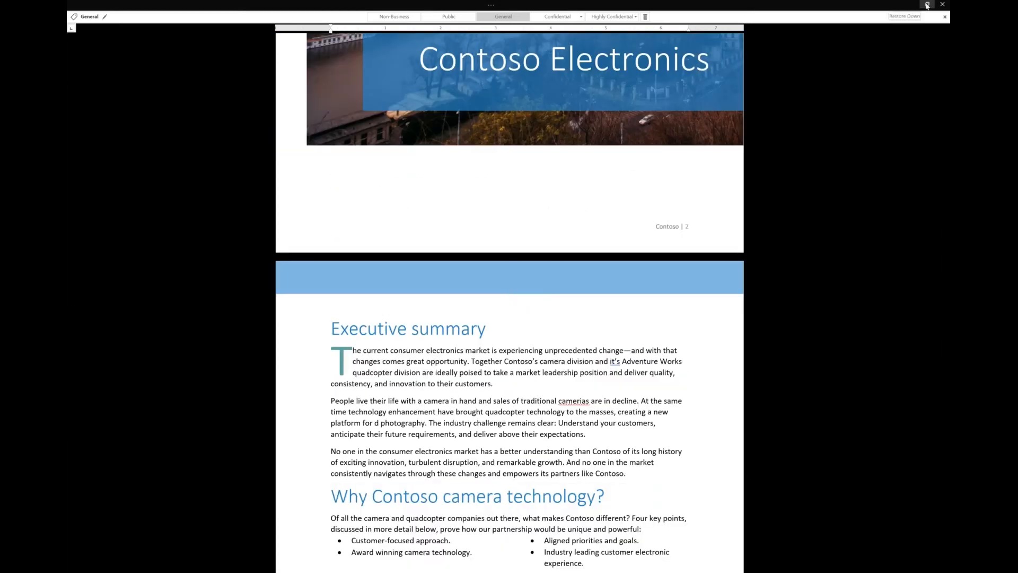
click(927, 6)
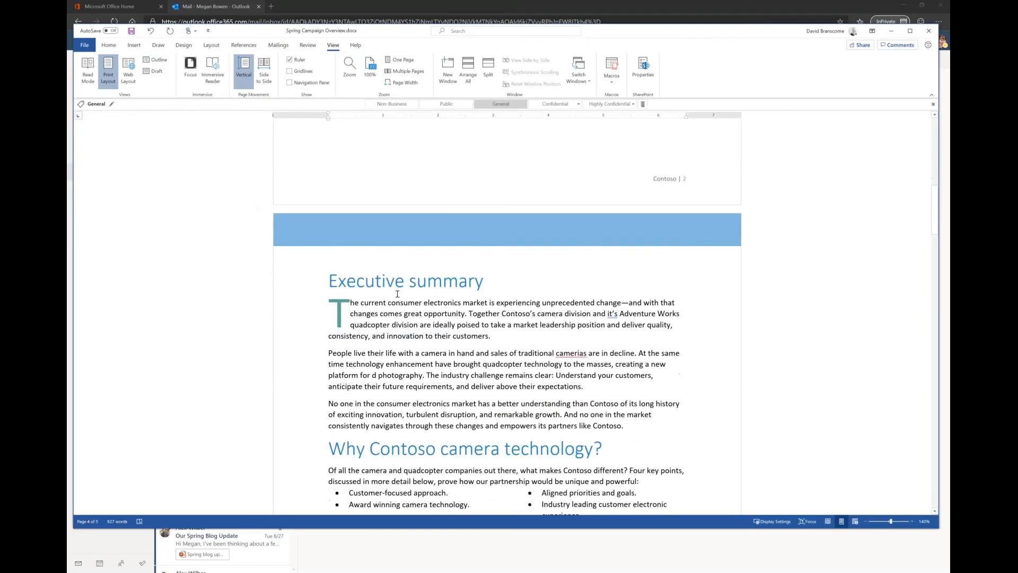
scroll(down, 3)
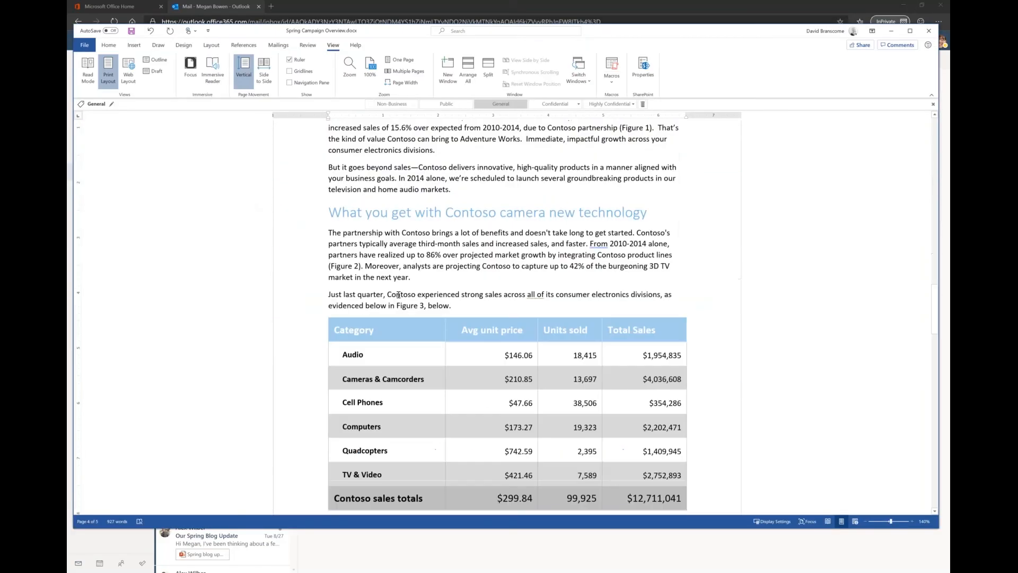
scroll(down, 3)
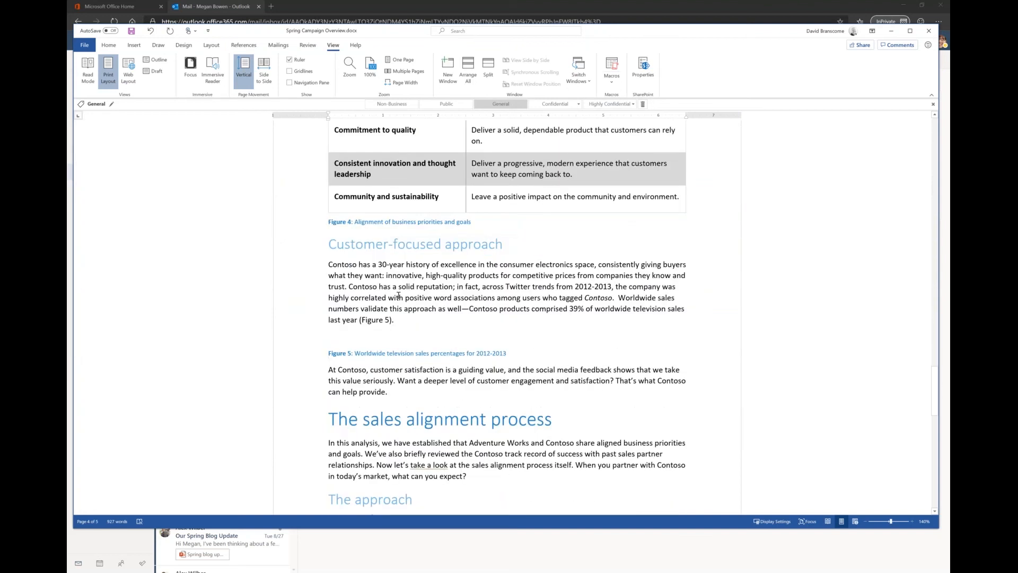
scroll(down, 3)
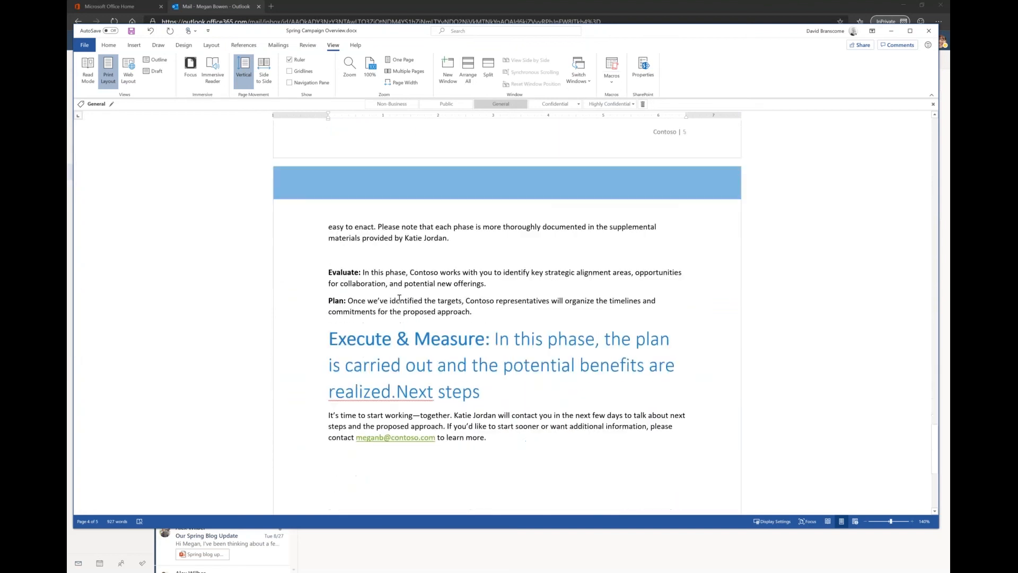
scroll(down, 3)
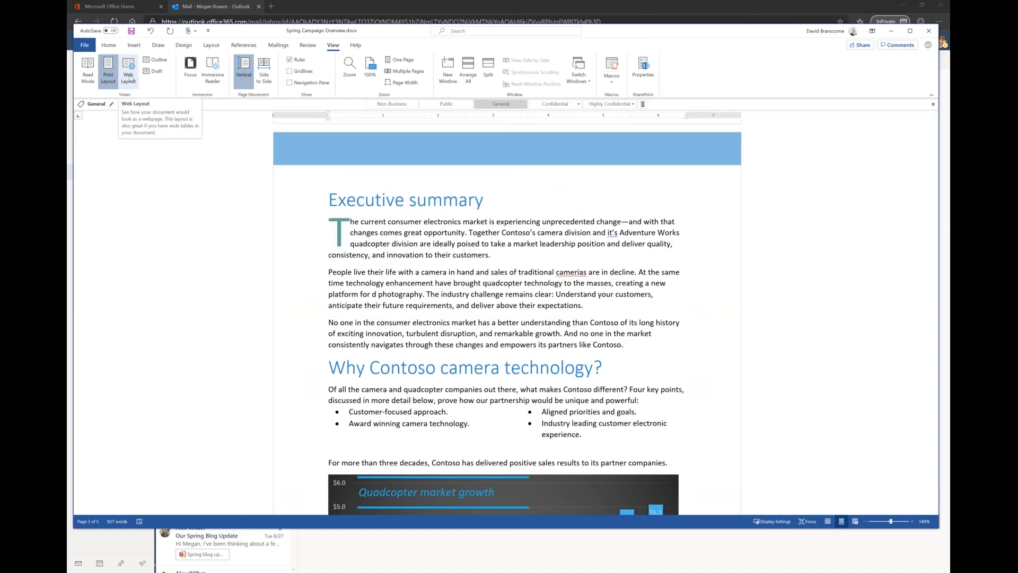
Show the document in Web Layout, then switch back to Print Layout
click(128, 71)
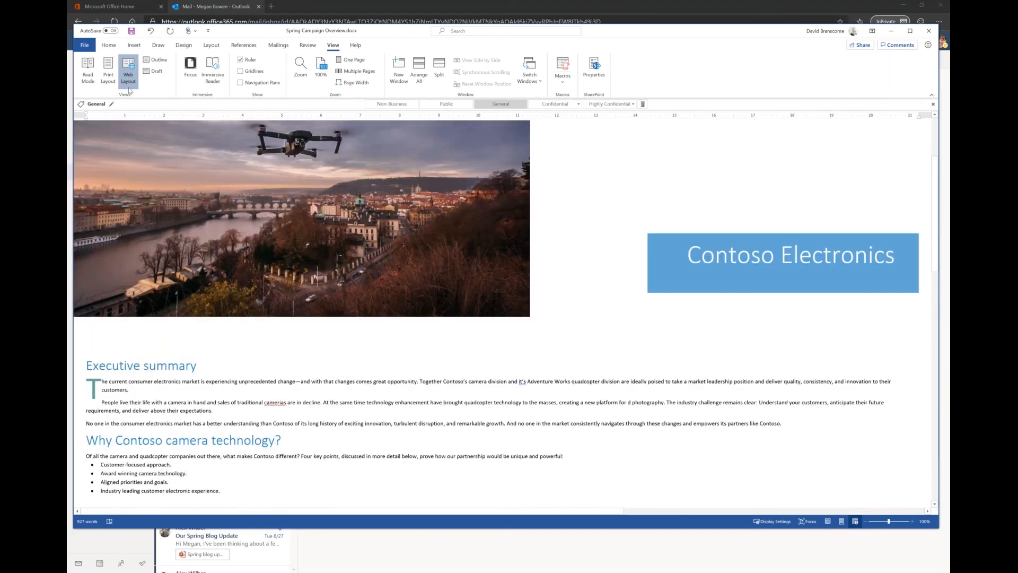
click(108, 70)
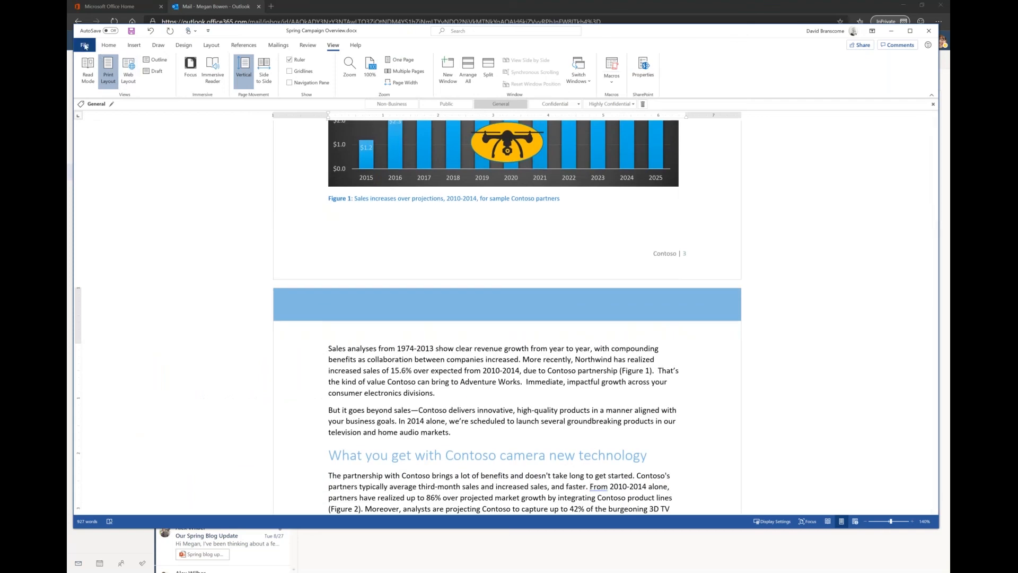
Transform Spring Campaign Overview into a Sway web page with the chosen style, confirming for the work account
click(83, 44)
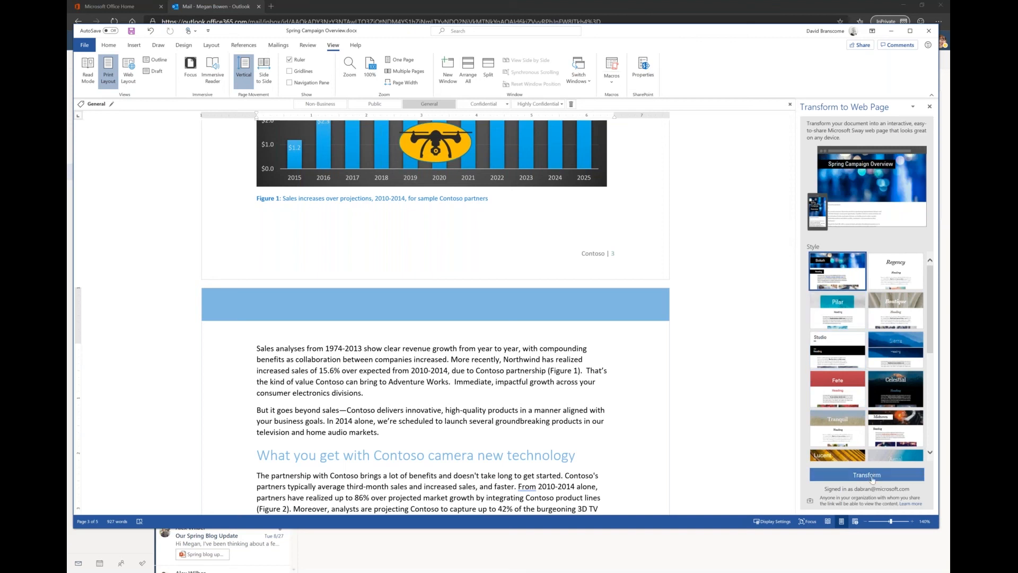
click(866, 474)
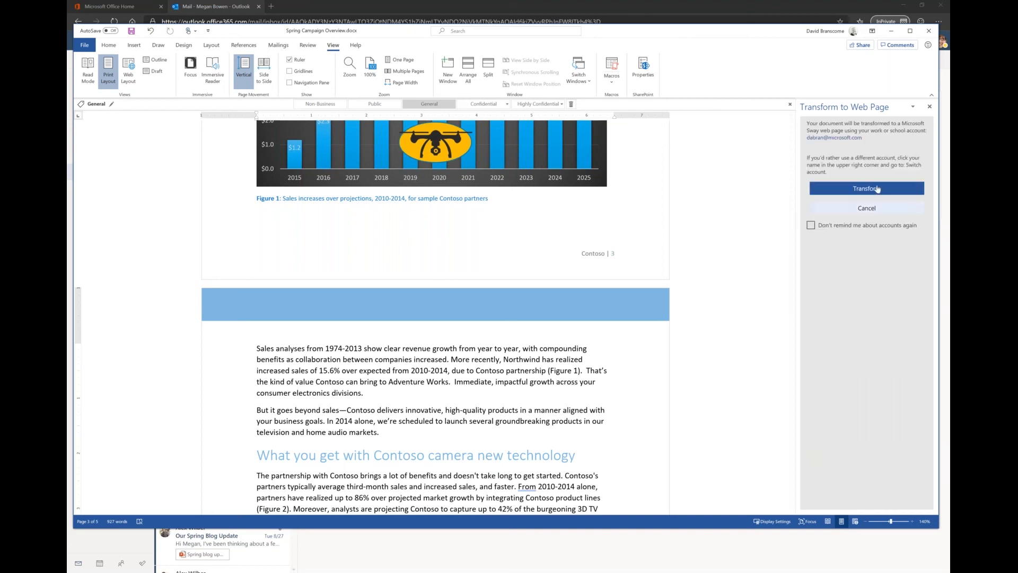
click(866, 189)
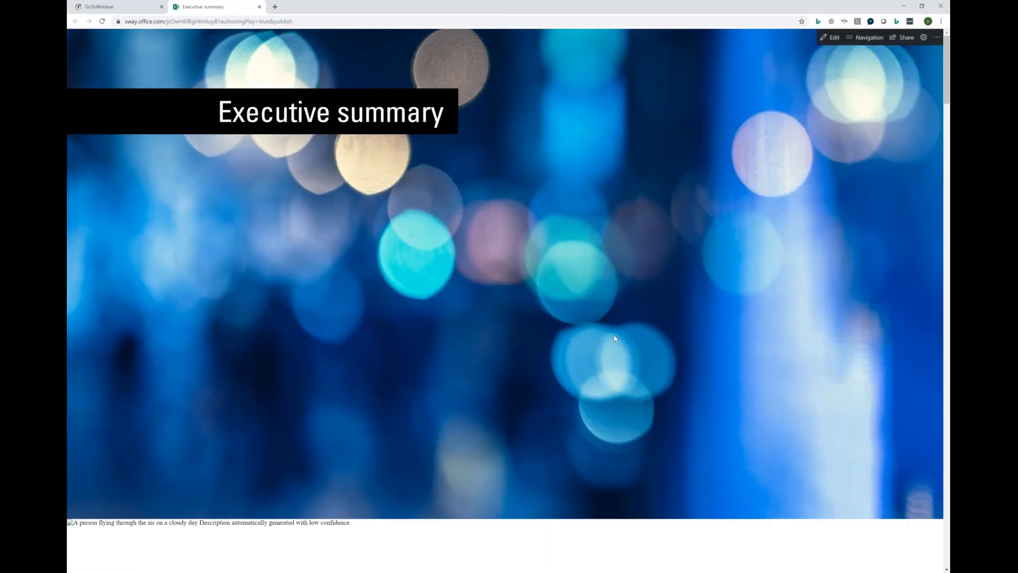
Scroll through the Executive summary Sway page's sections and back toward the Contoso differentiators list
scroll(down, 3)
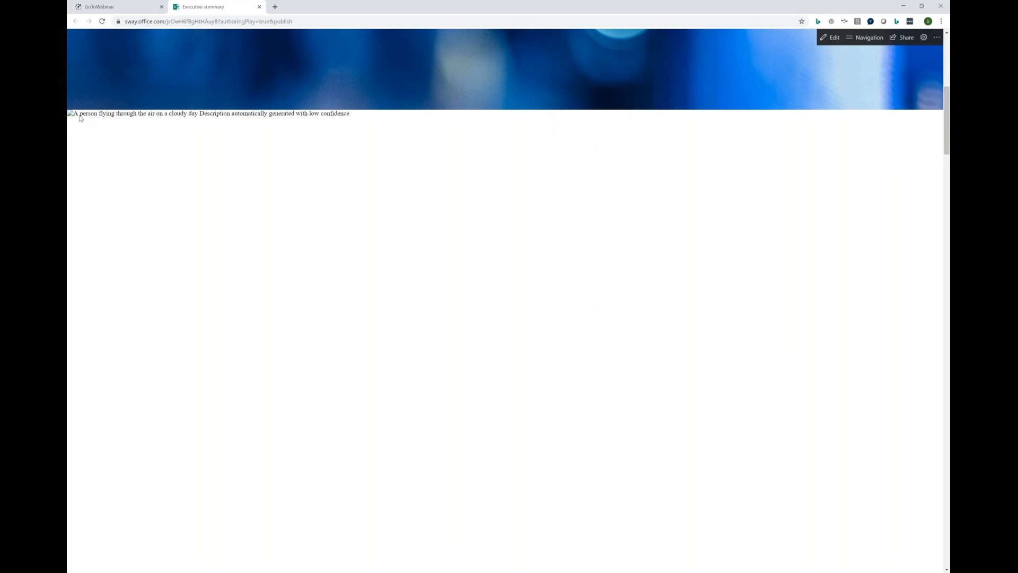
scroll(down, 3)
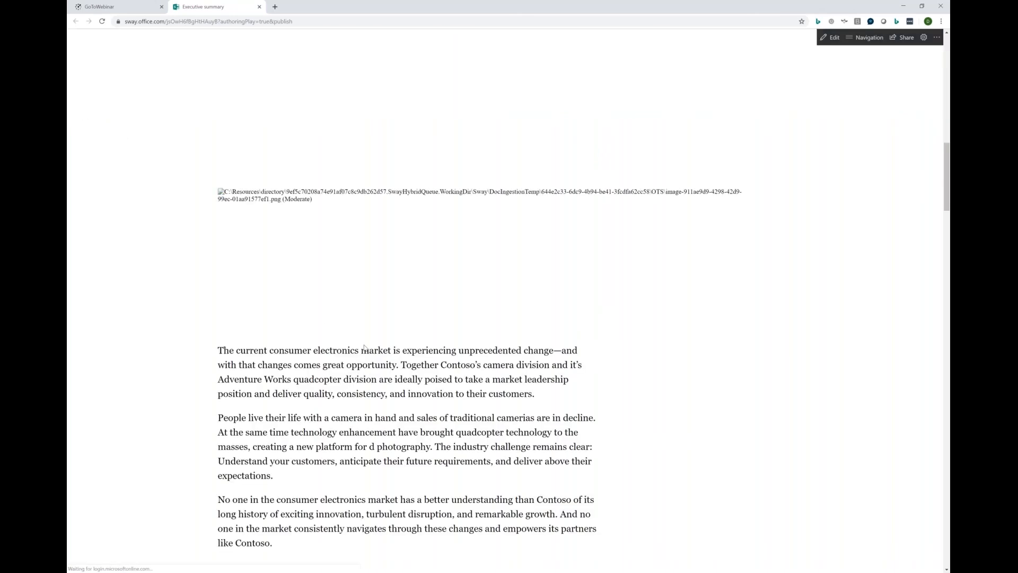
scroll(down, 3)
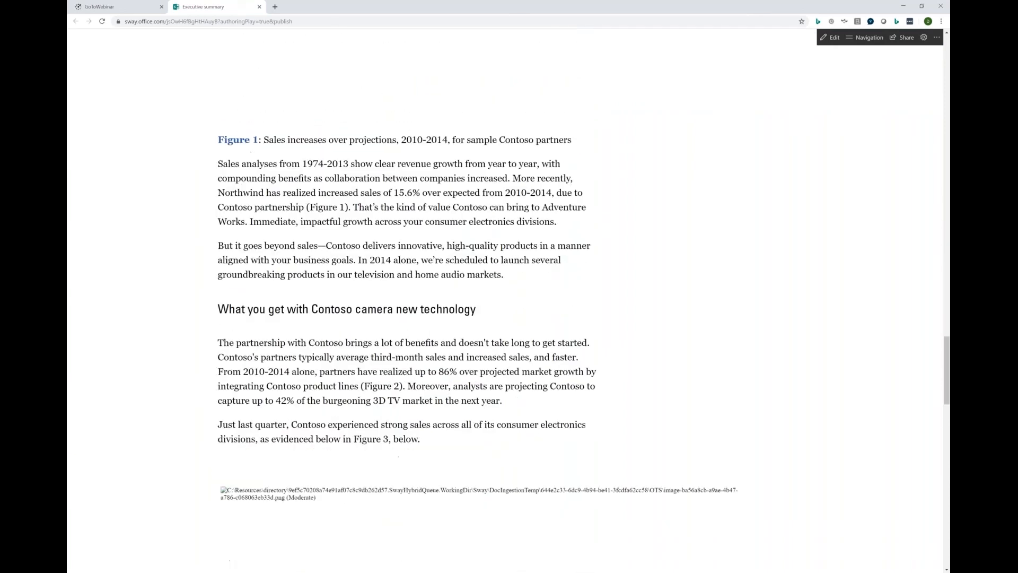
scroll(down, 3)
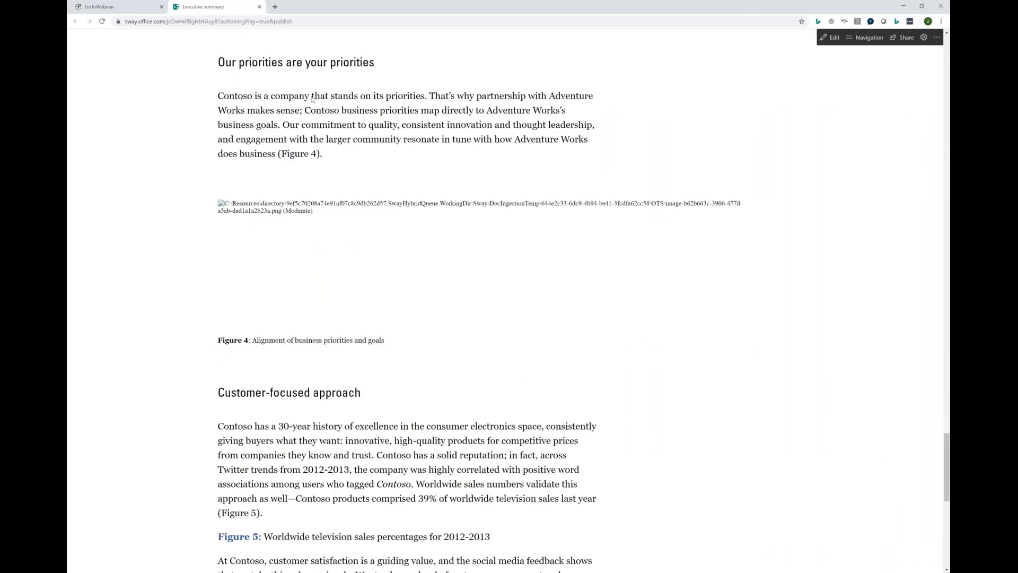
mouse_move(392, 230)
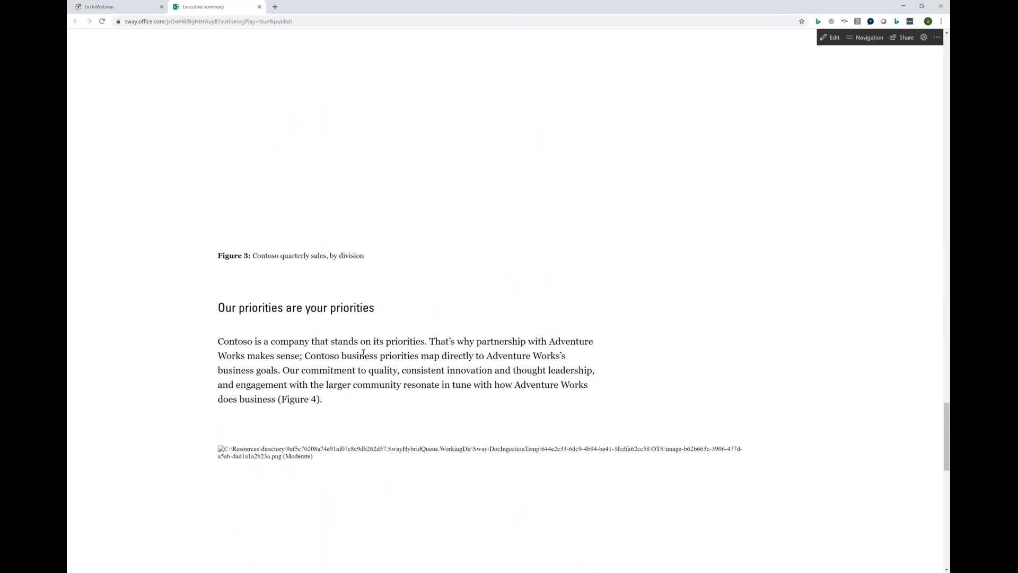
scroll(down, 3)
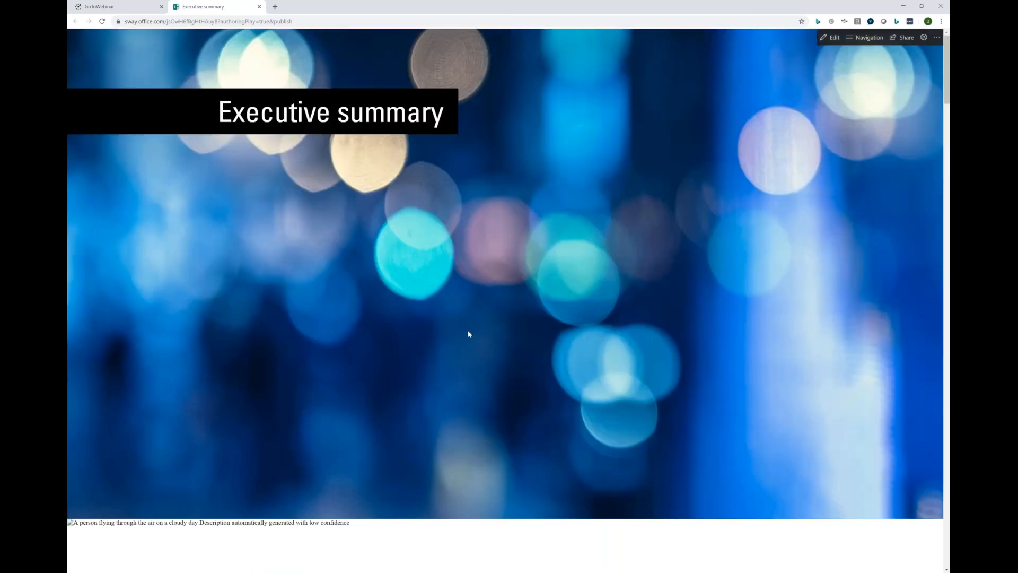
mouse_move(465, 438)
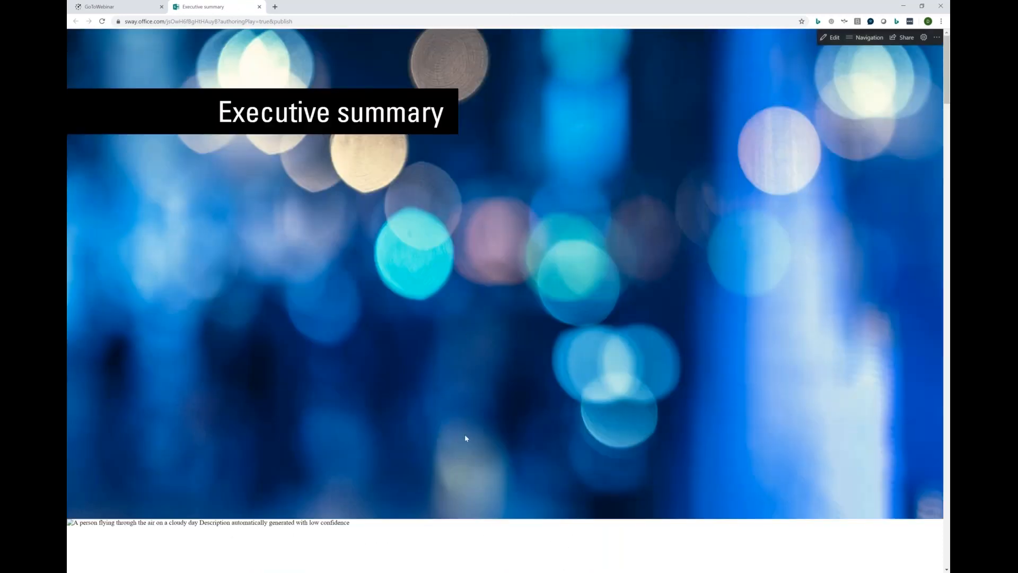
scroll(down, 3)
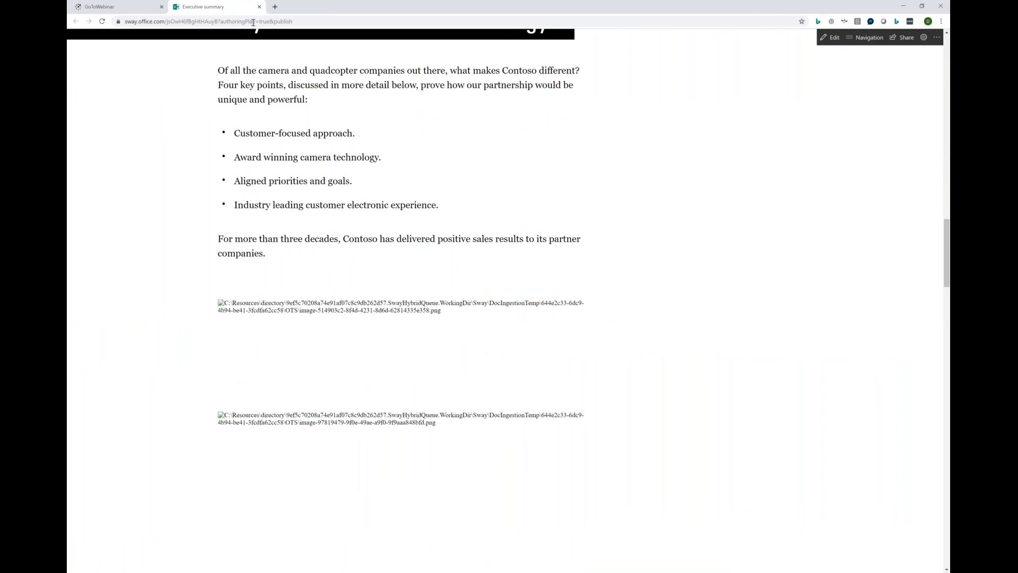
mouse_move(903, 6)
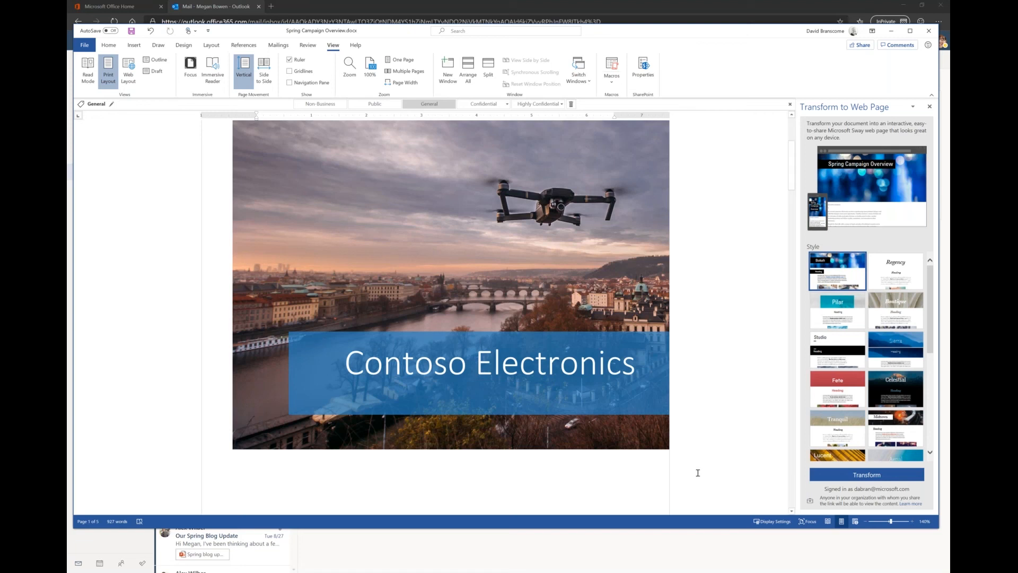
mouse_move(392, 491)
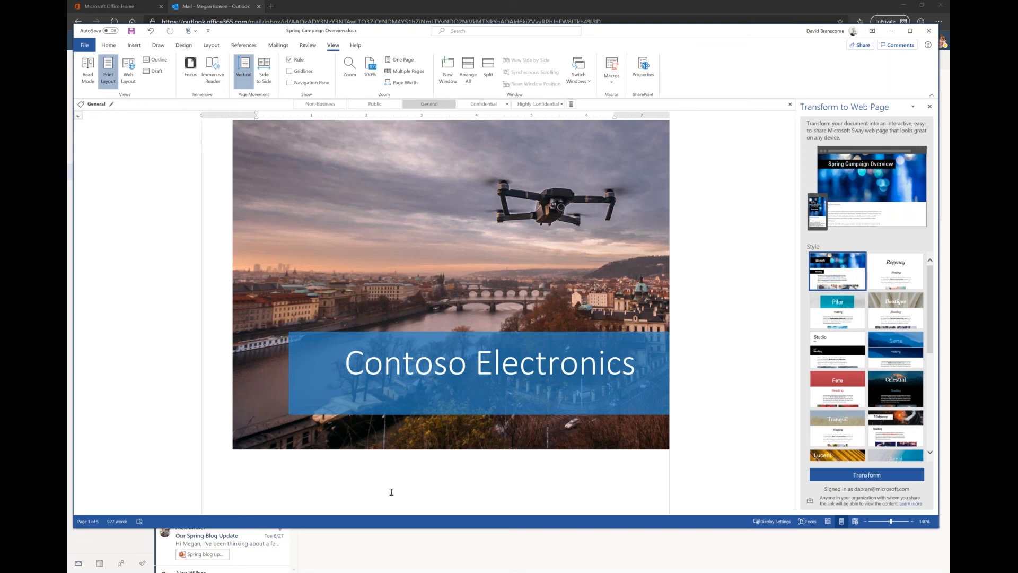
mouse_move(654, 546)
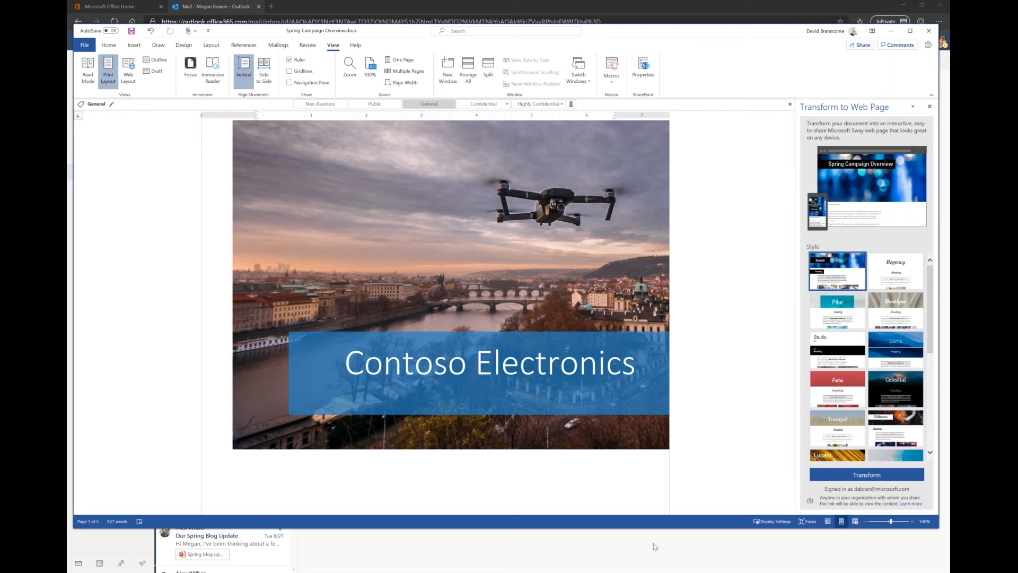
Dismiss the Word window to reveal the Outlook on the web inbox
click(214, 7)
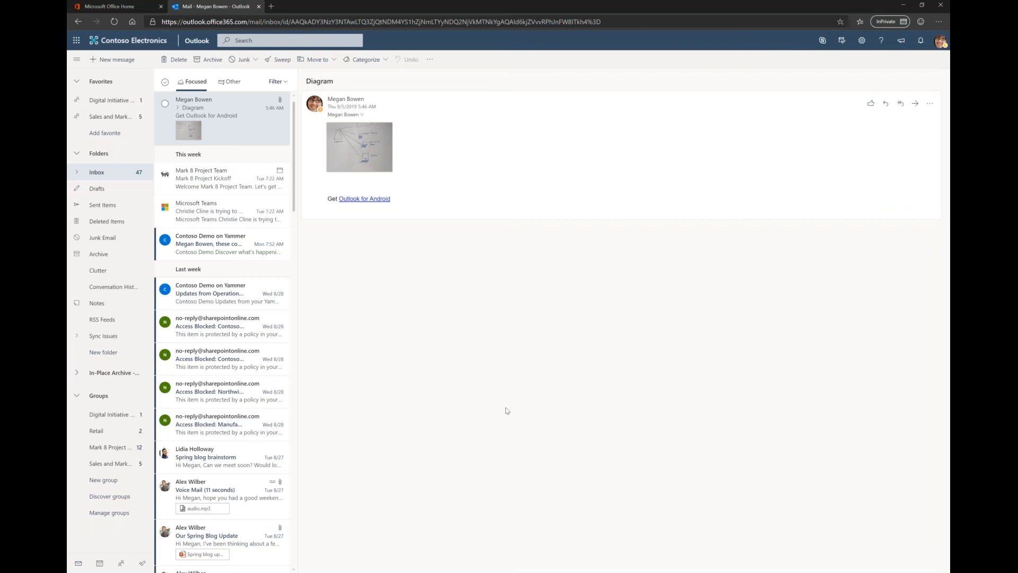
mouse_move(452, 285)
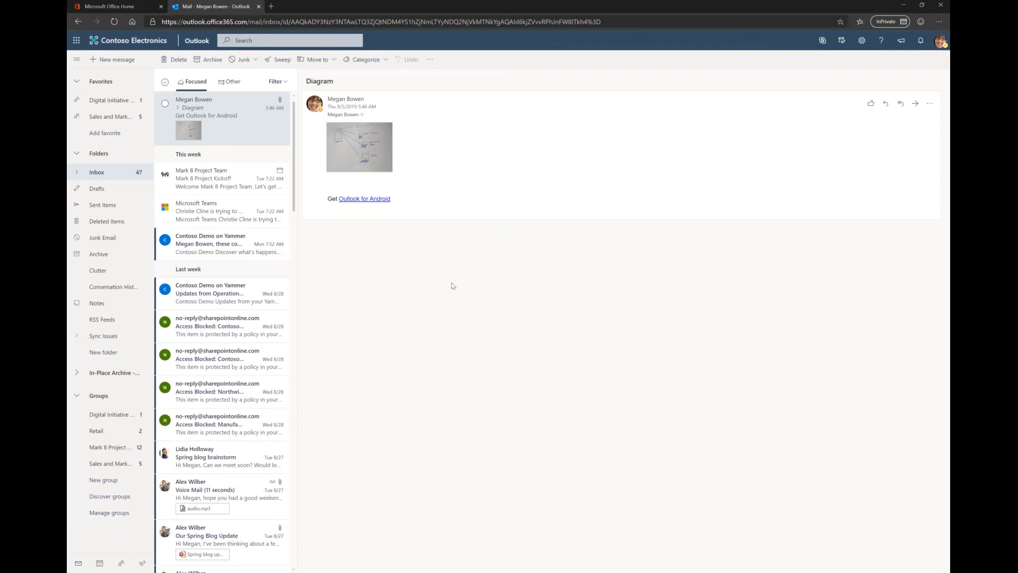
mouse_move(547, 421)
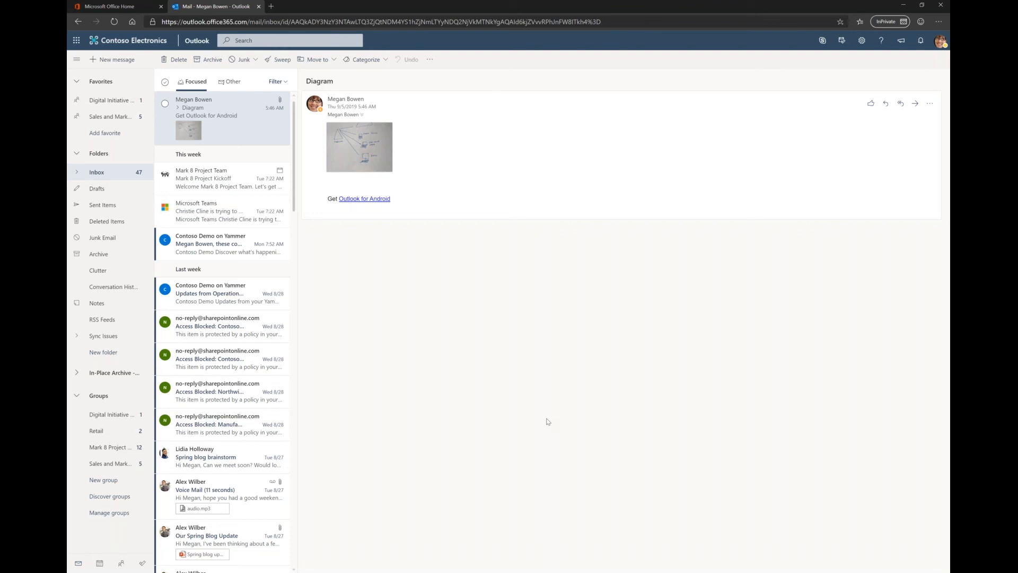
key(Win+v)
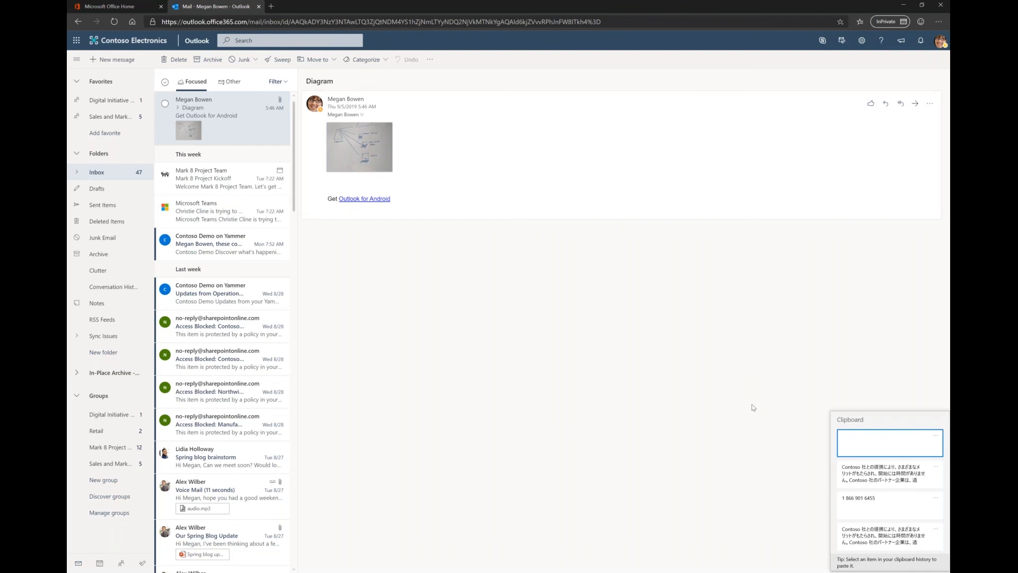
scroll(down, 3)
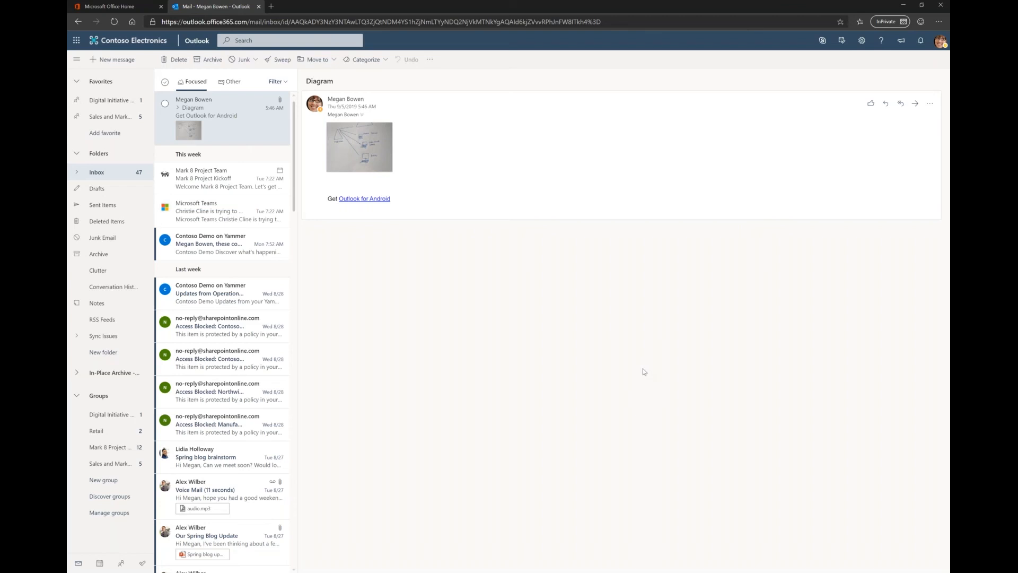
mouse_move(941, 332)
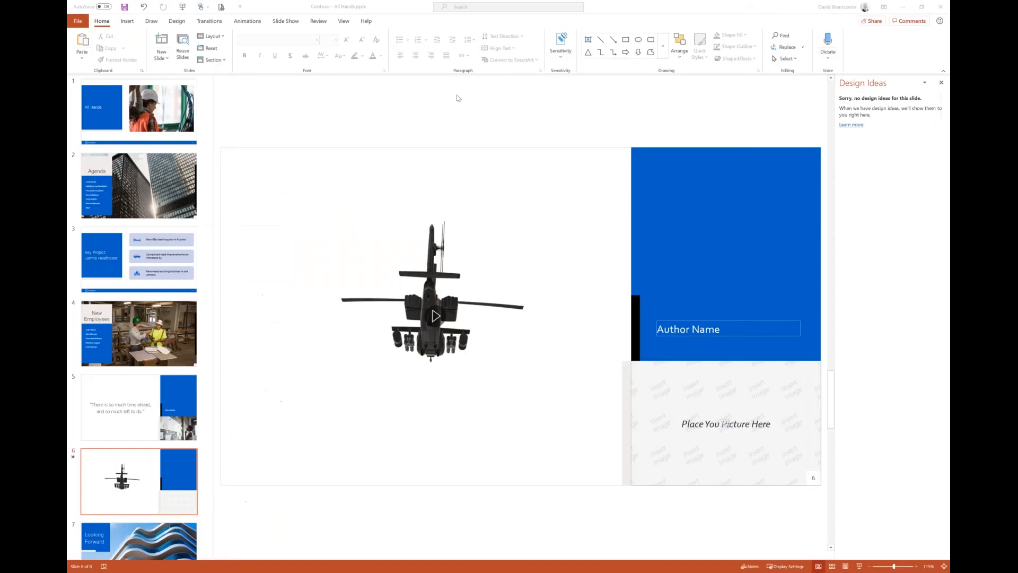
Close the All Hands helicopter deck without saving, returning to the Outlook inbox
click(285, 21)
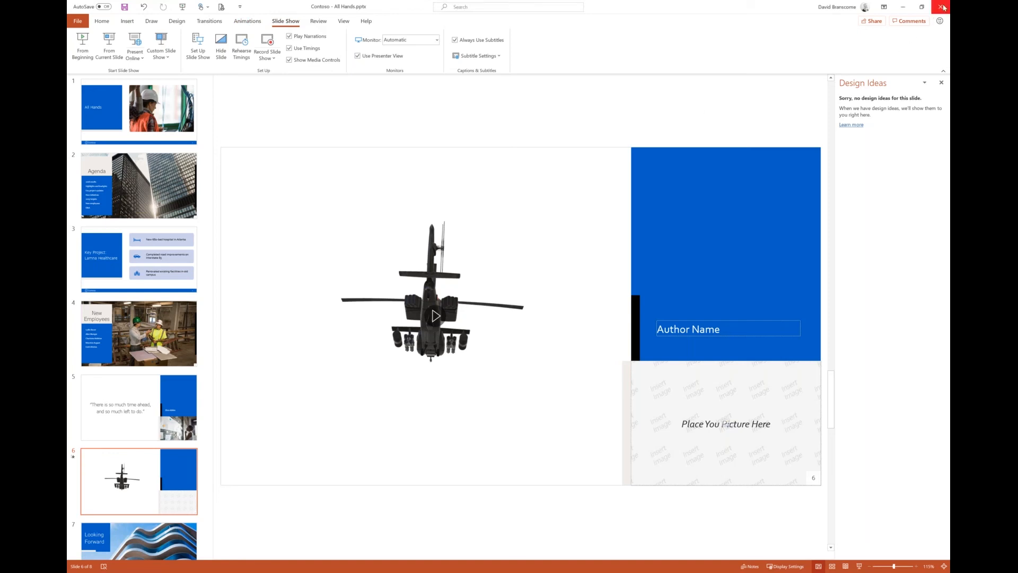
click(941, 6)
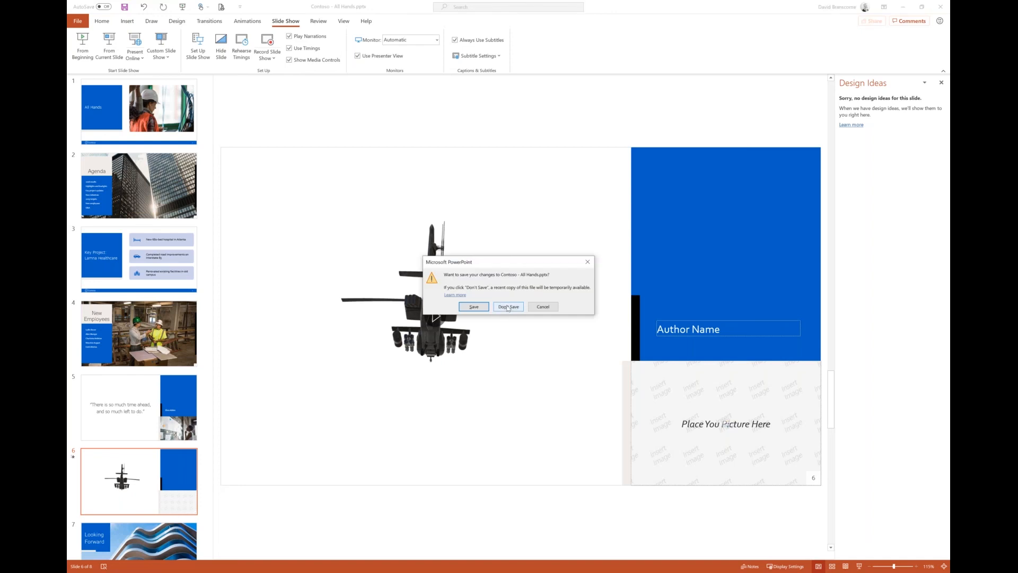
click(508, 307)
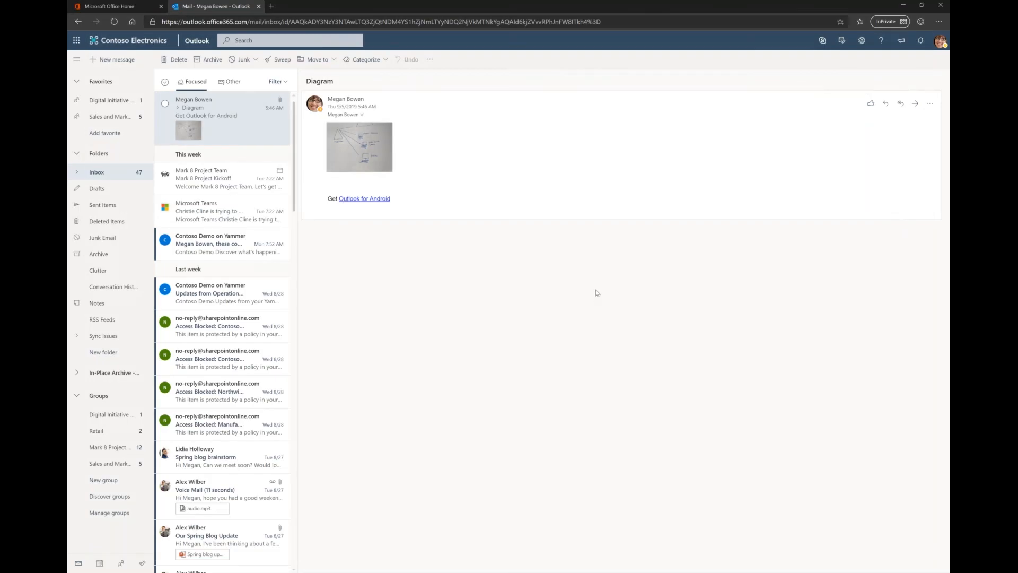